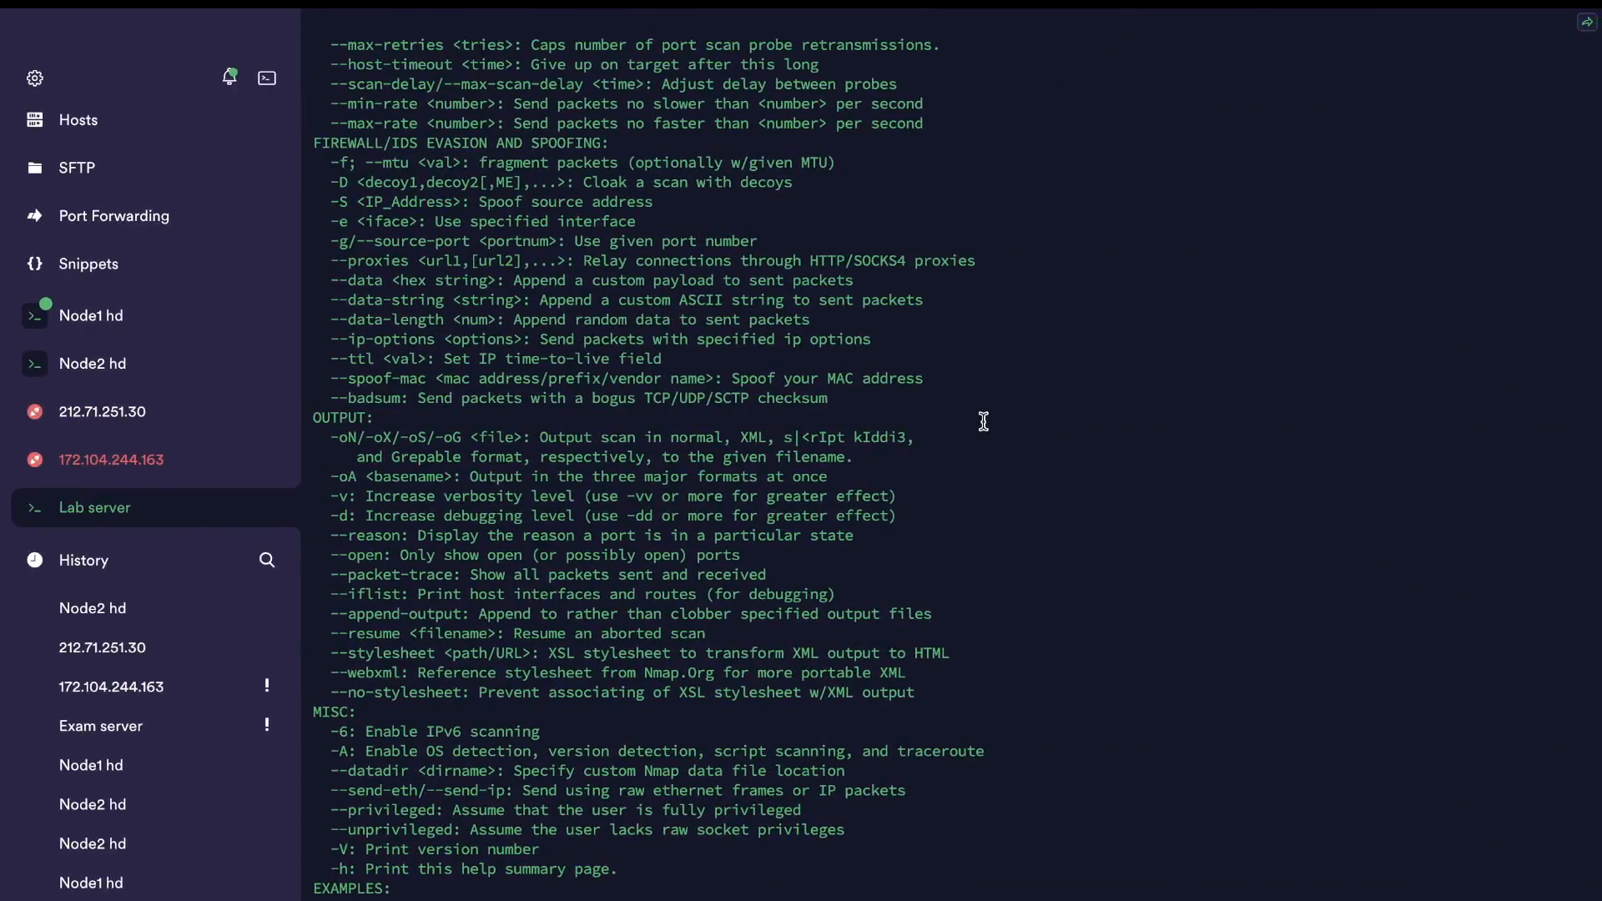
{"action": "mouse_move", "coordinate": [993, 267]}
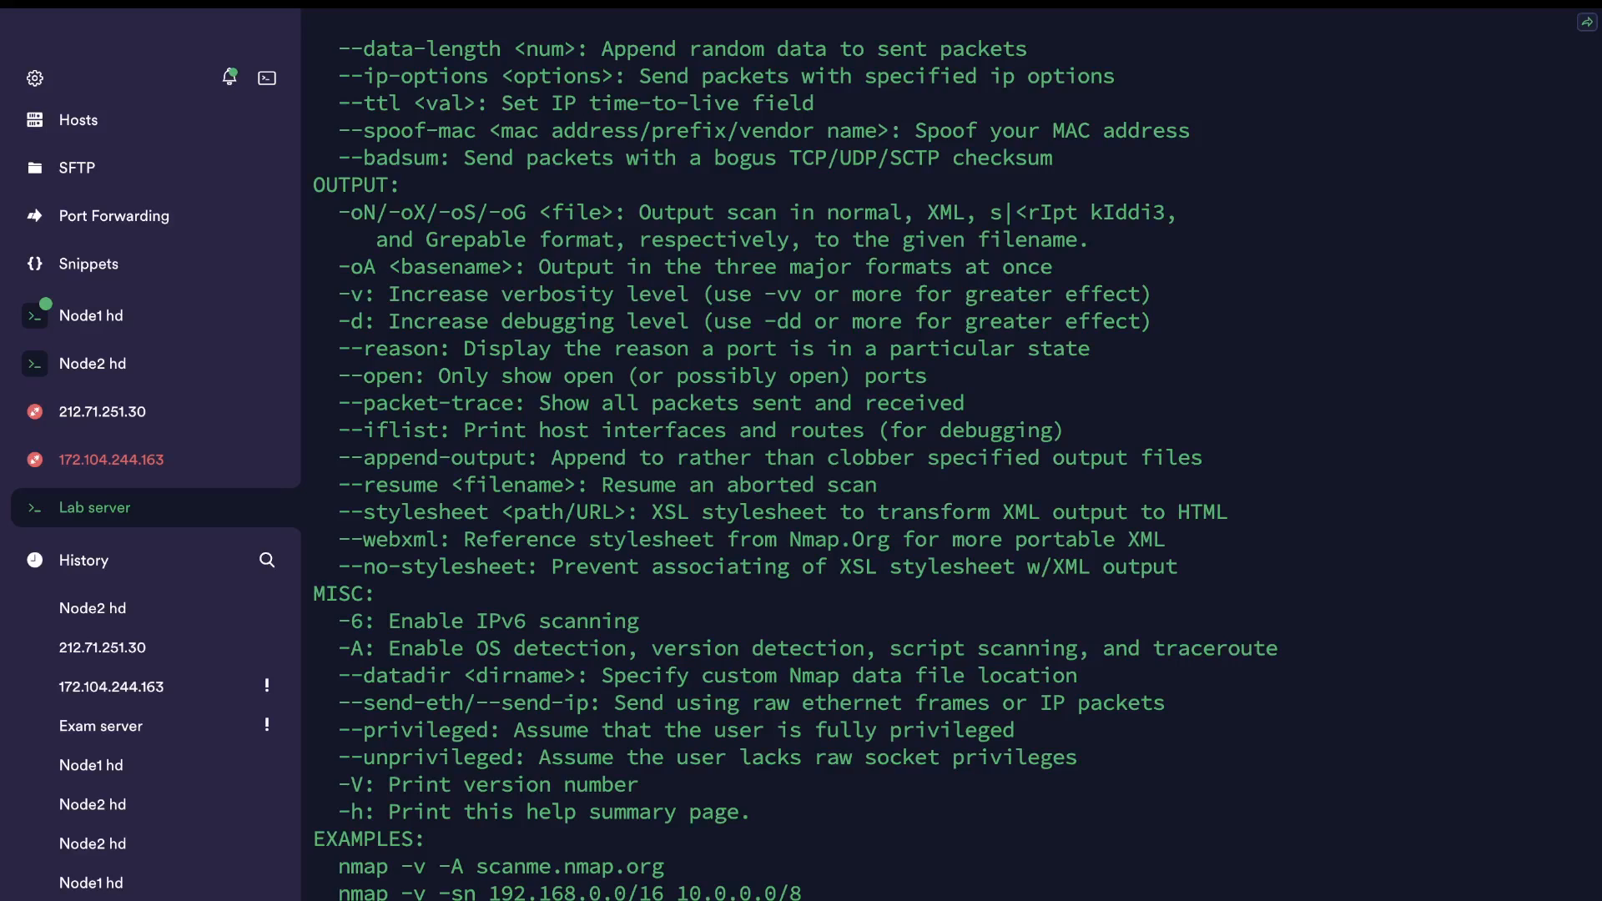
Scroll to the end of the nmap help output before opening a second Lab server session.
{"action": "scroll", "scroll_direction": "down", "scroll_amount": 3}
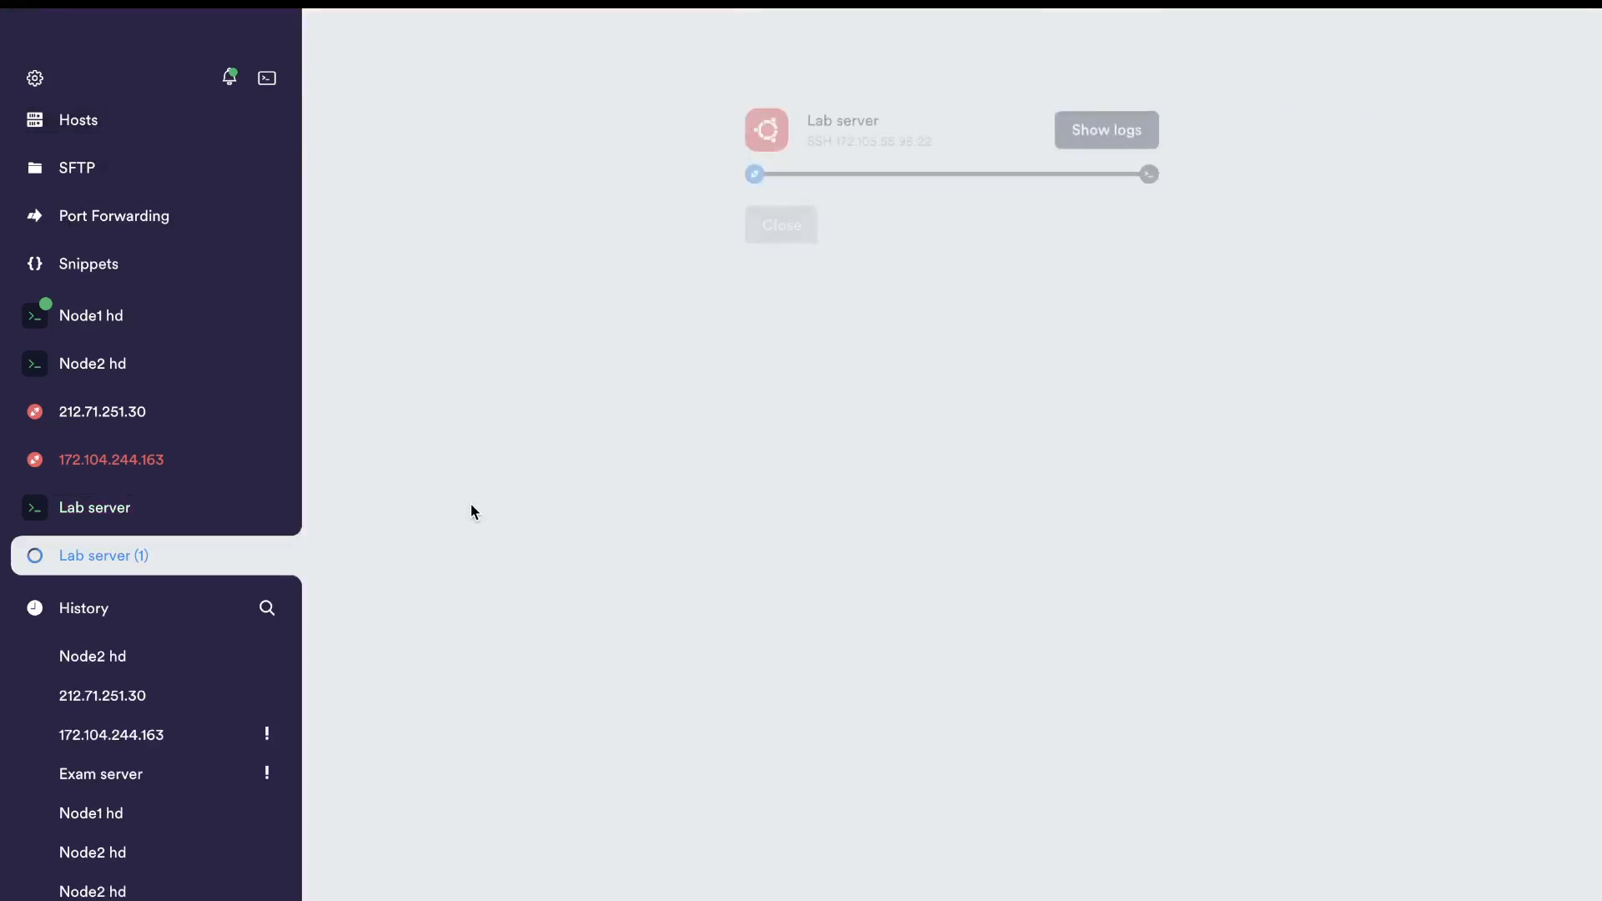
Run 'nmap 212.71.251.30 -p-' in the new Lab server (1) session for an all-ports scan.
{"action": "left_click", "coordinate": [94, 508]}
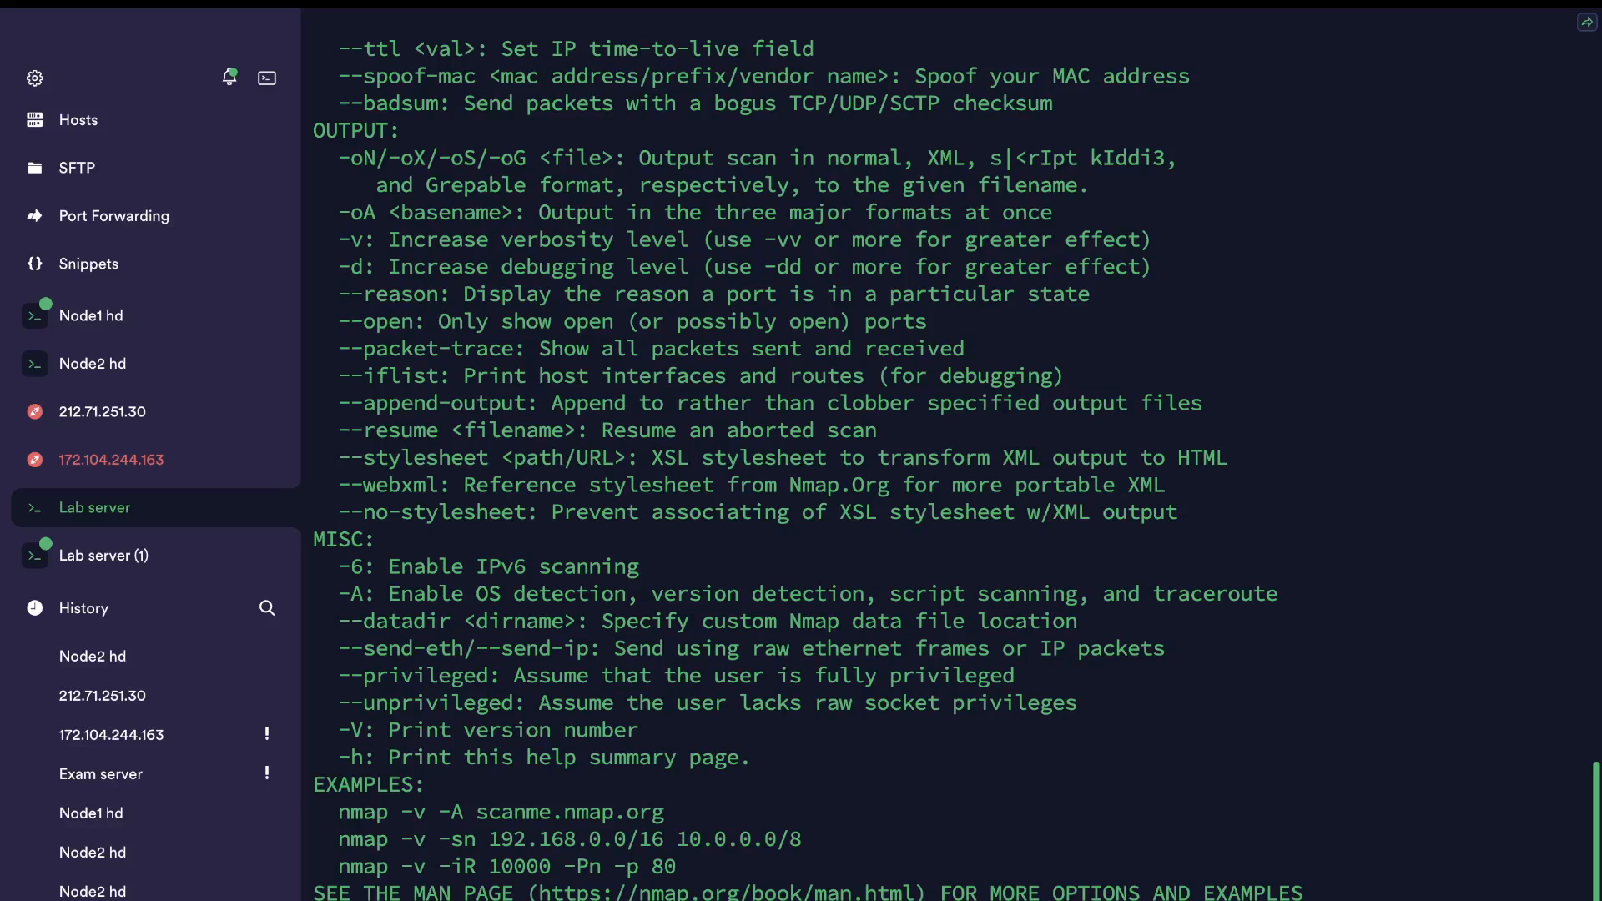
{"action": "left_click", "coordinate": [104, 556]}
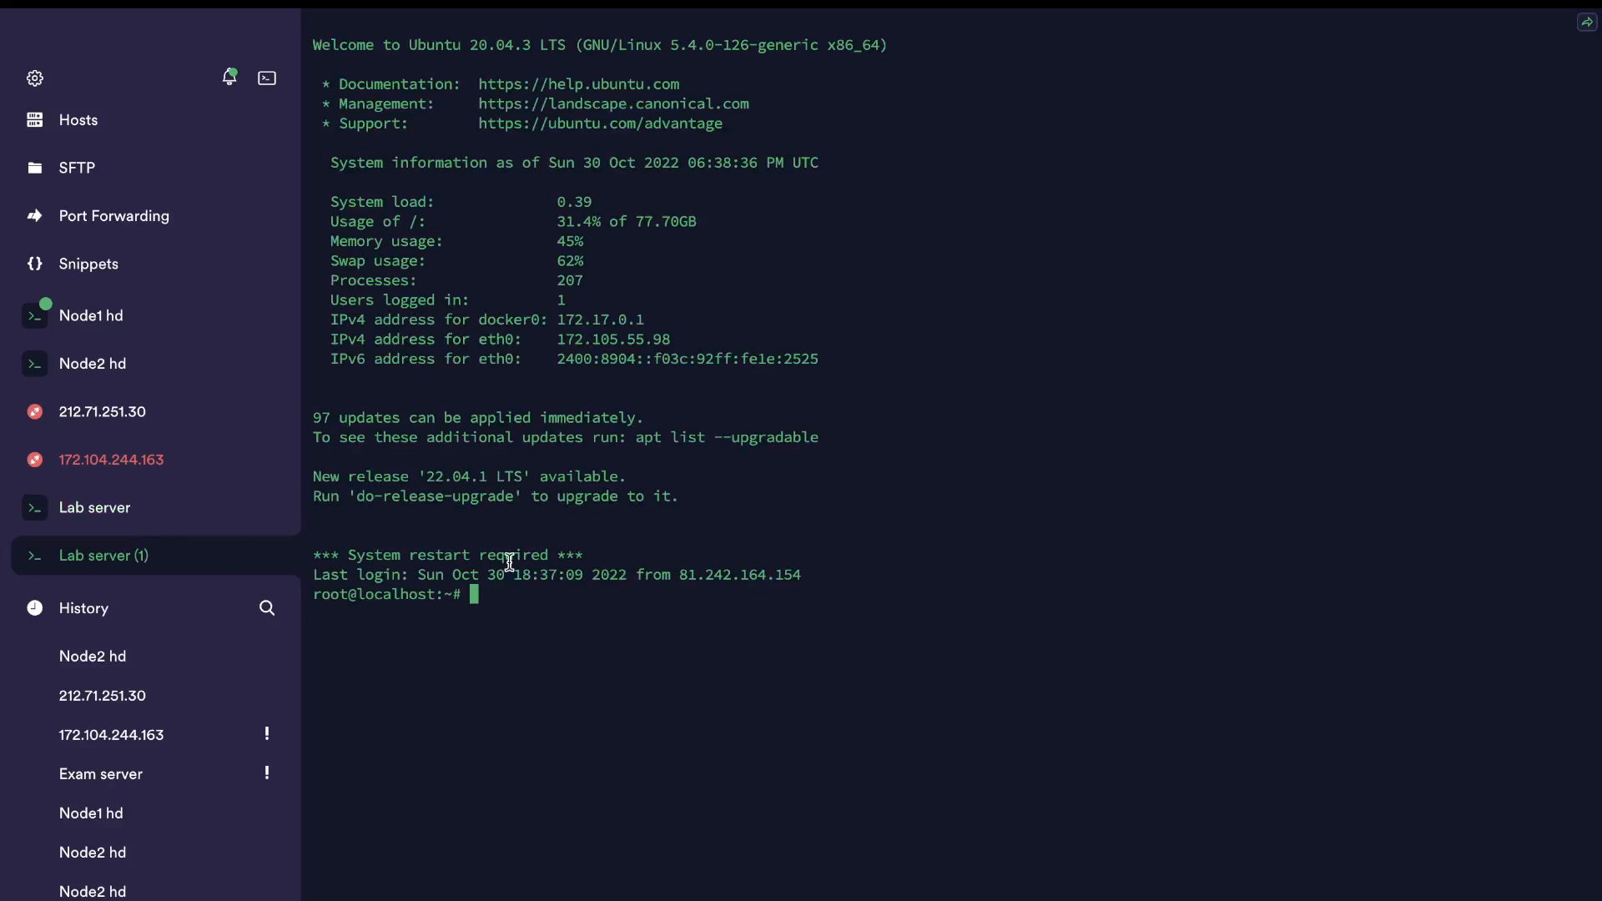
{"action": "type", "text": "nmap -sC -sV 212.71.251.30"}
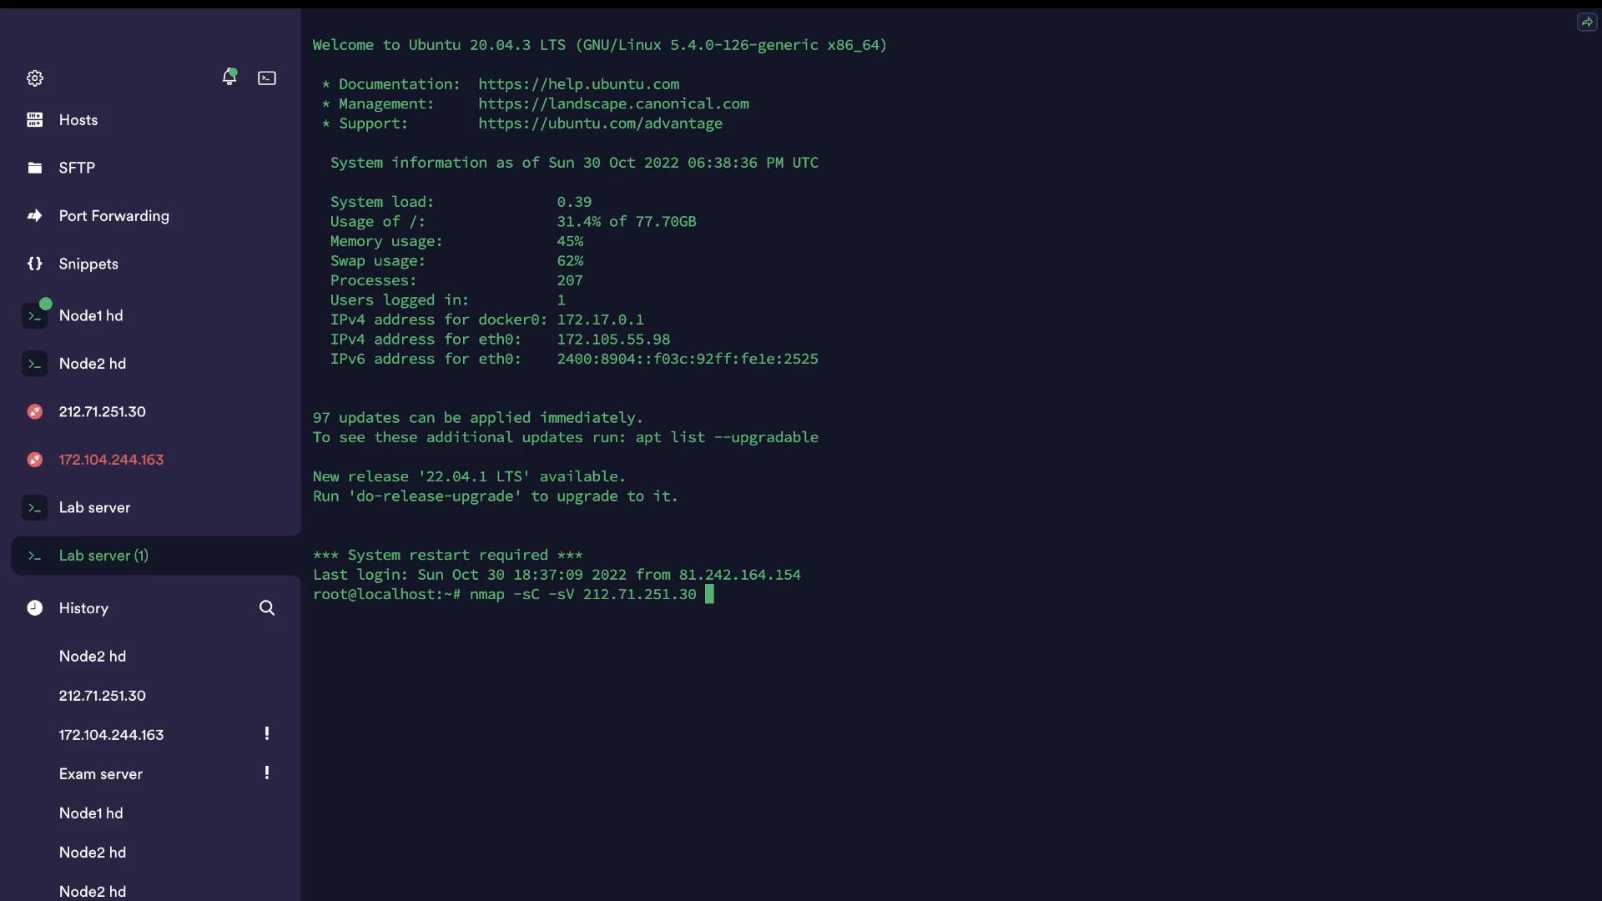
{"action": "type", "text": "-p-"}
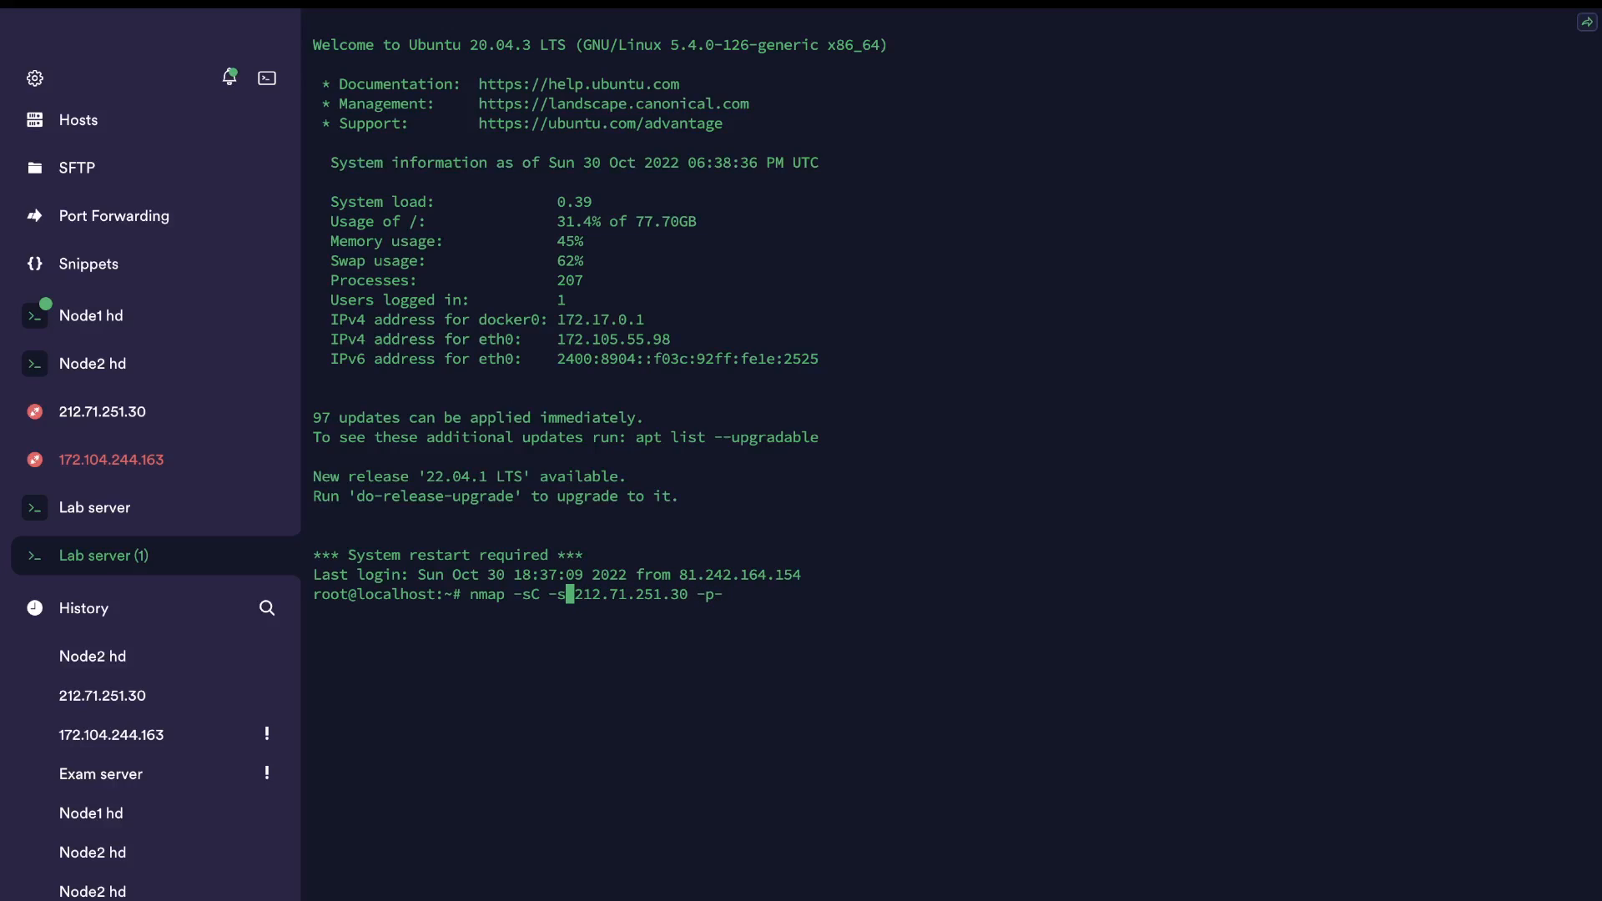
{"action": "key", "text": "BackSpace"}
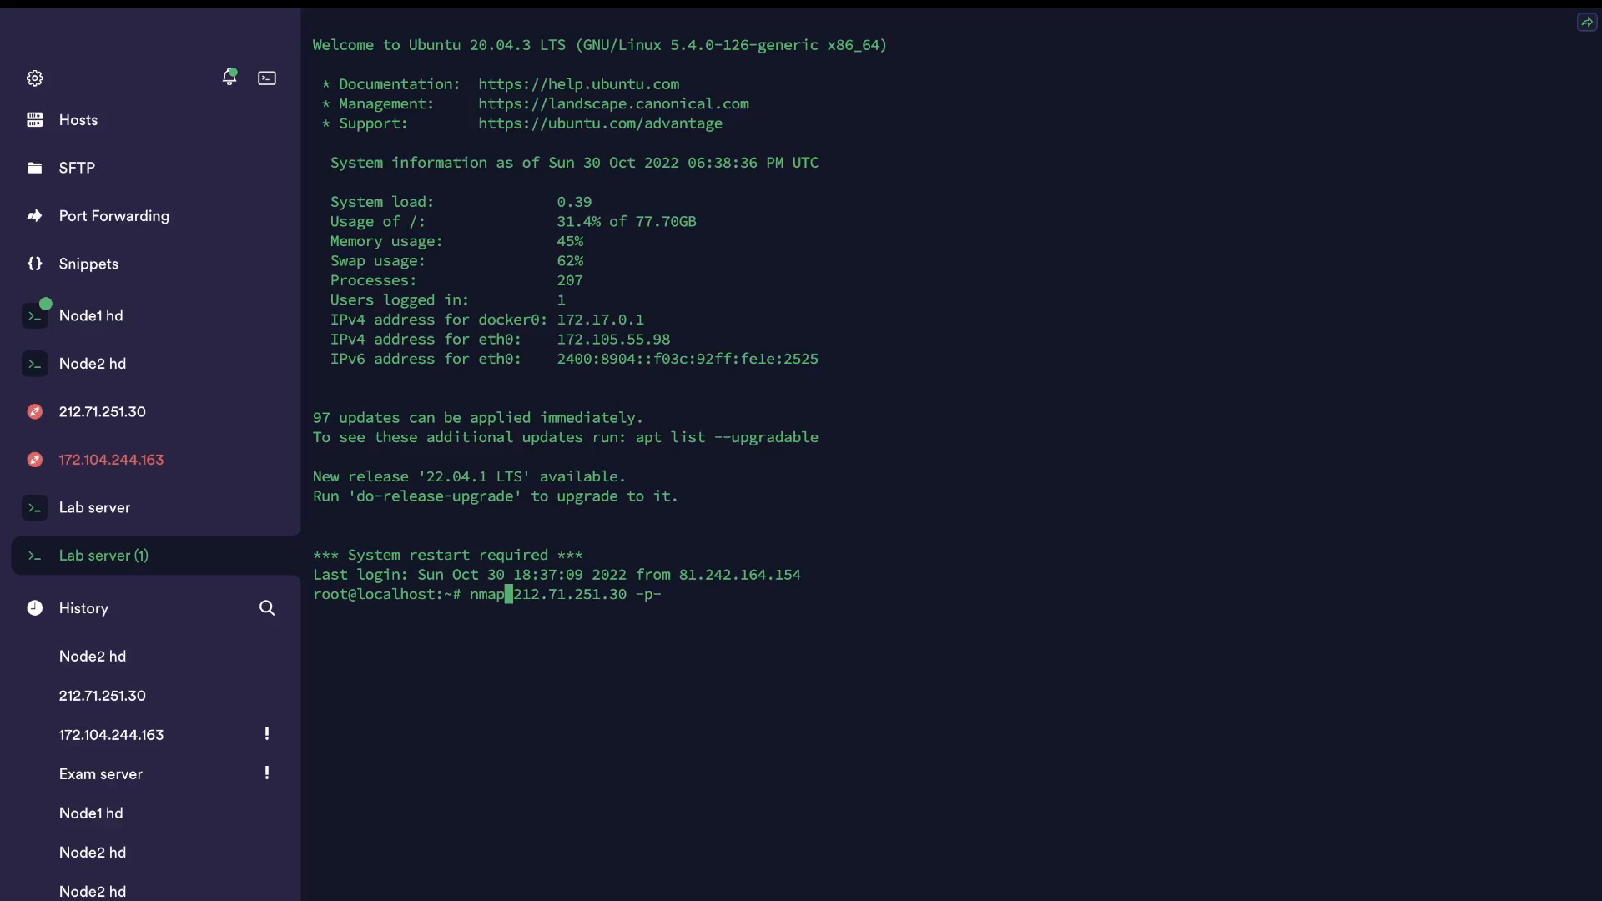
{"action": "key", "text": "Enter"}
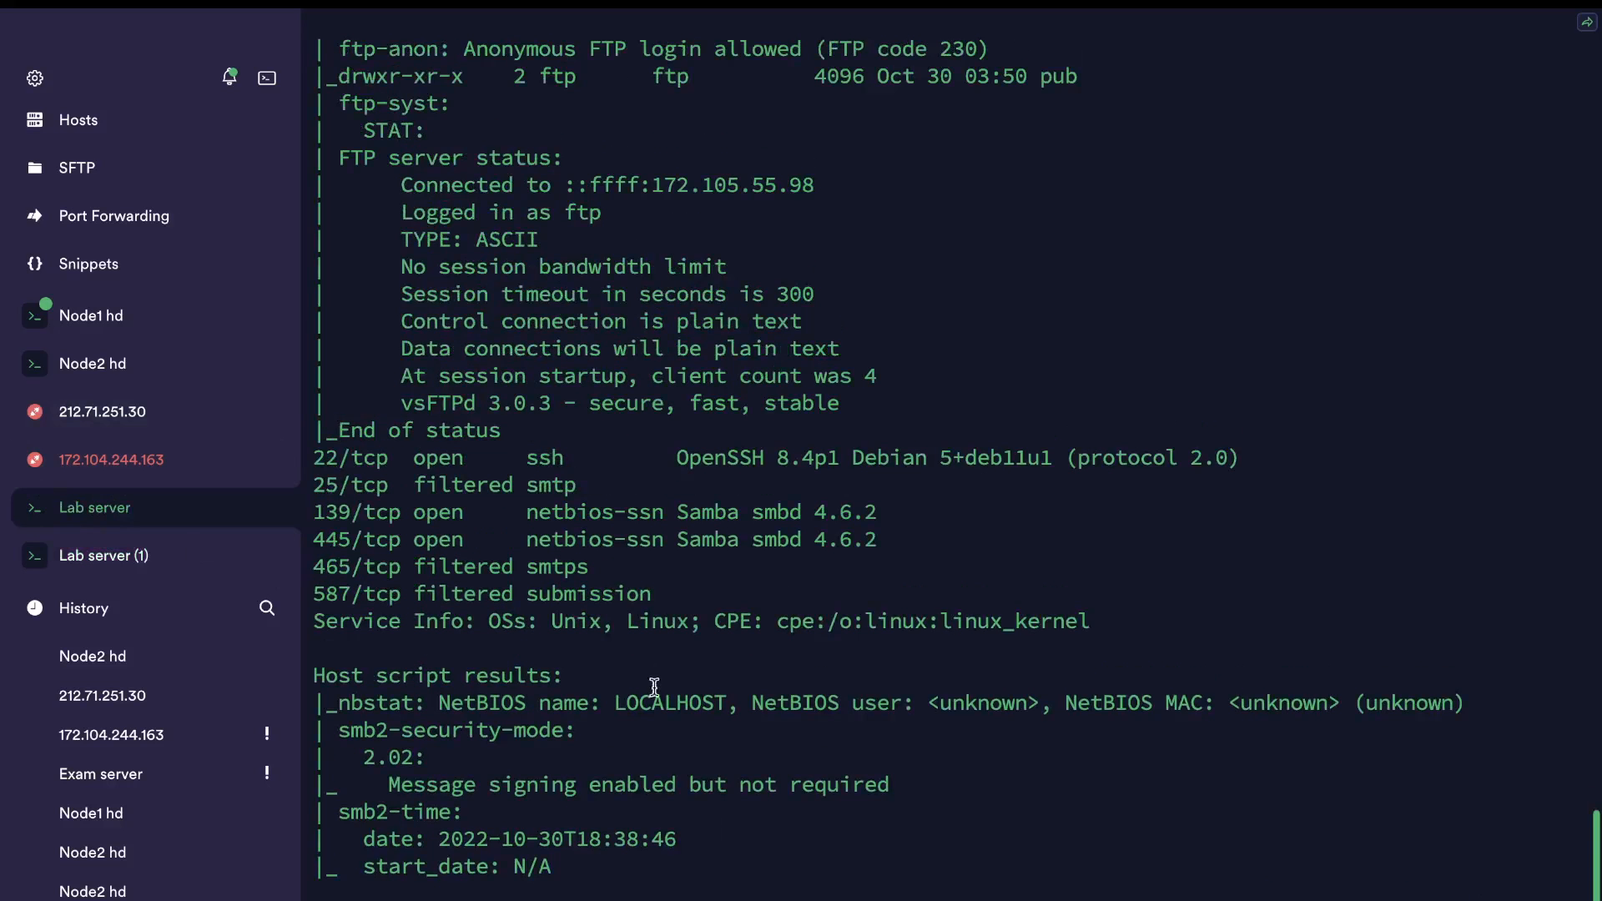
{"action": "left_click_drag", "start_coordinate": [601, 212], "coordinate": [616, 457]}
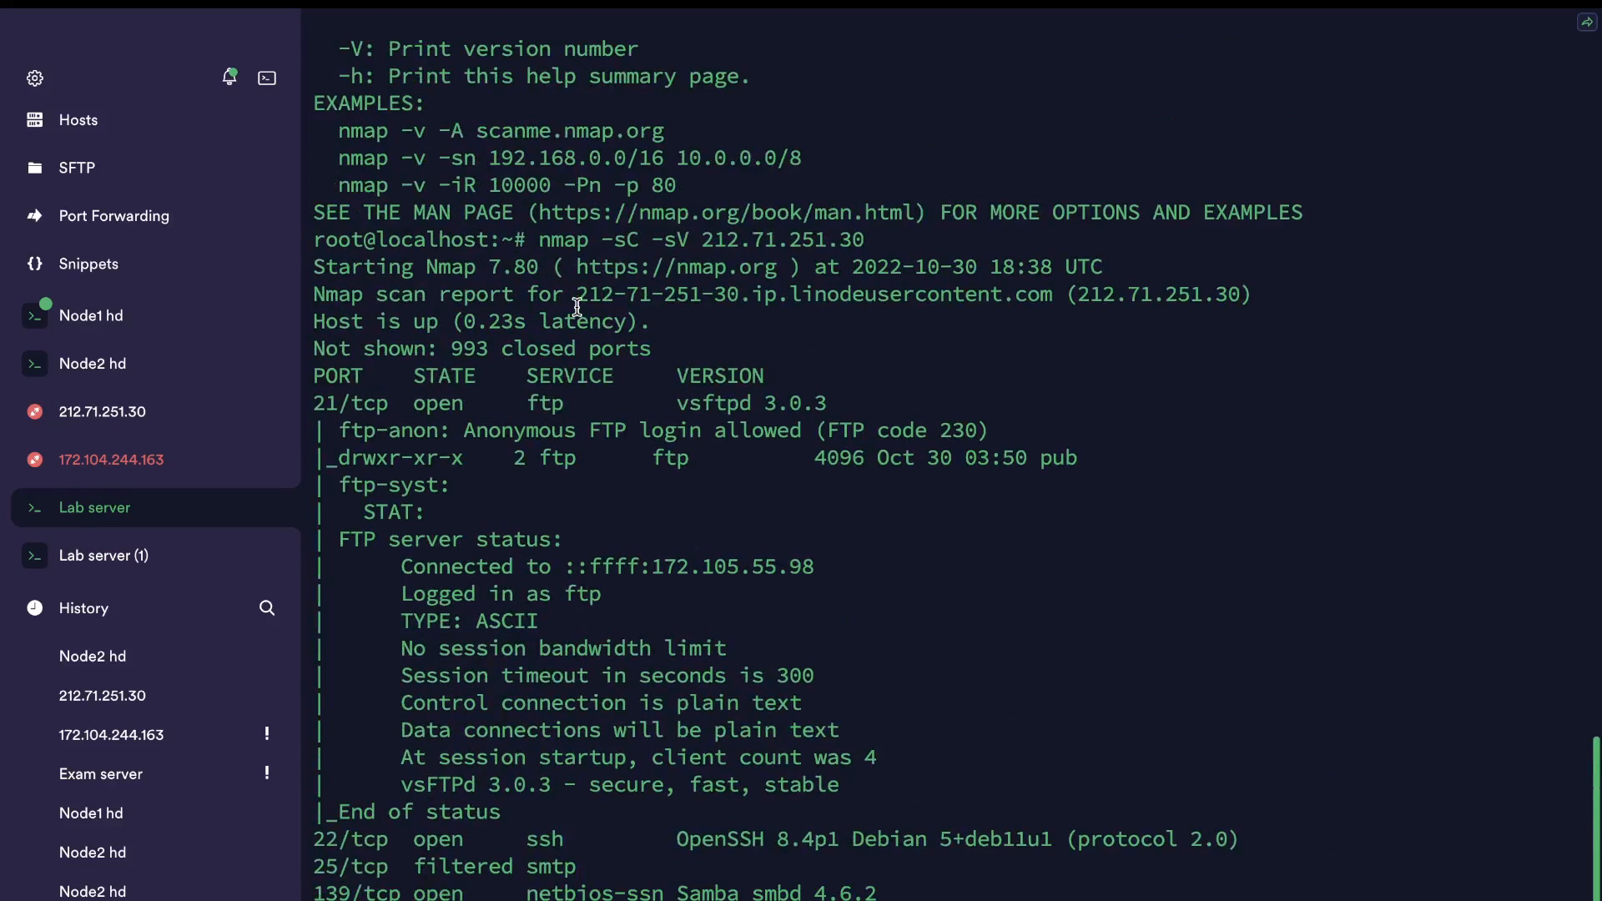
{"action": "mouse_move", "coordinate": [464, 240]}
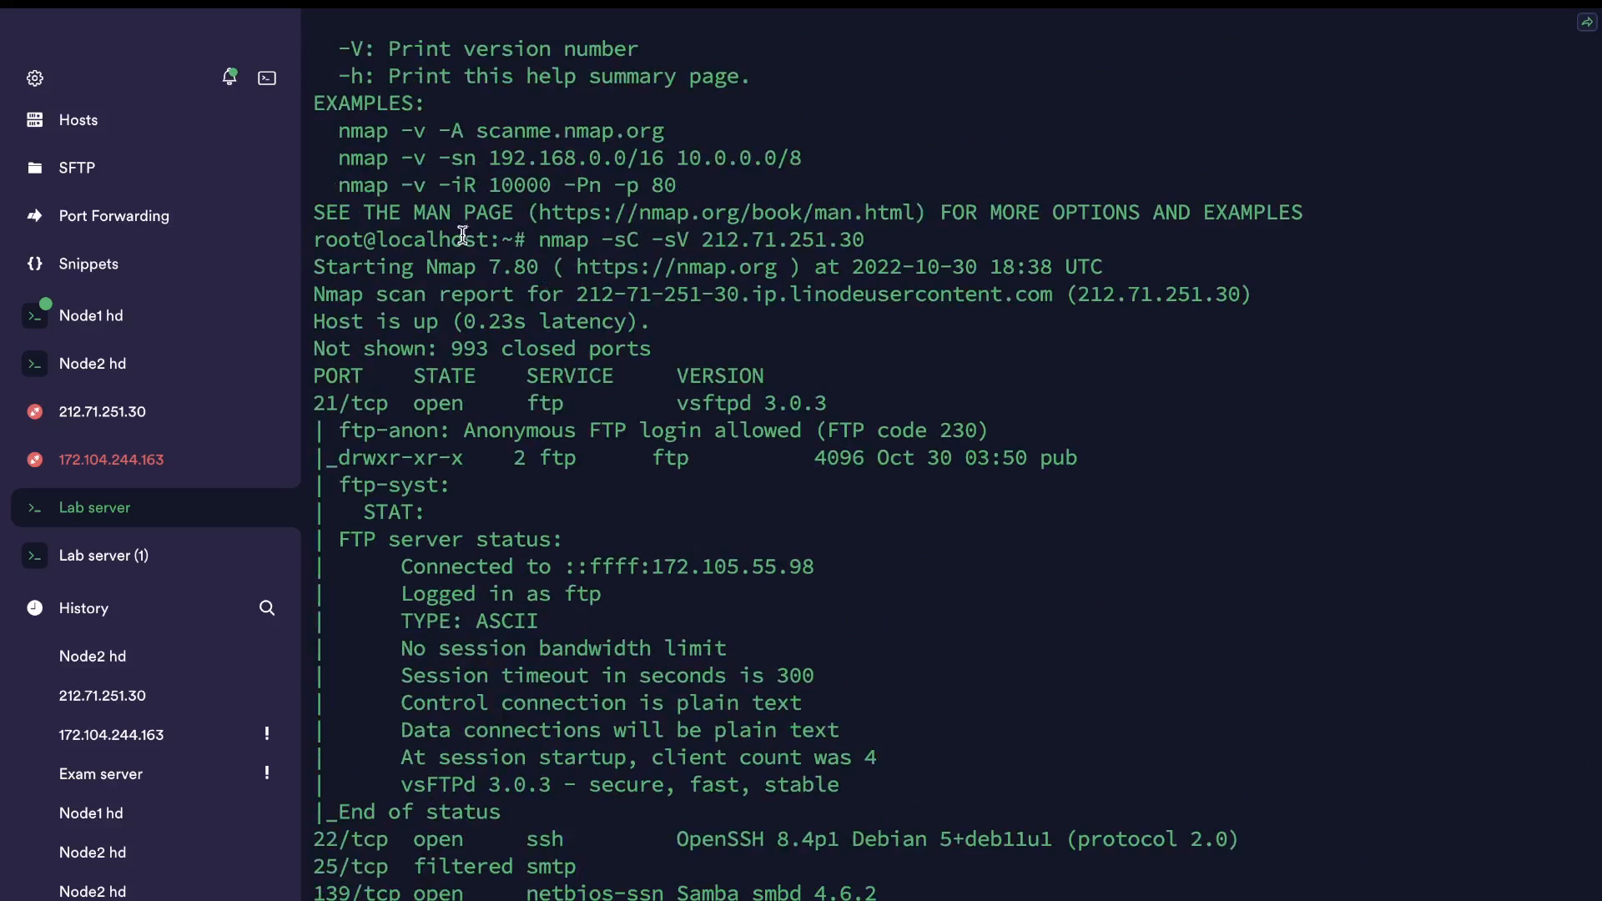
{"action": "mouse_move", "coordinate": [728, 307]}
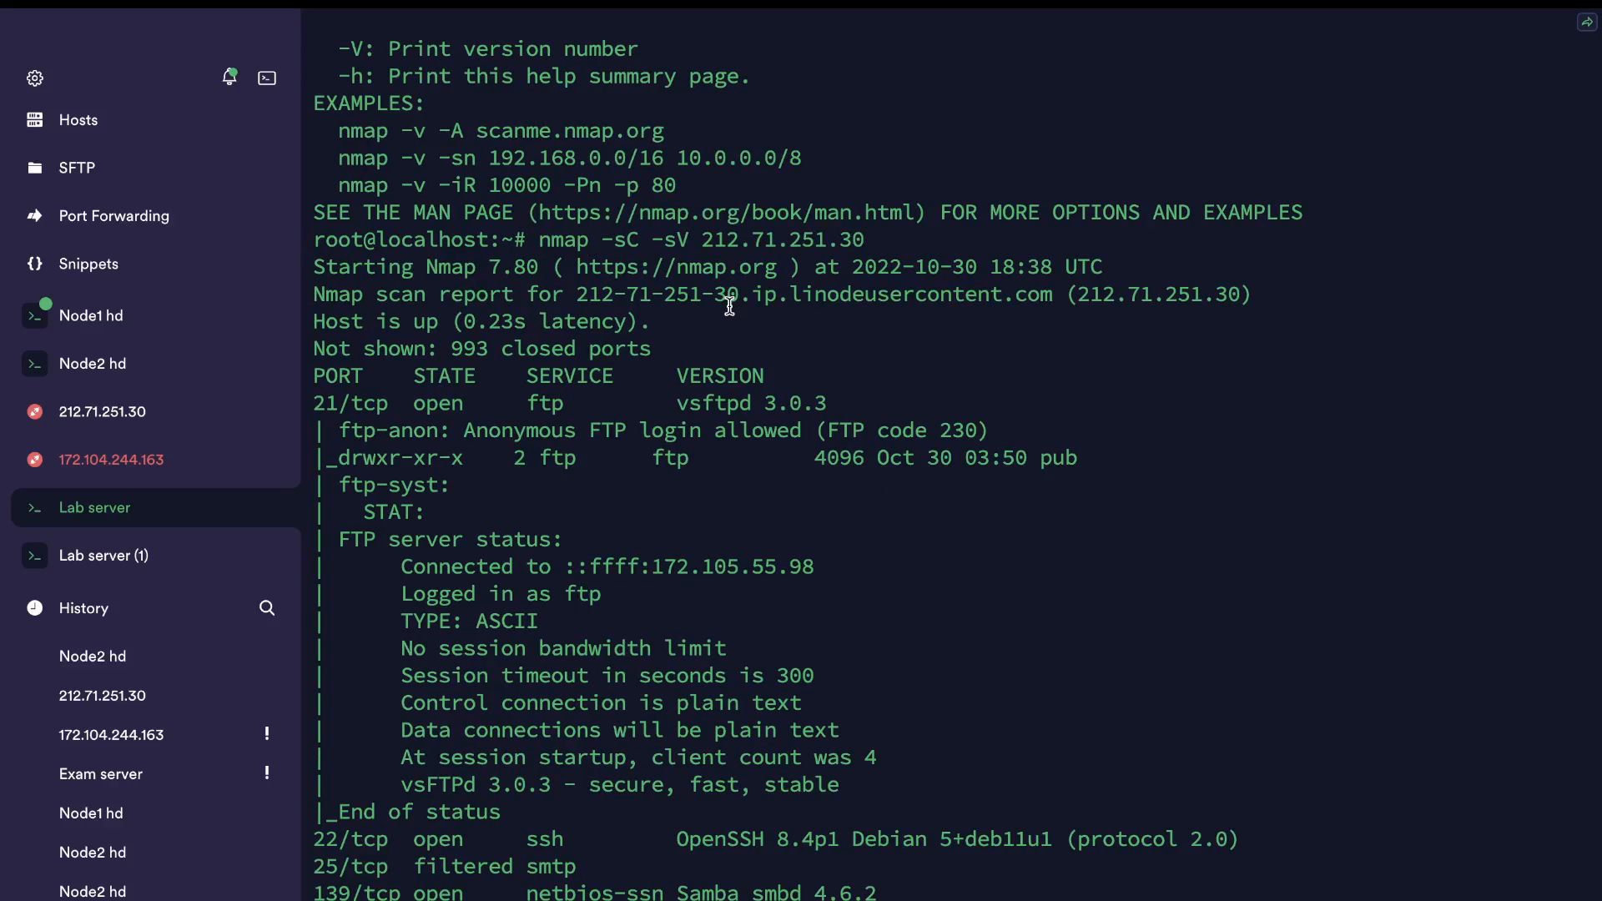
{"action": "mouse_move", "coordinate": [654, 402]}
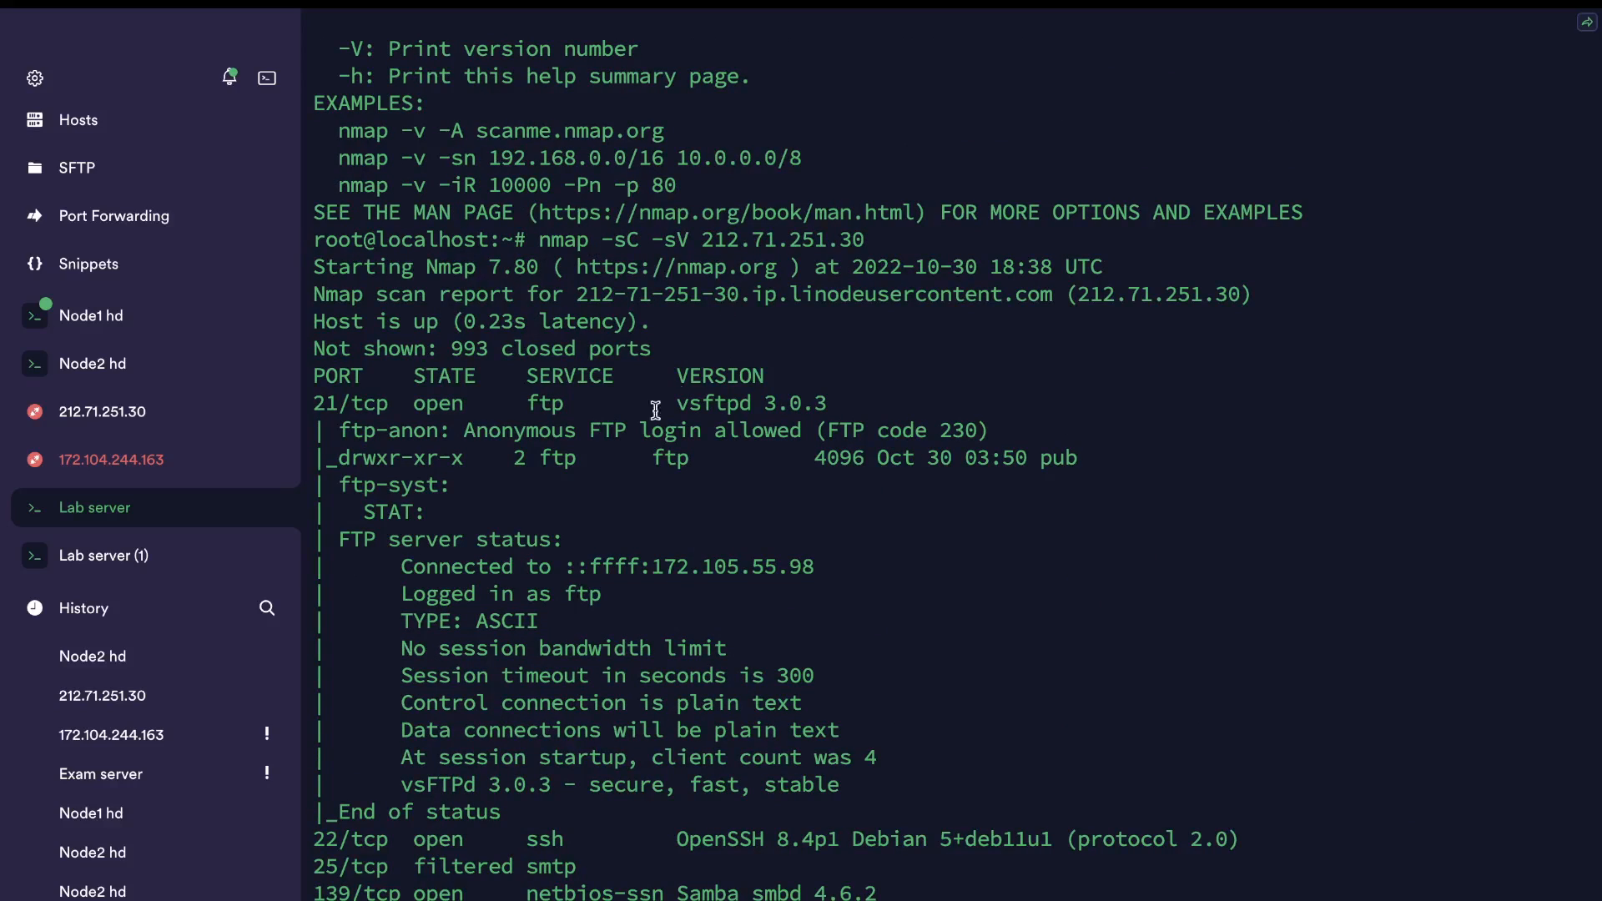
{"action": "double_click", "coordinate": [354, 402]}
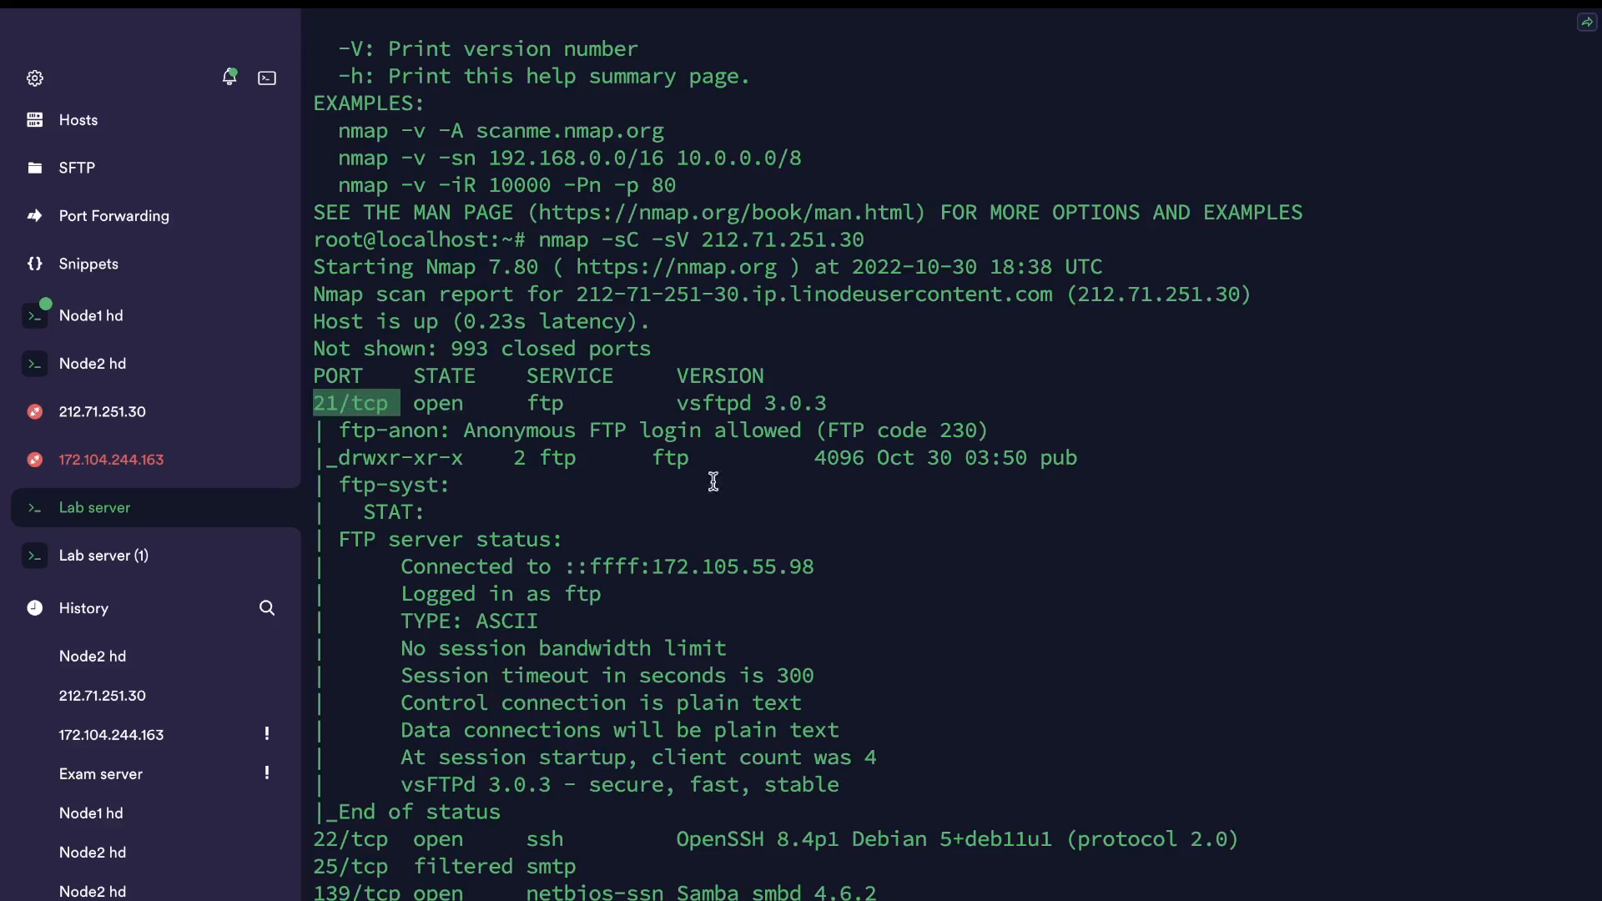
{"action": "scroll", "scroll_direction": "down", "scroll_amount": 3}
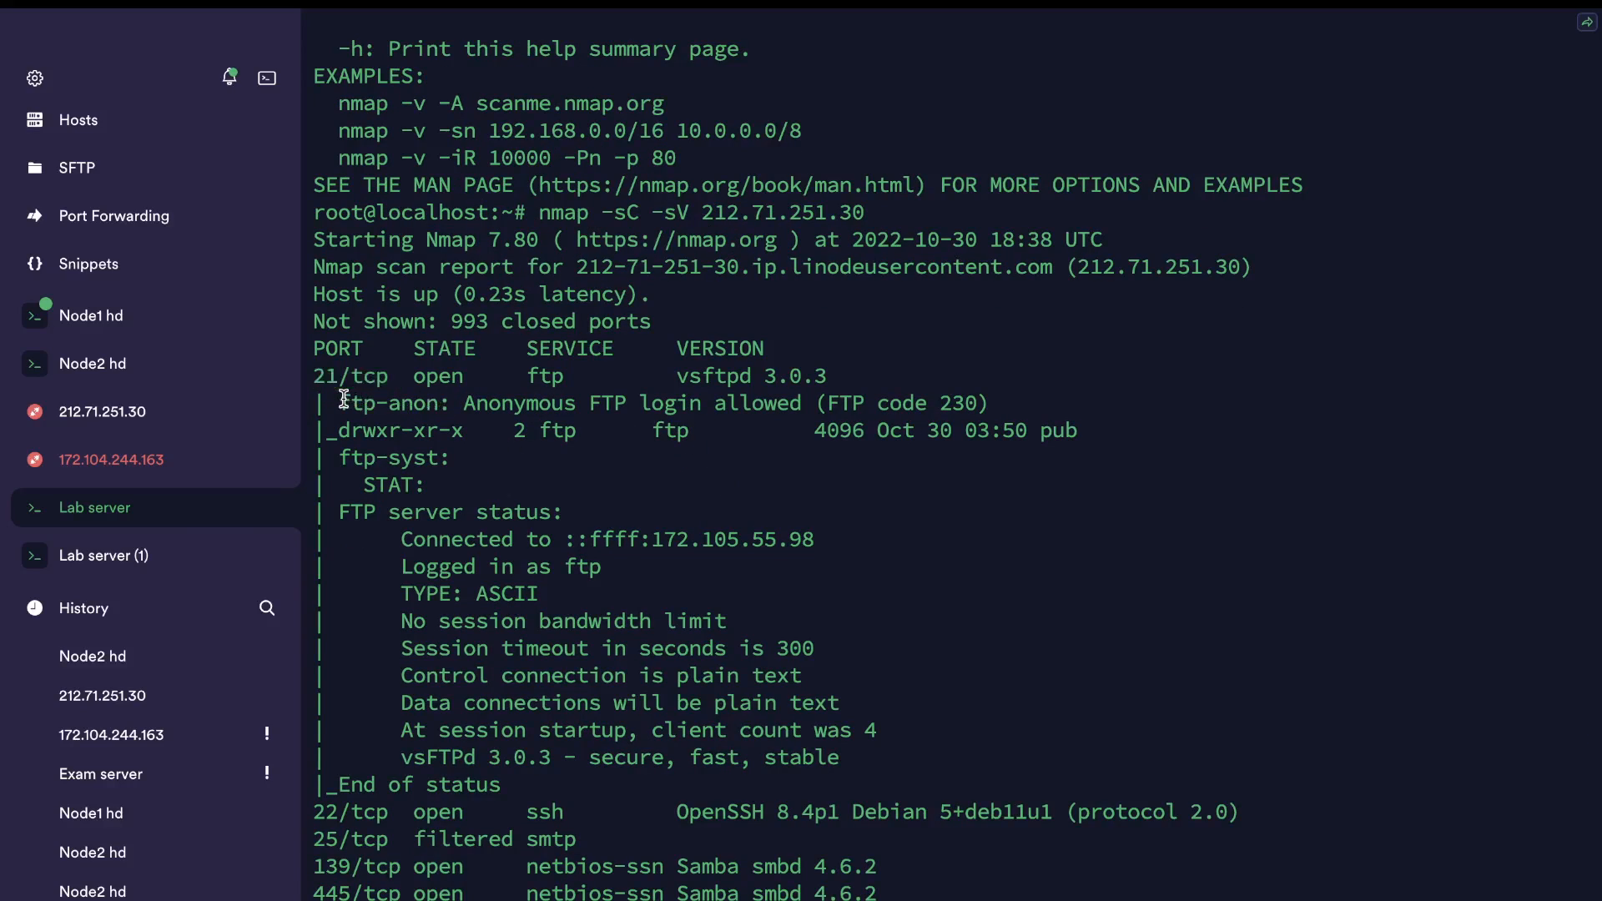
{"action": "scroll", "scroll_direction": "down", "scroll_amount": 3}
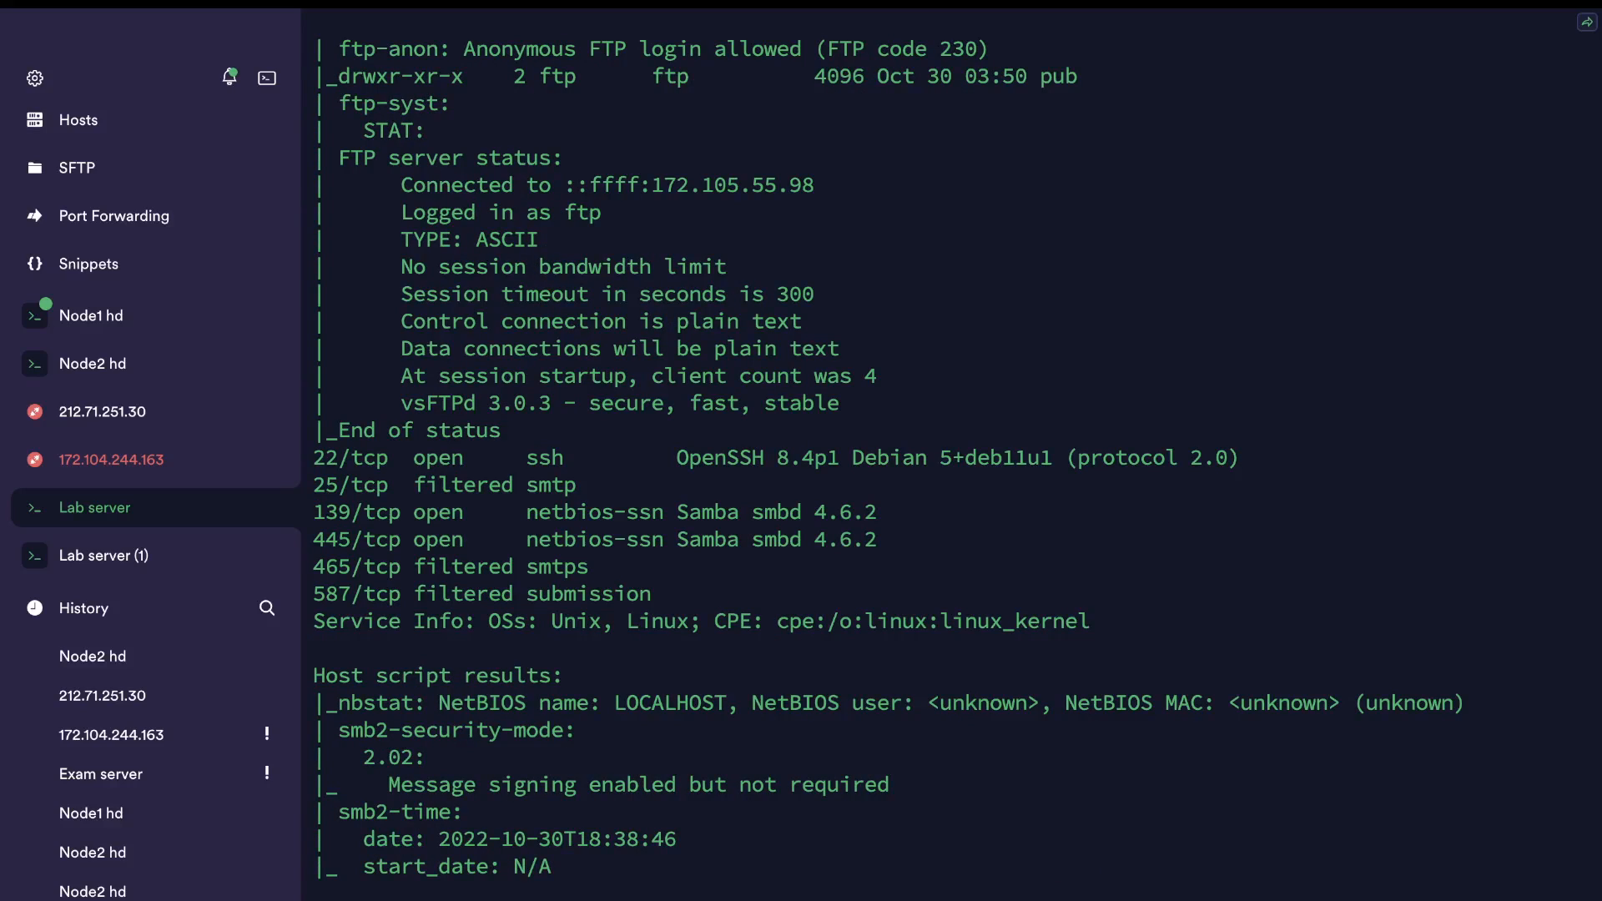
{"action": "scroll", "scroll_direction": "down", "scroll_amount": 3}
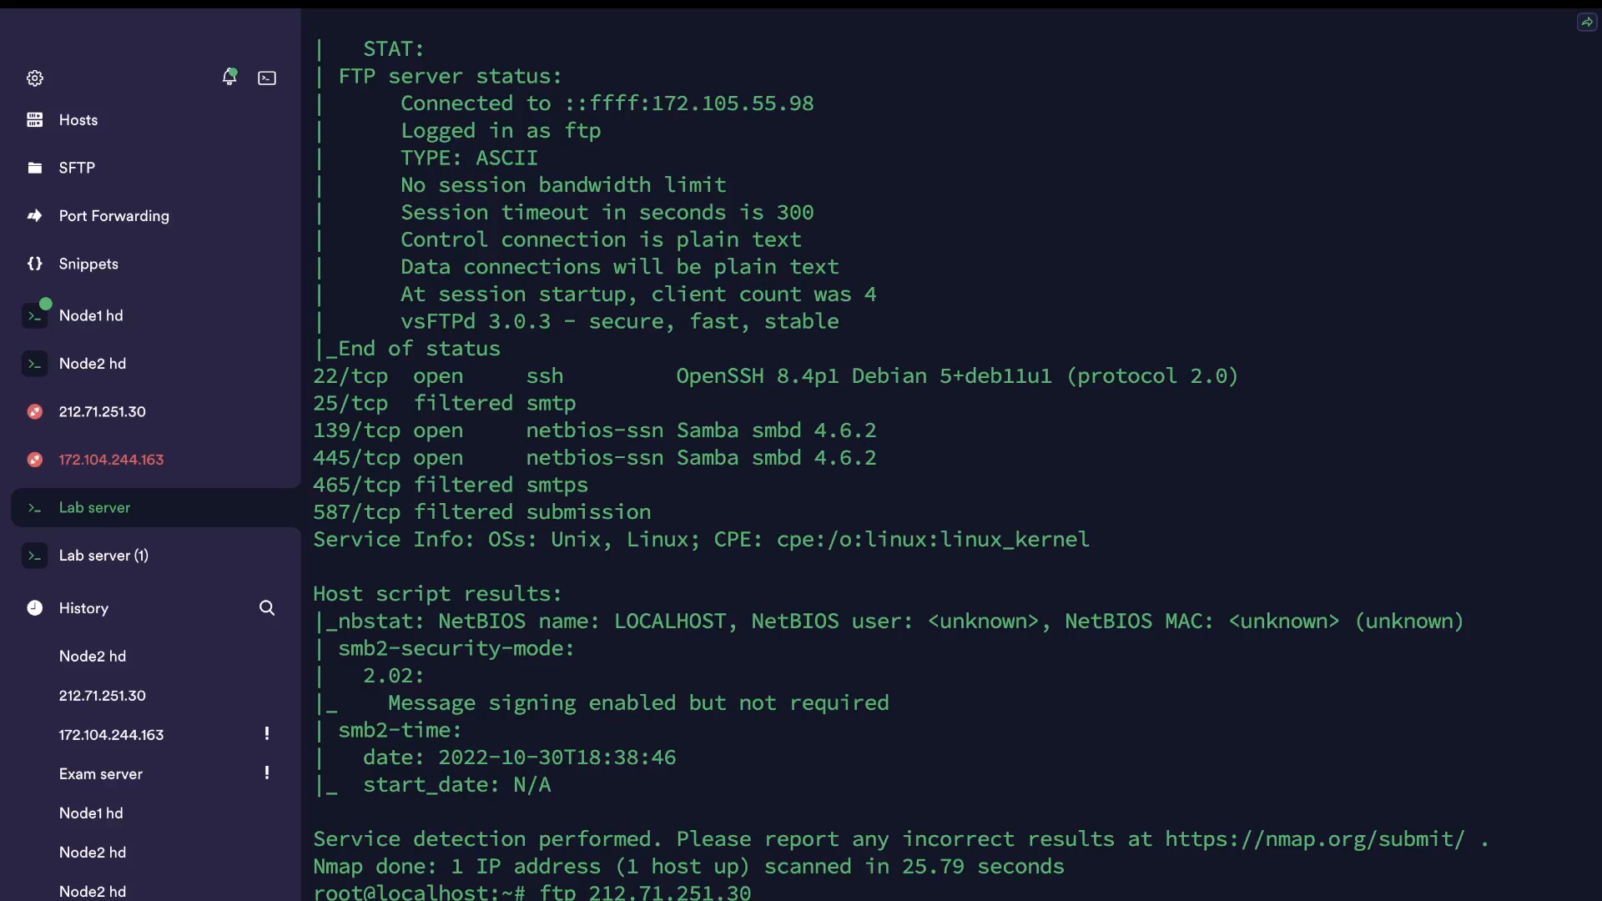
Review the scan results, highlighting open port 22/tcp and selecting the 'Samba smbd 4.6.2' version text.
{"action": "scroll", "scroll_direction": "down", "scroll_amount": 3}
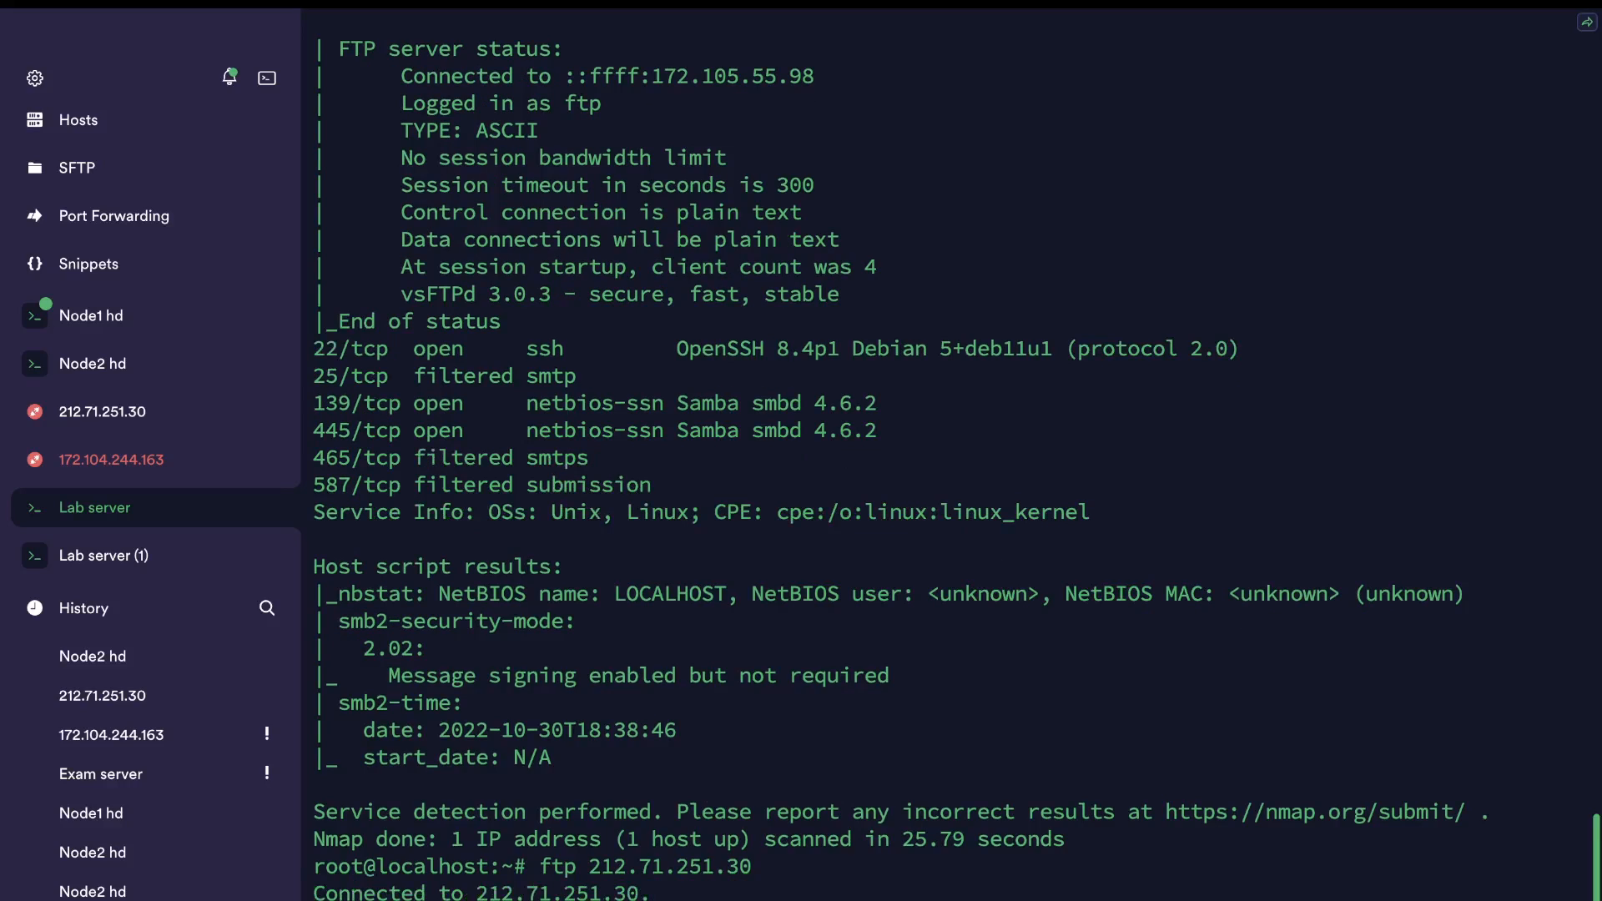
{"action": "scroll", "scroll_direction": "down", "scroll_amount": 3}
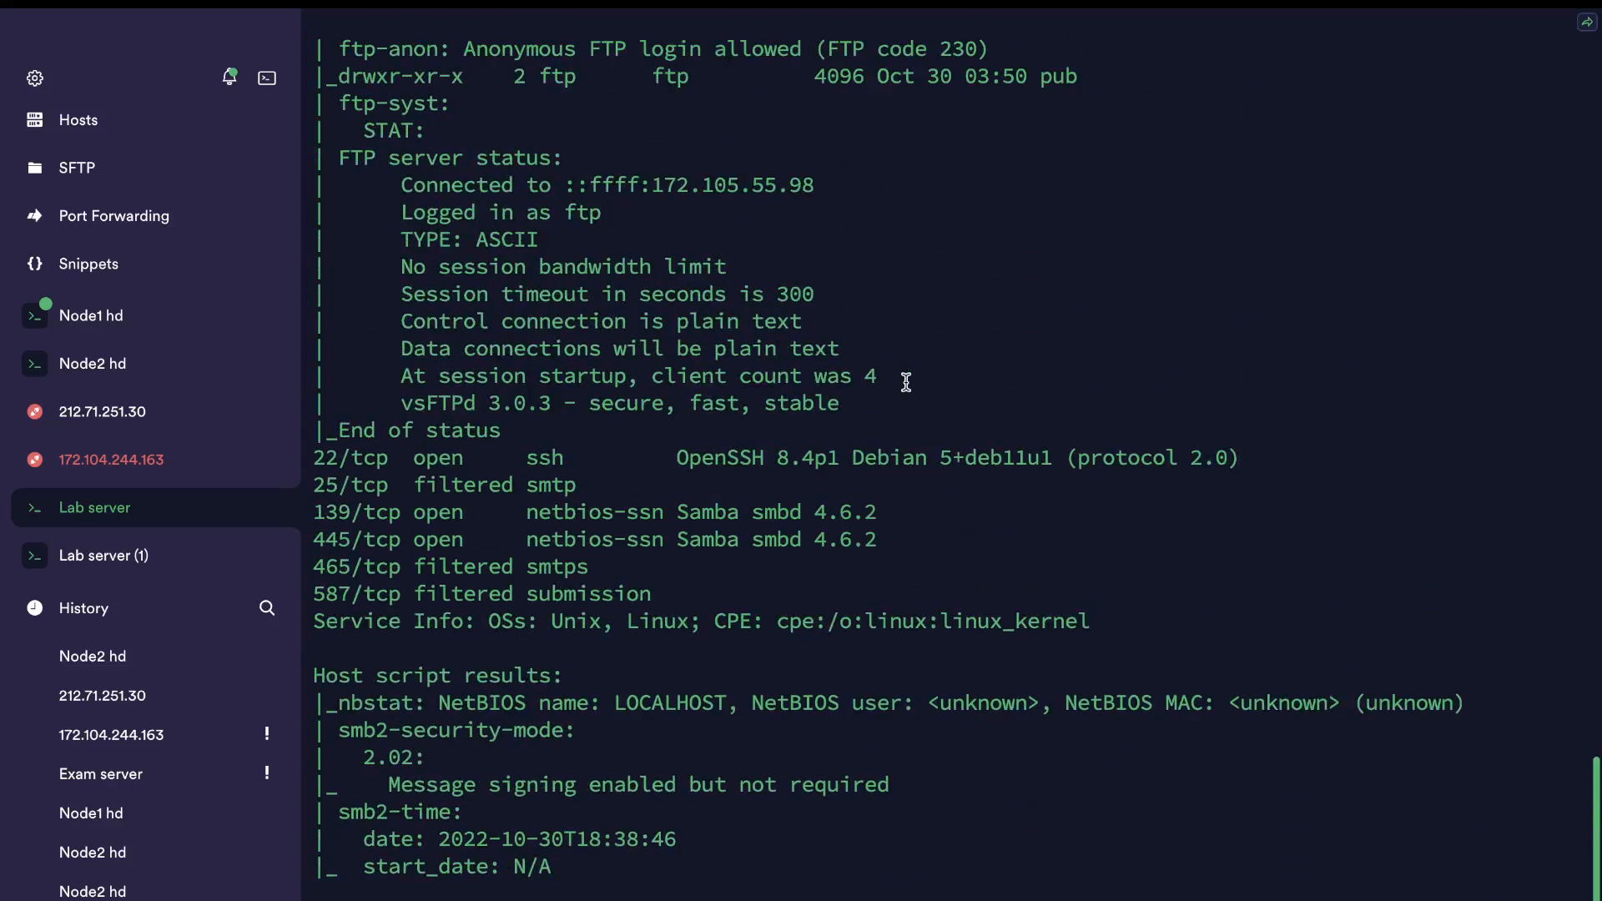
{"action": "double_click", "coordinate": [348, 457]}
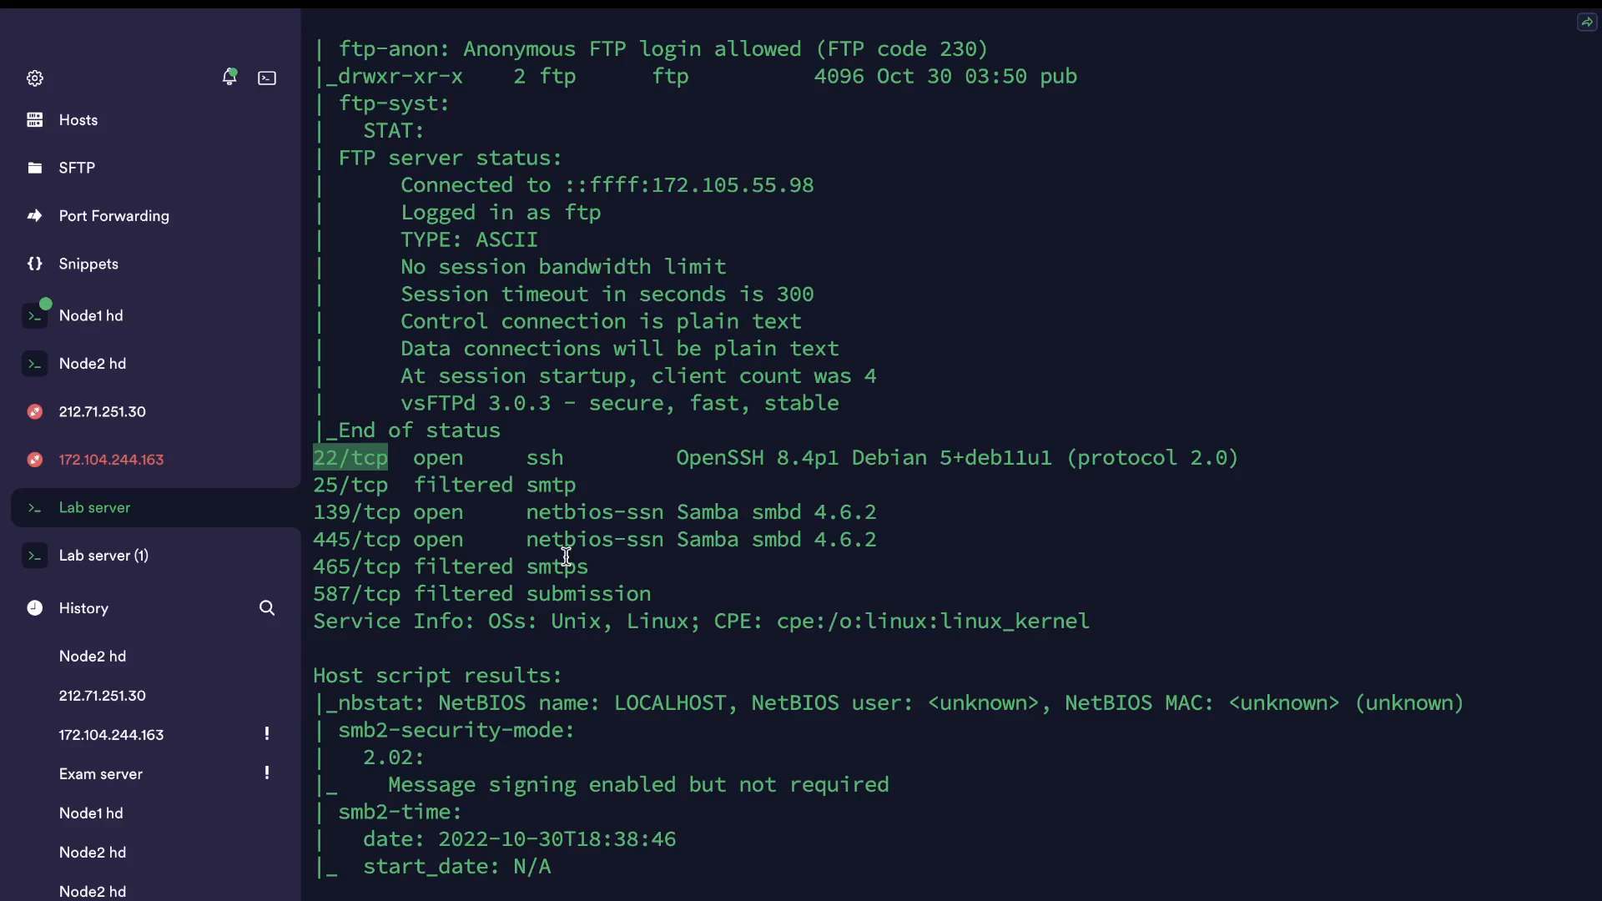
{"action": "mouse_move", "coordinate": [581, 451]}
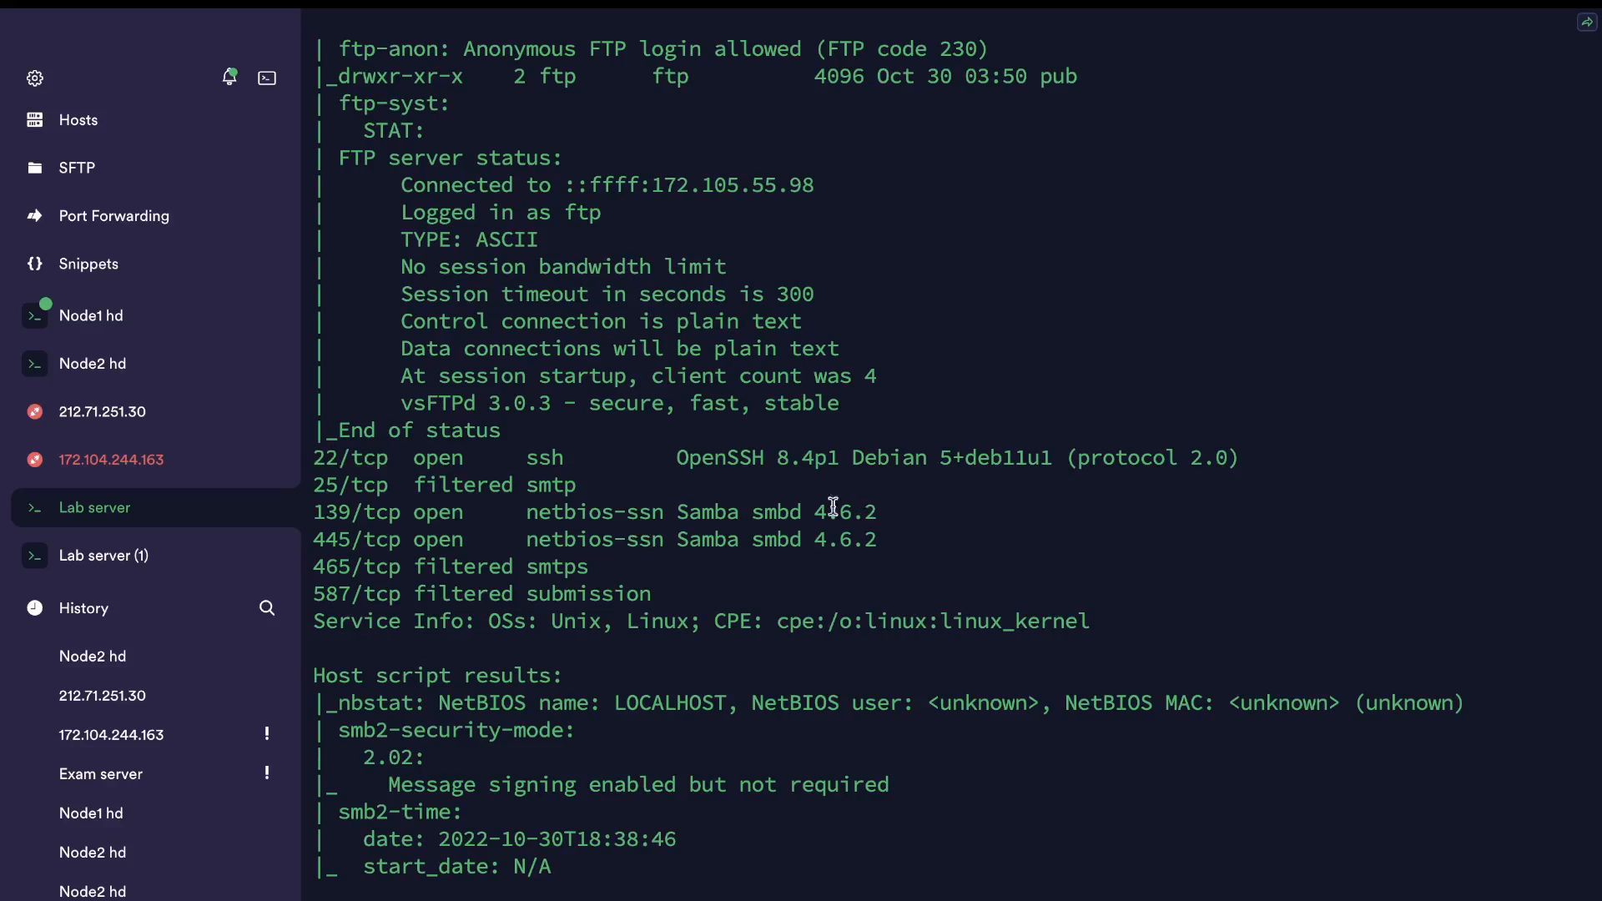
{"action": "left_click_drag", "start_coordinate": [704, 511], "coordinate": [877, 511]}
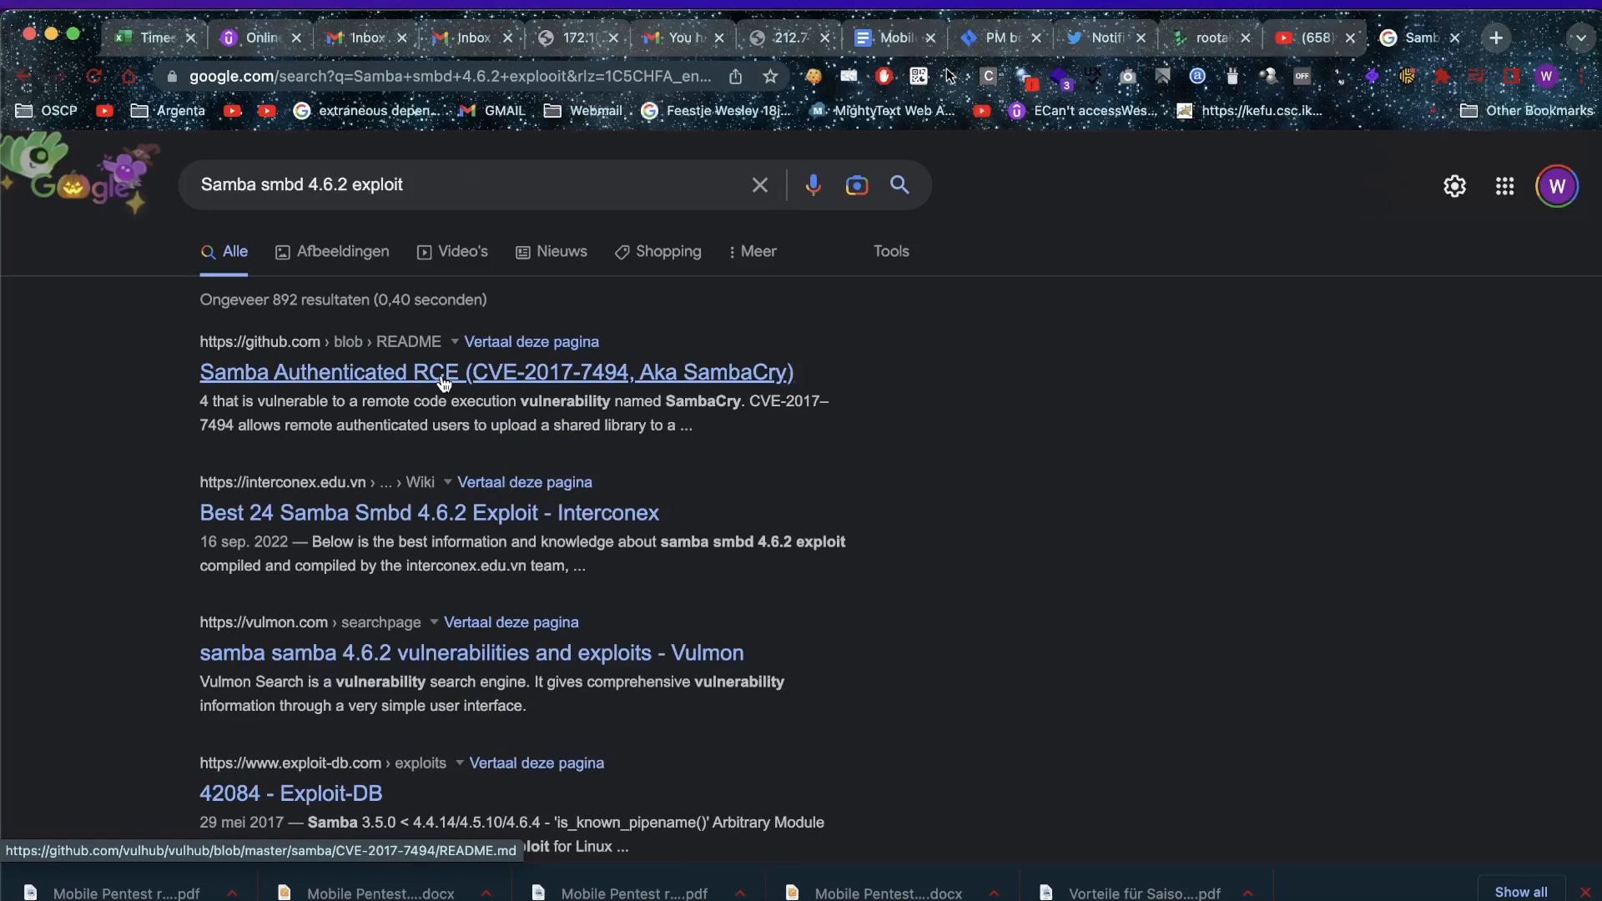
{"action": "mouse_move", "coordinate": [434, 641]}
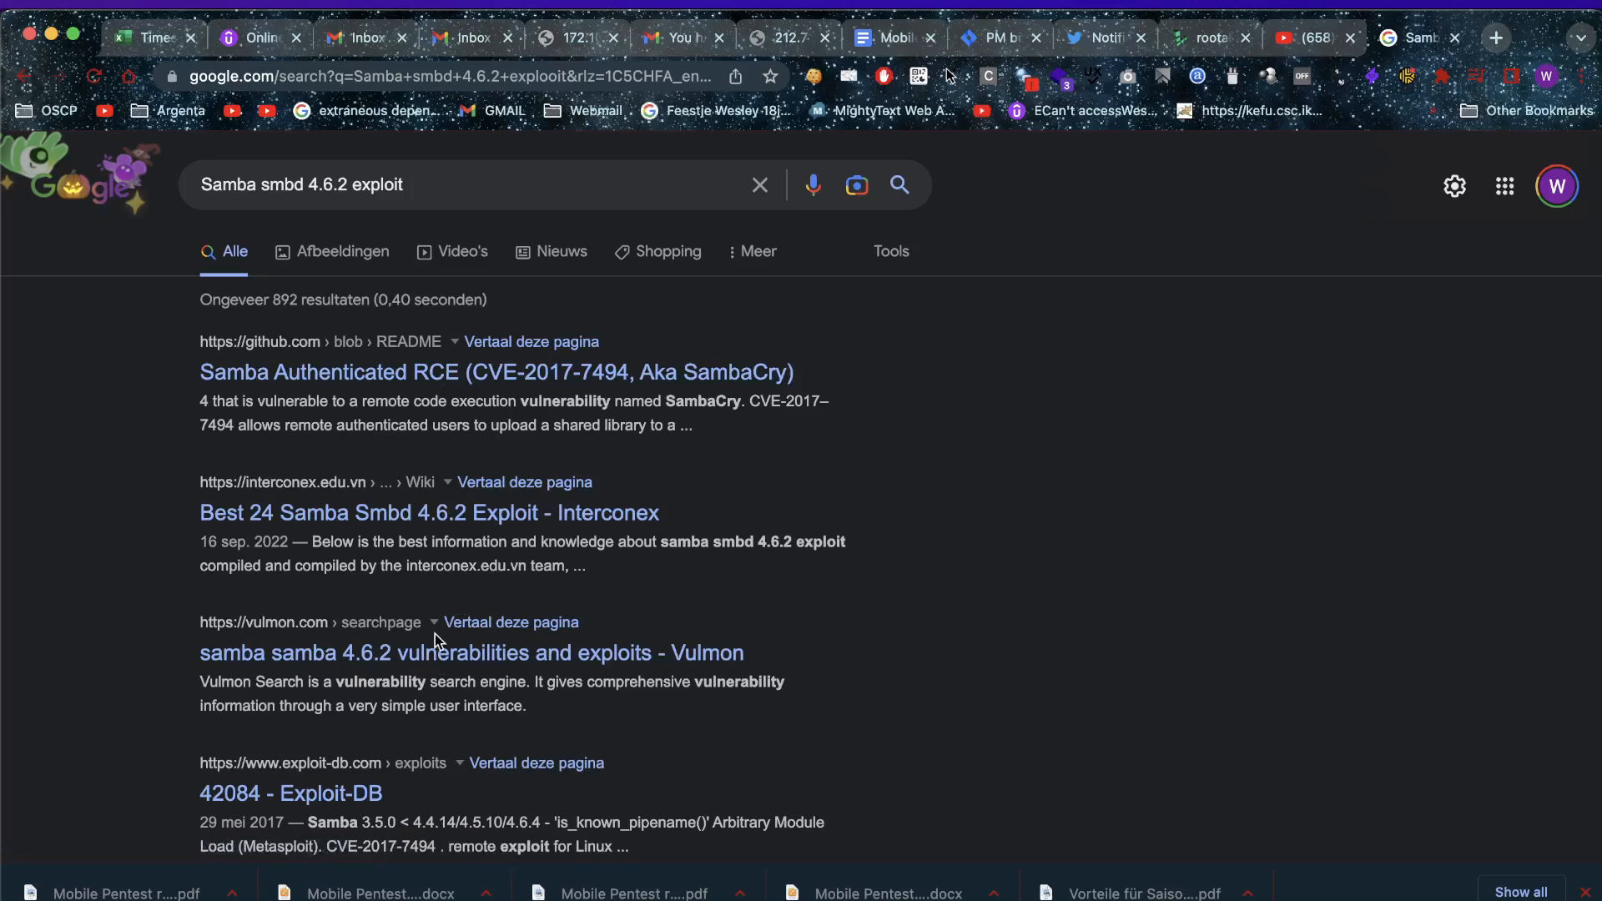
Open the '42084 - Exploit-DB' result from the 'Samba smbd 4.6.2 exploit' search and read it.
{"action": "scroll", "scroll_direction": "down", "scroll_amount": 3}
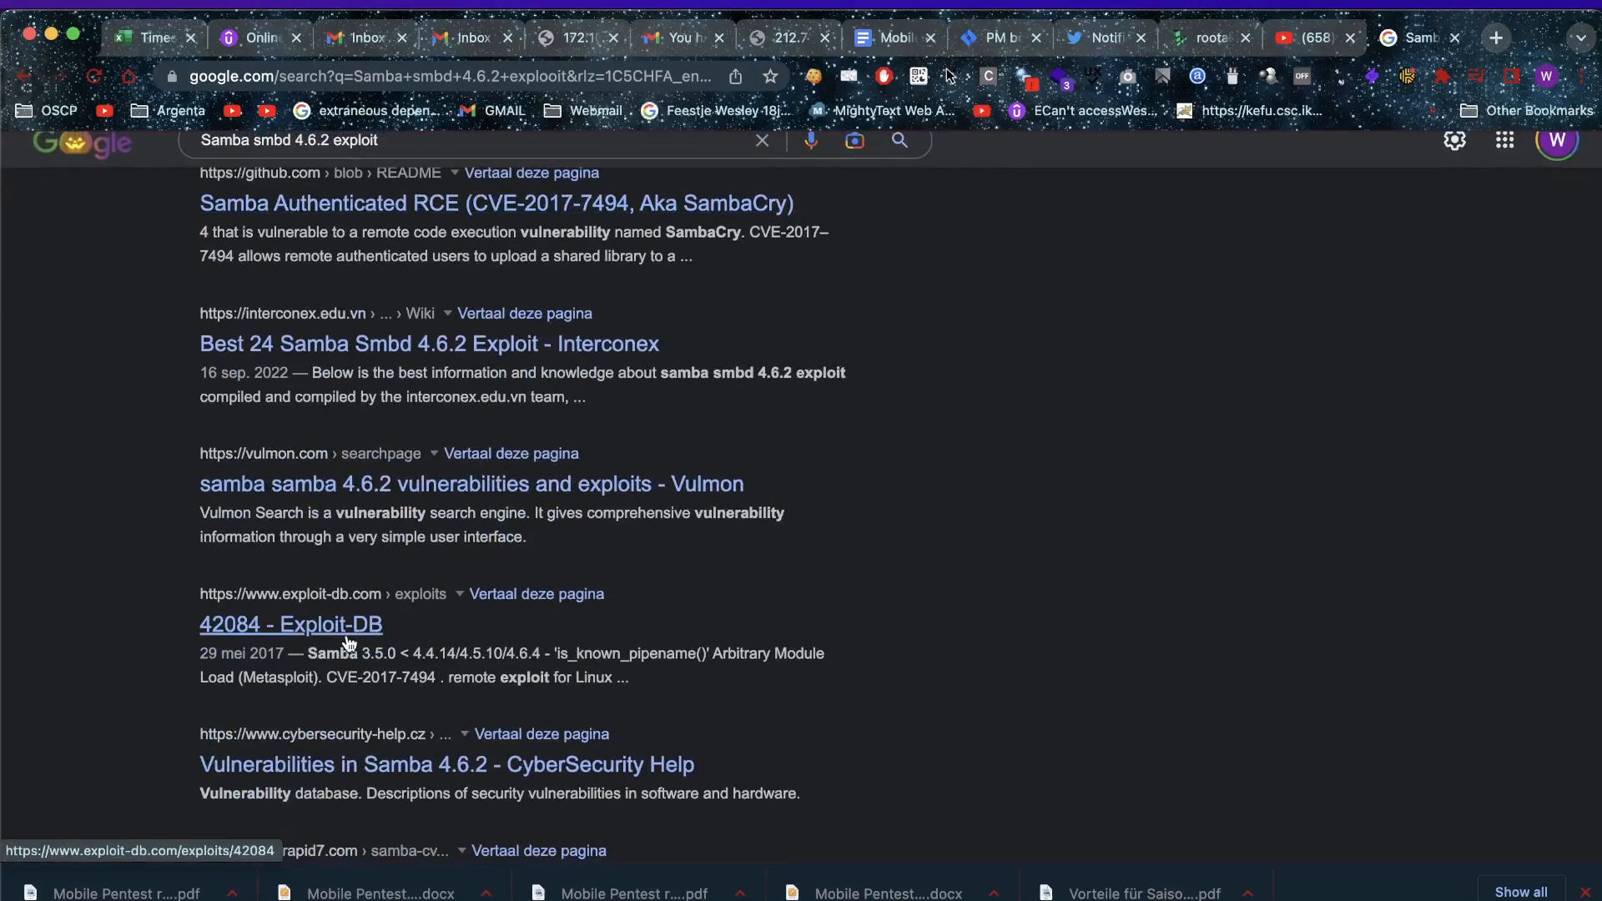
{"action": "left_click", "coordinate": [290, 625]}
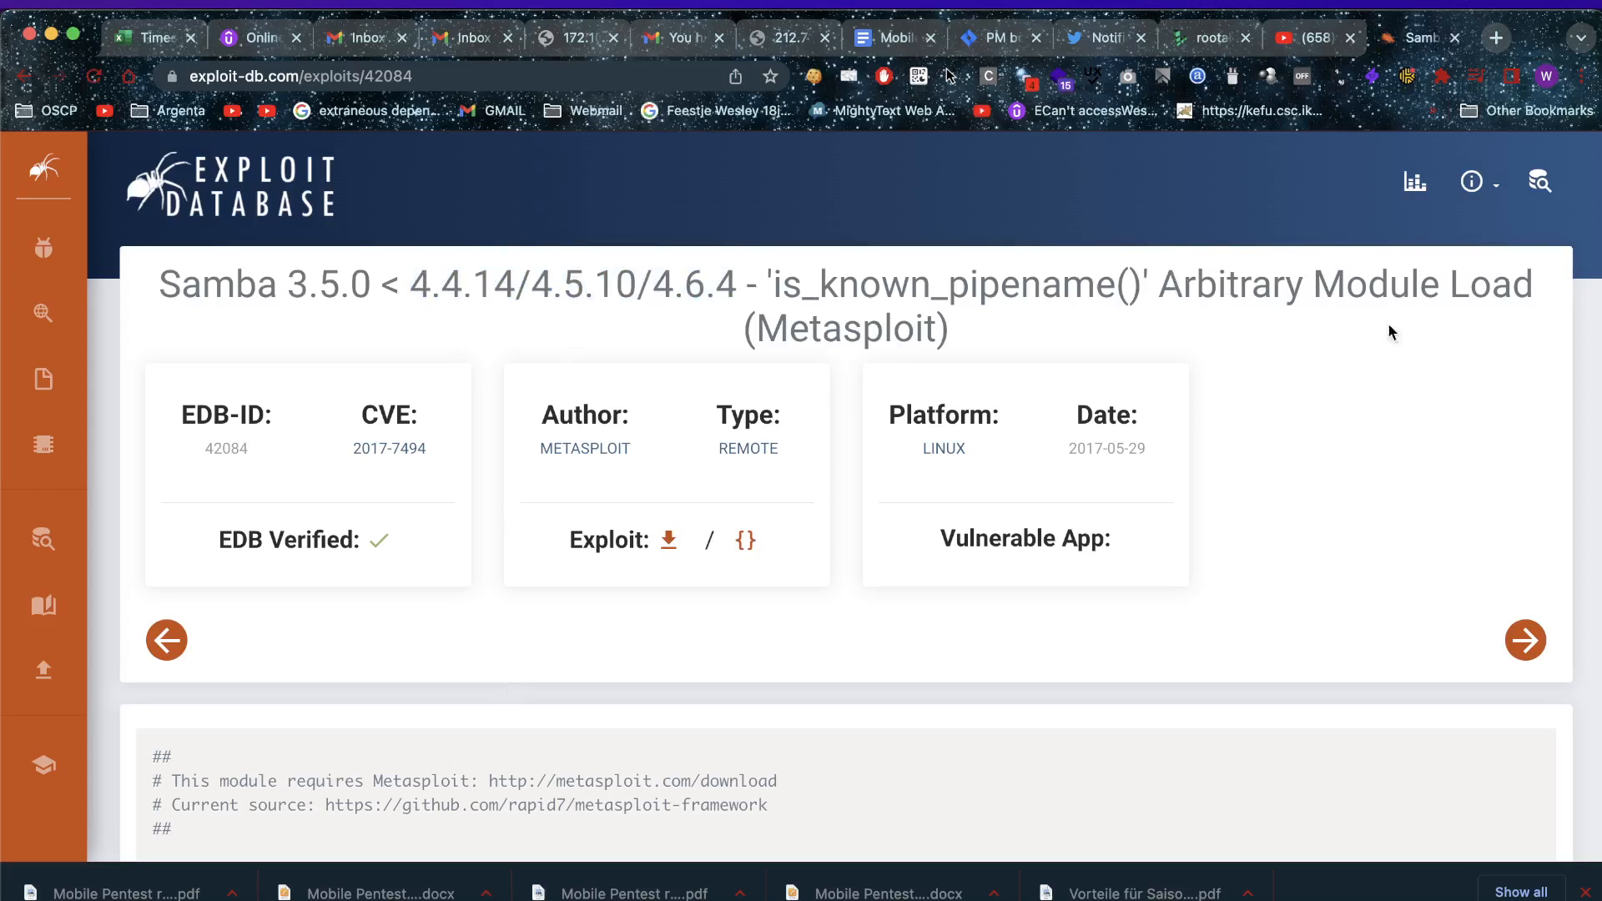
{"action": "scroll", "scroll_direction": "down", "scroll_amount": 3}
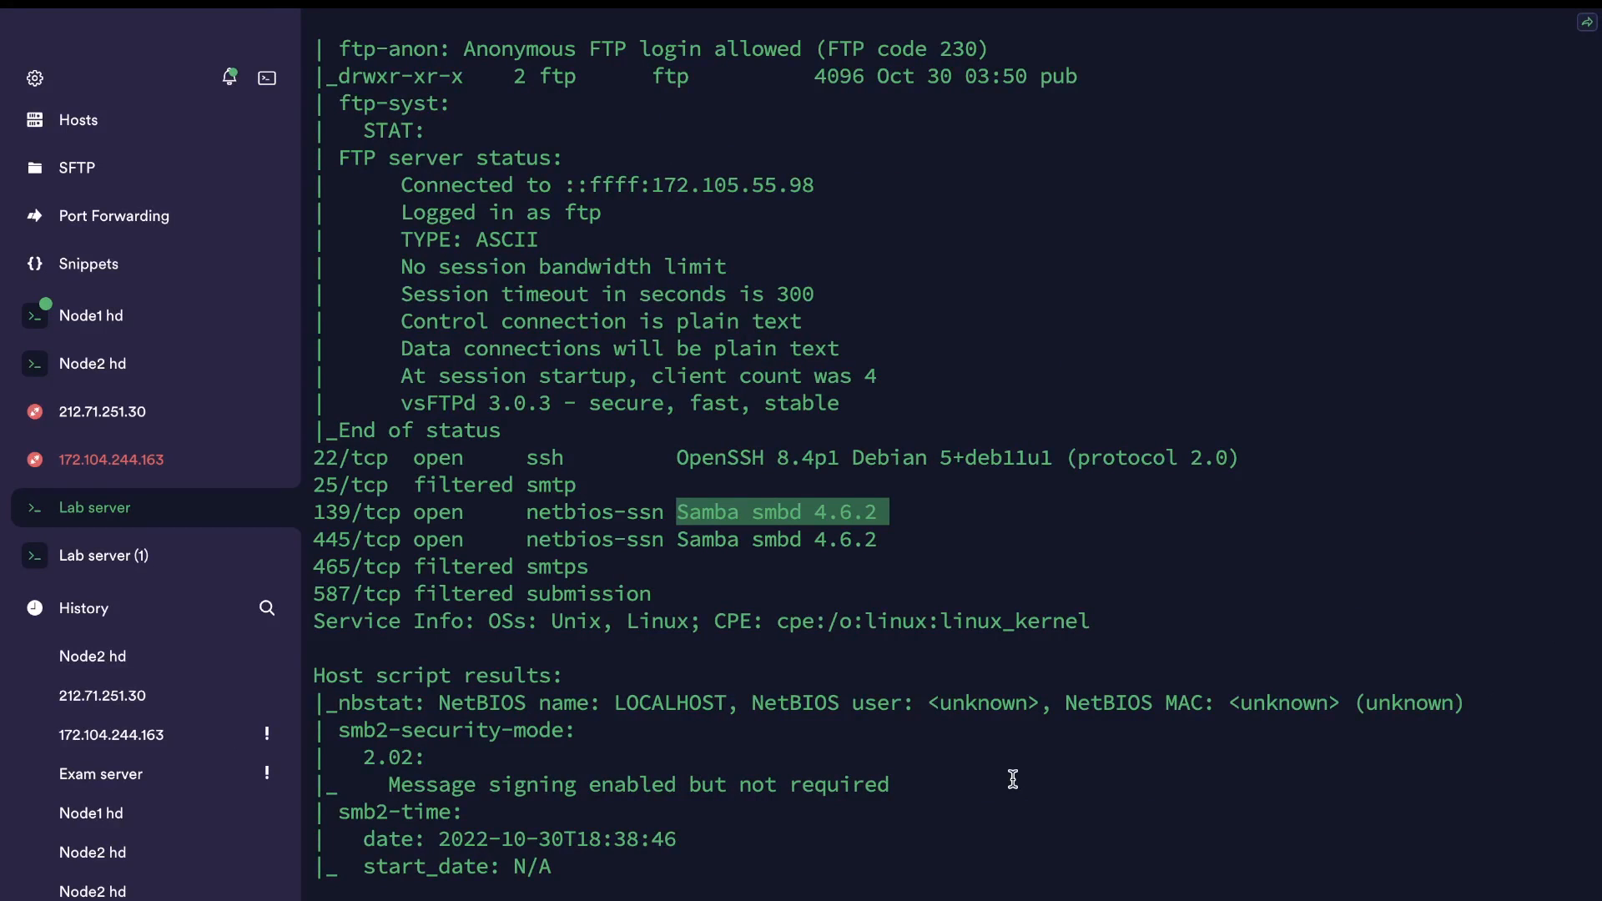
{"action": "mouse_move", "coordinate": [540, 567]}
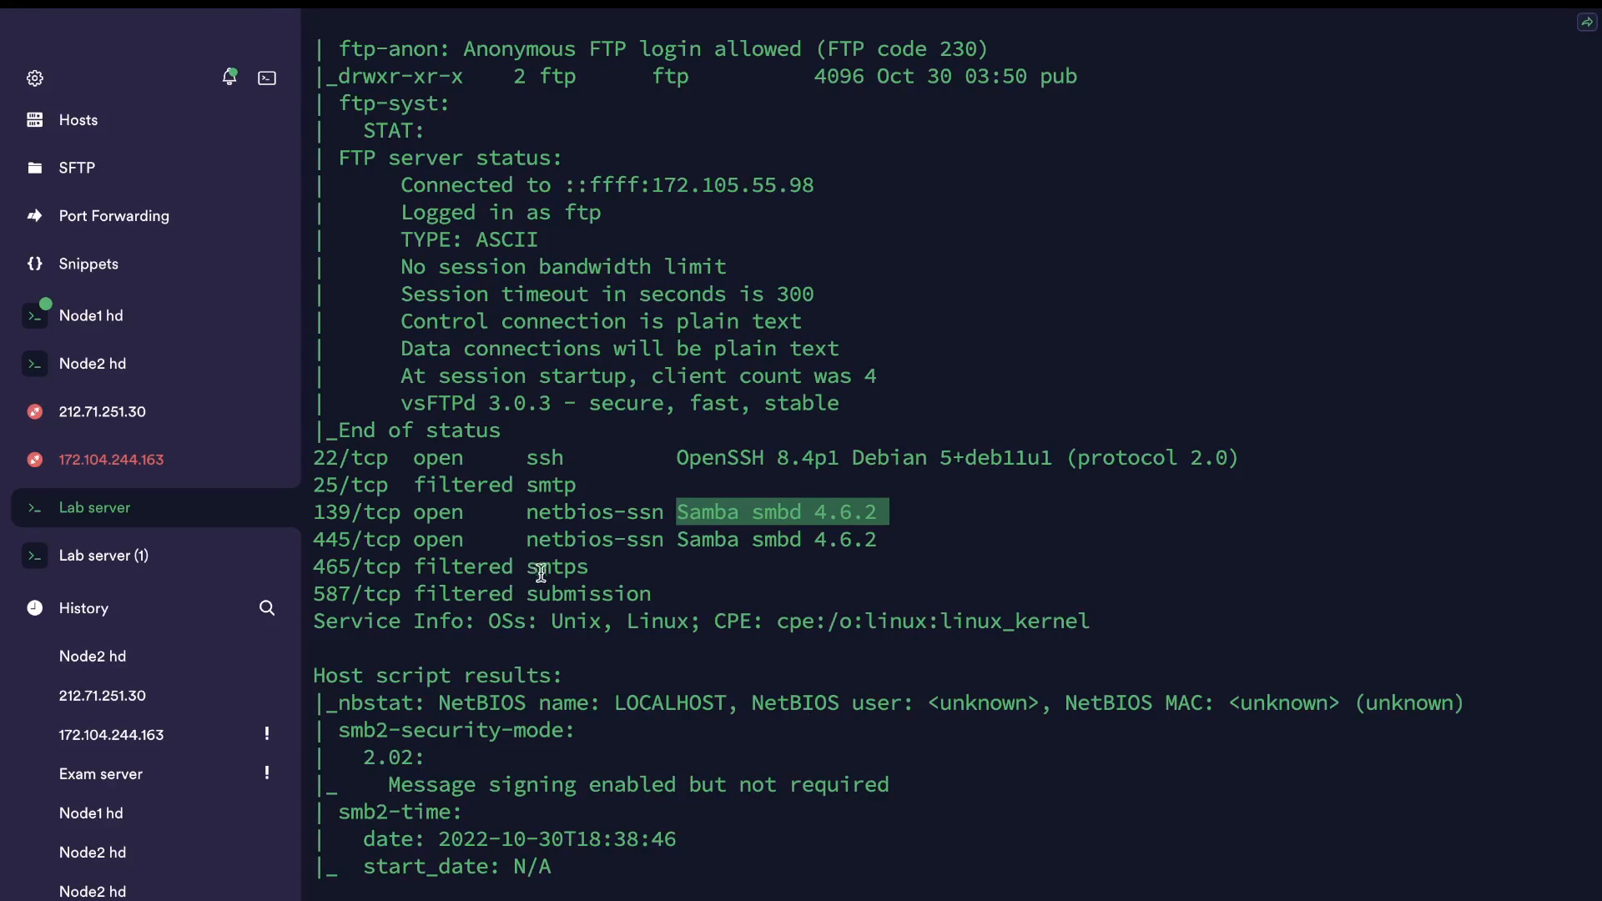
{"action": "double_click", "coordinate": [588, 595]}
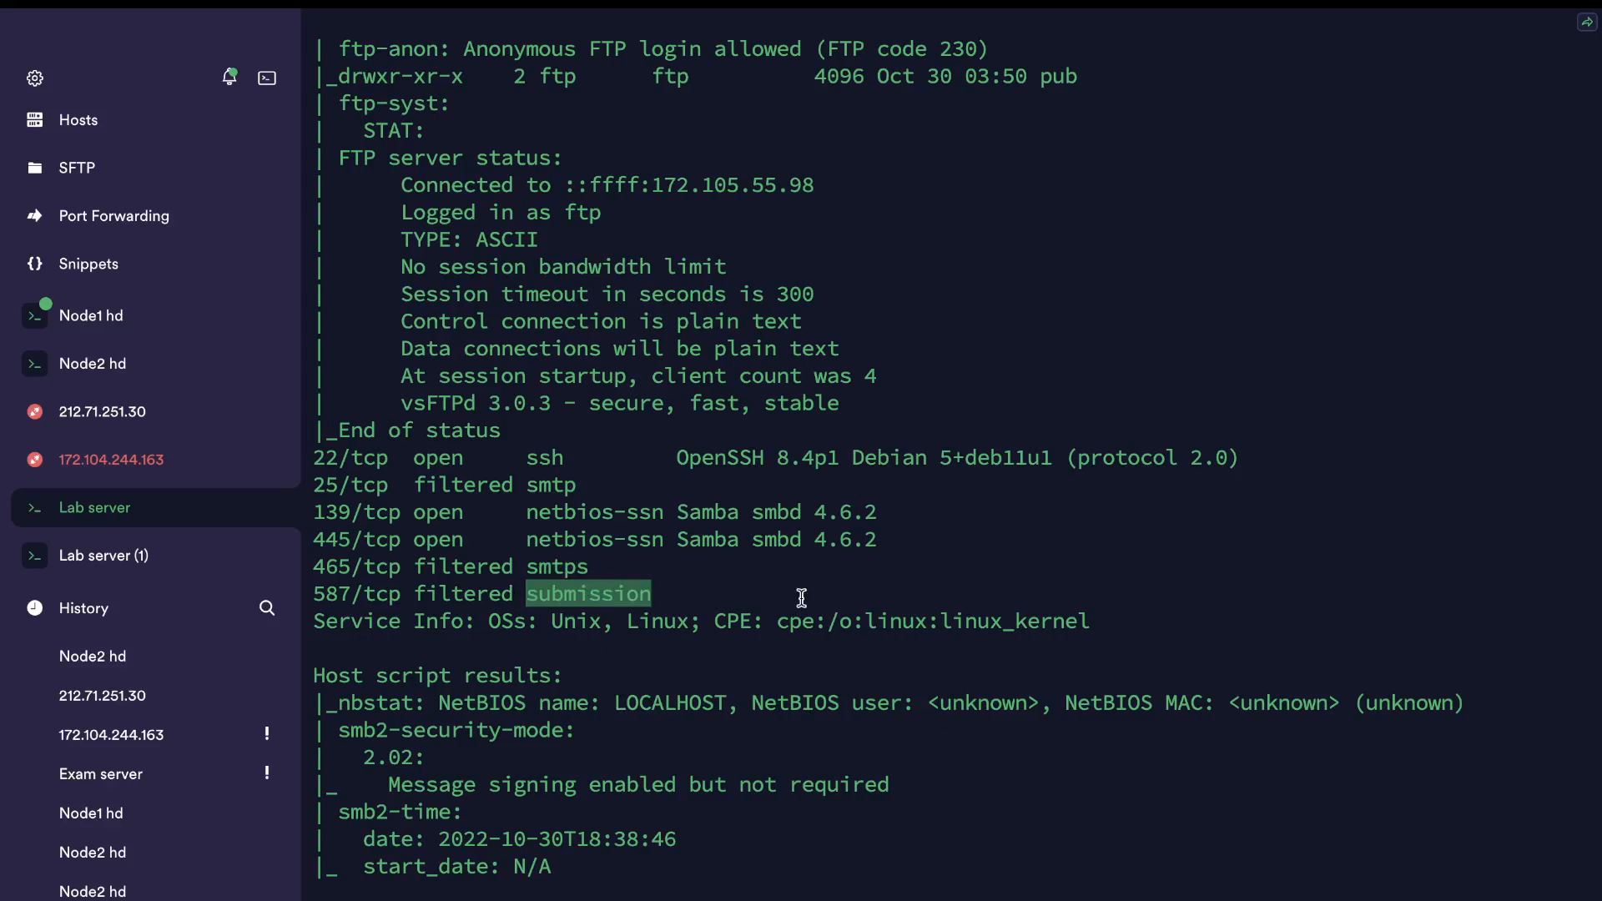
{"action": "mouse_move", "coordinate": [474, 641]}
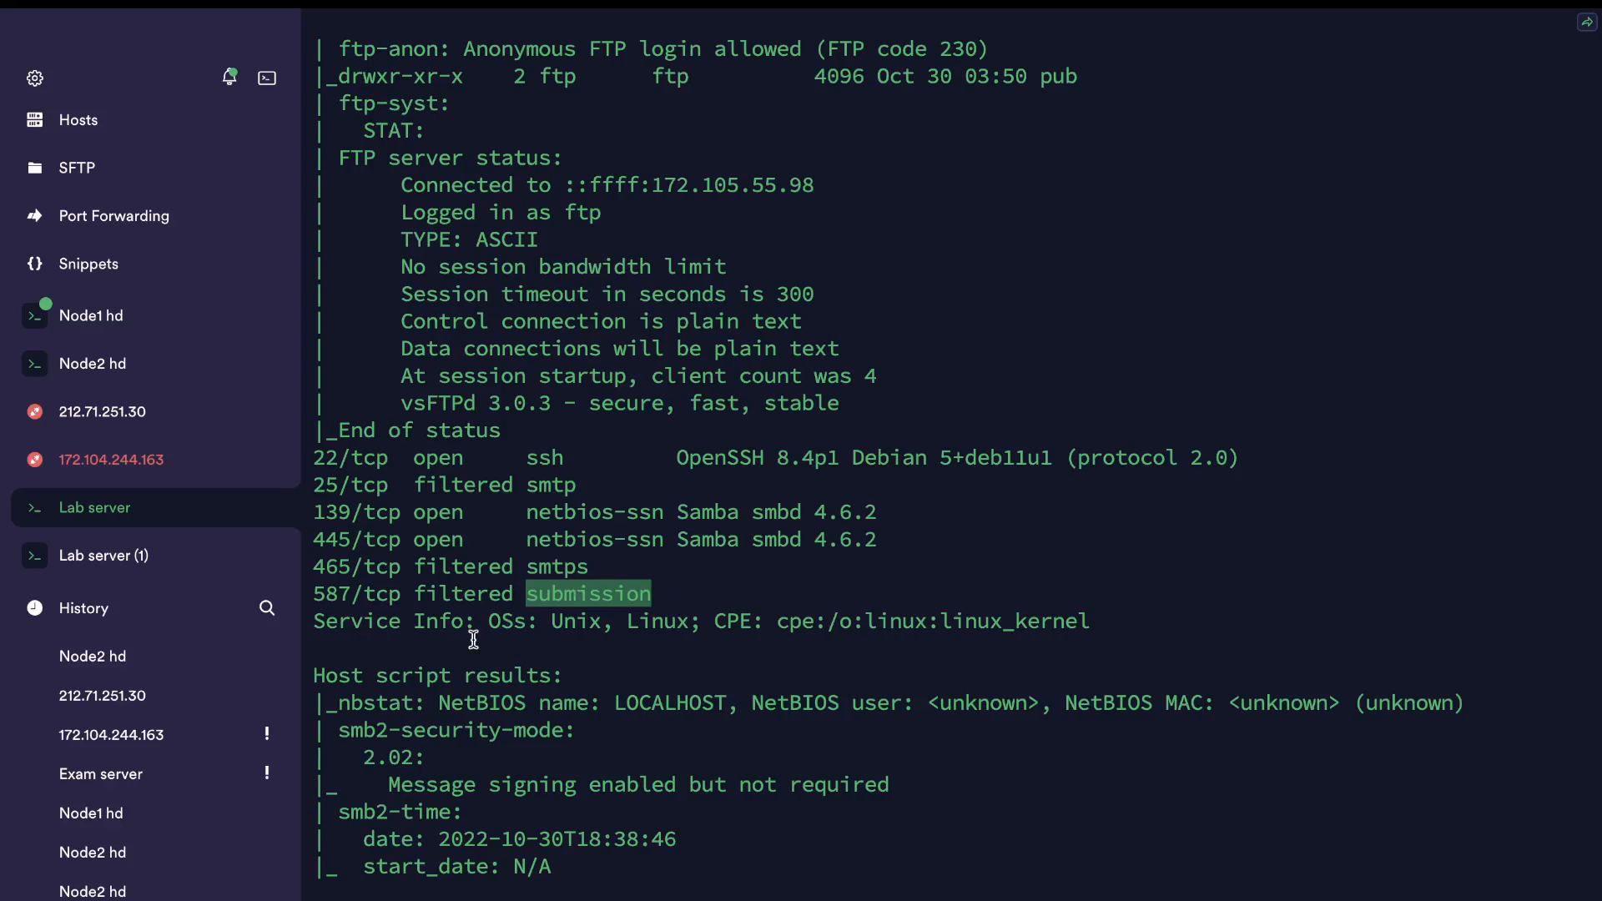
{"action": "mouse_move", "coordinate": [200, 518]}
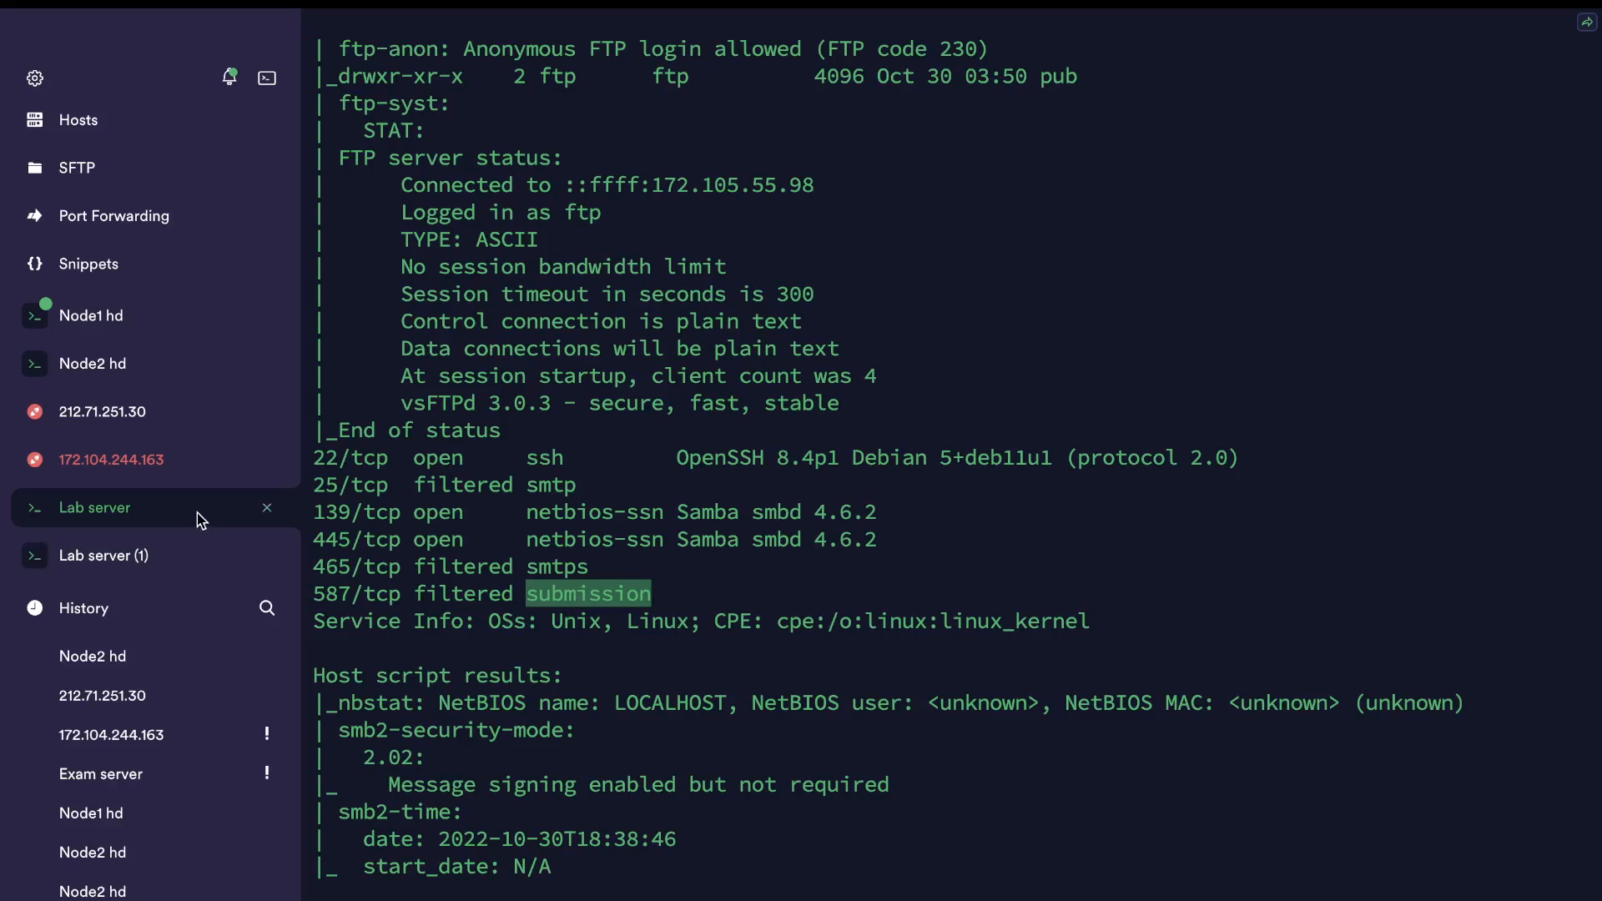
{"action": "scroll", "scroll_direction": "down", "scroll_amount": 3}
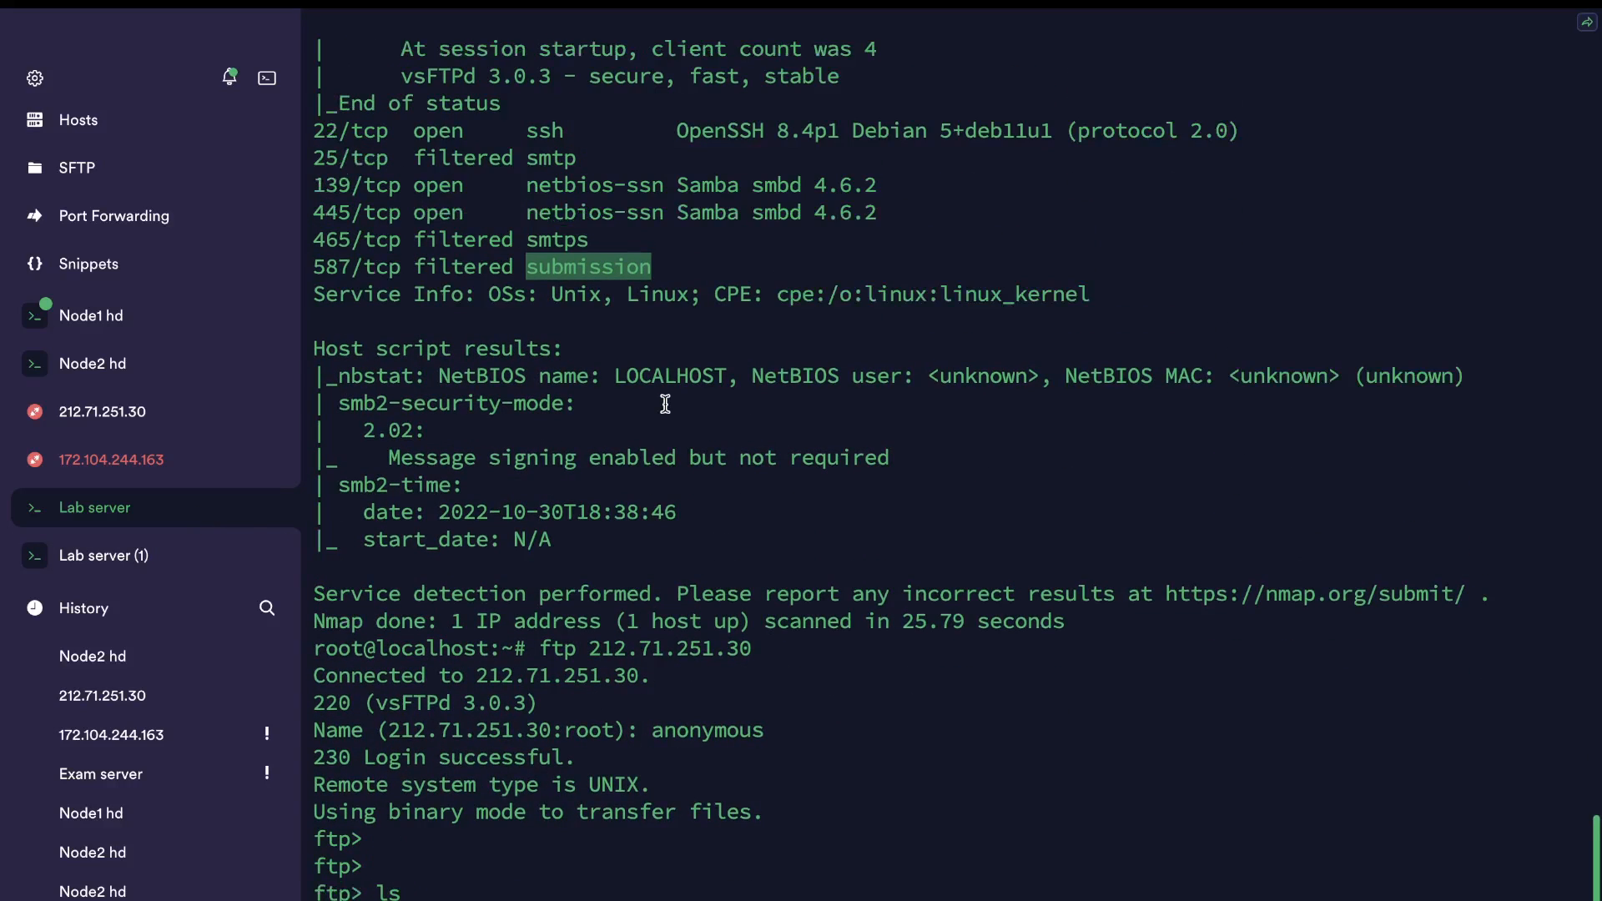
{"action": "mouse_move", "coordinate": [616, 247]}
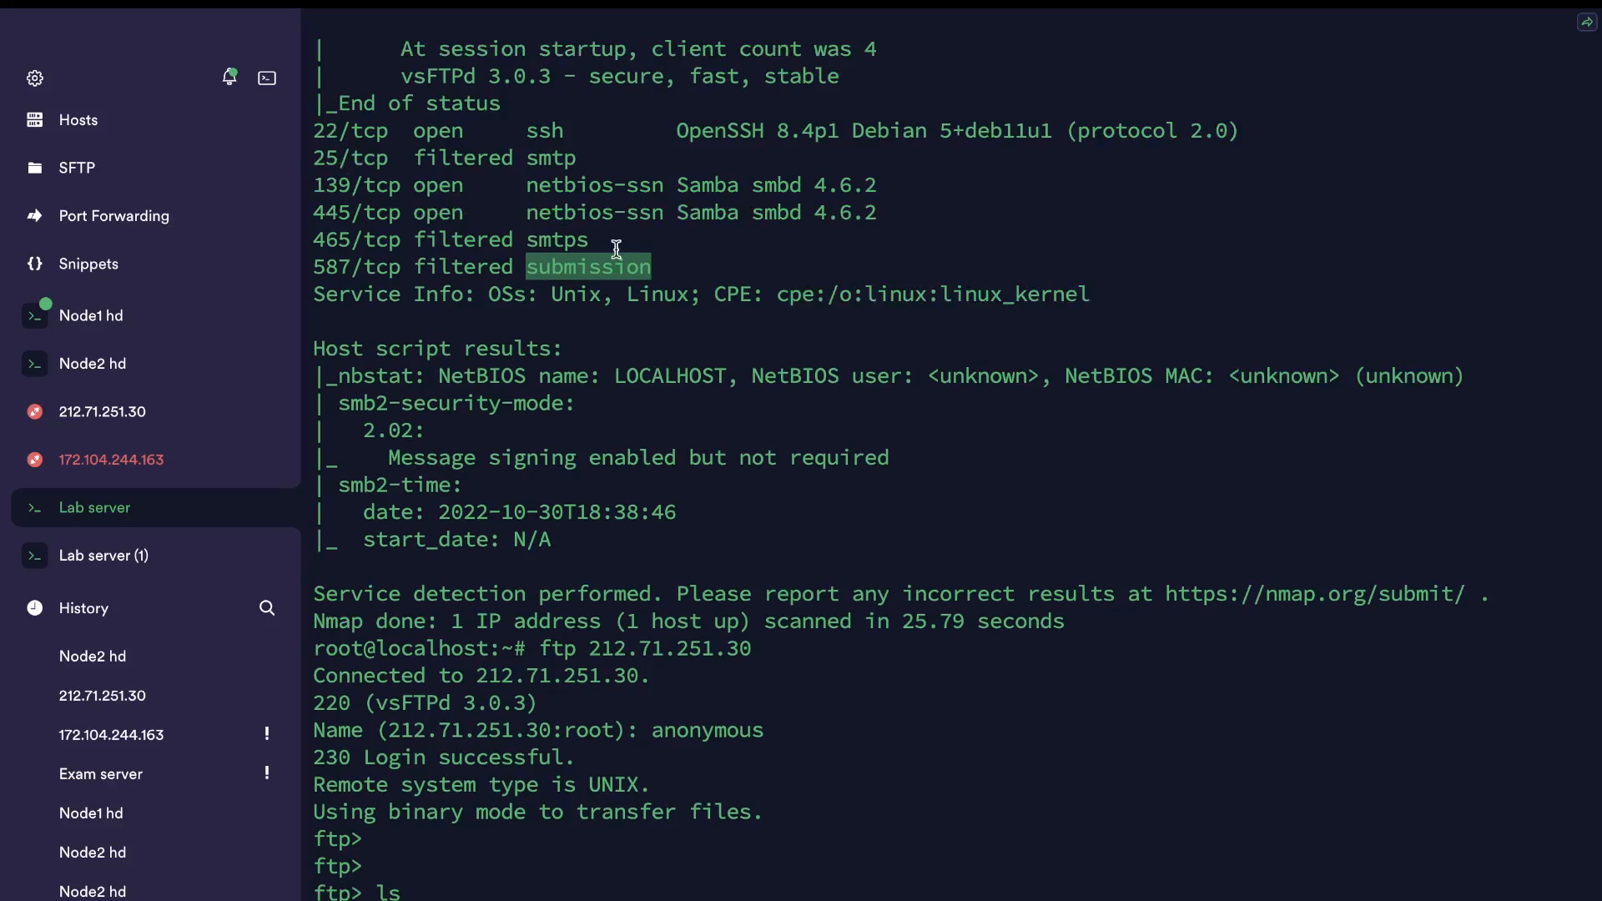
{"action": "left_click", "coordinate": [103, 556]}
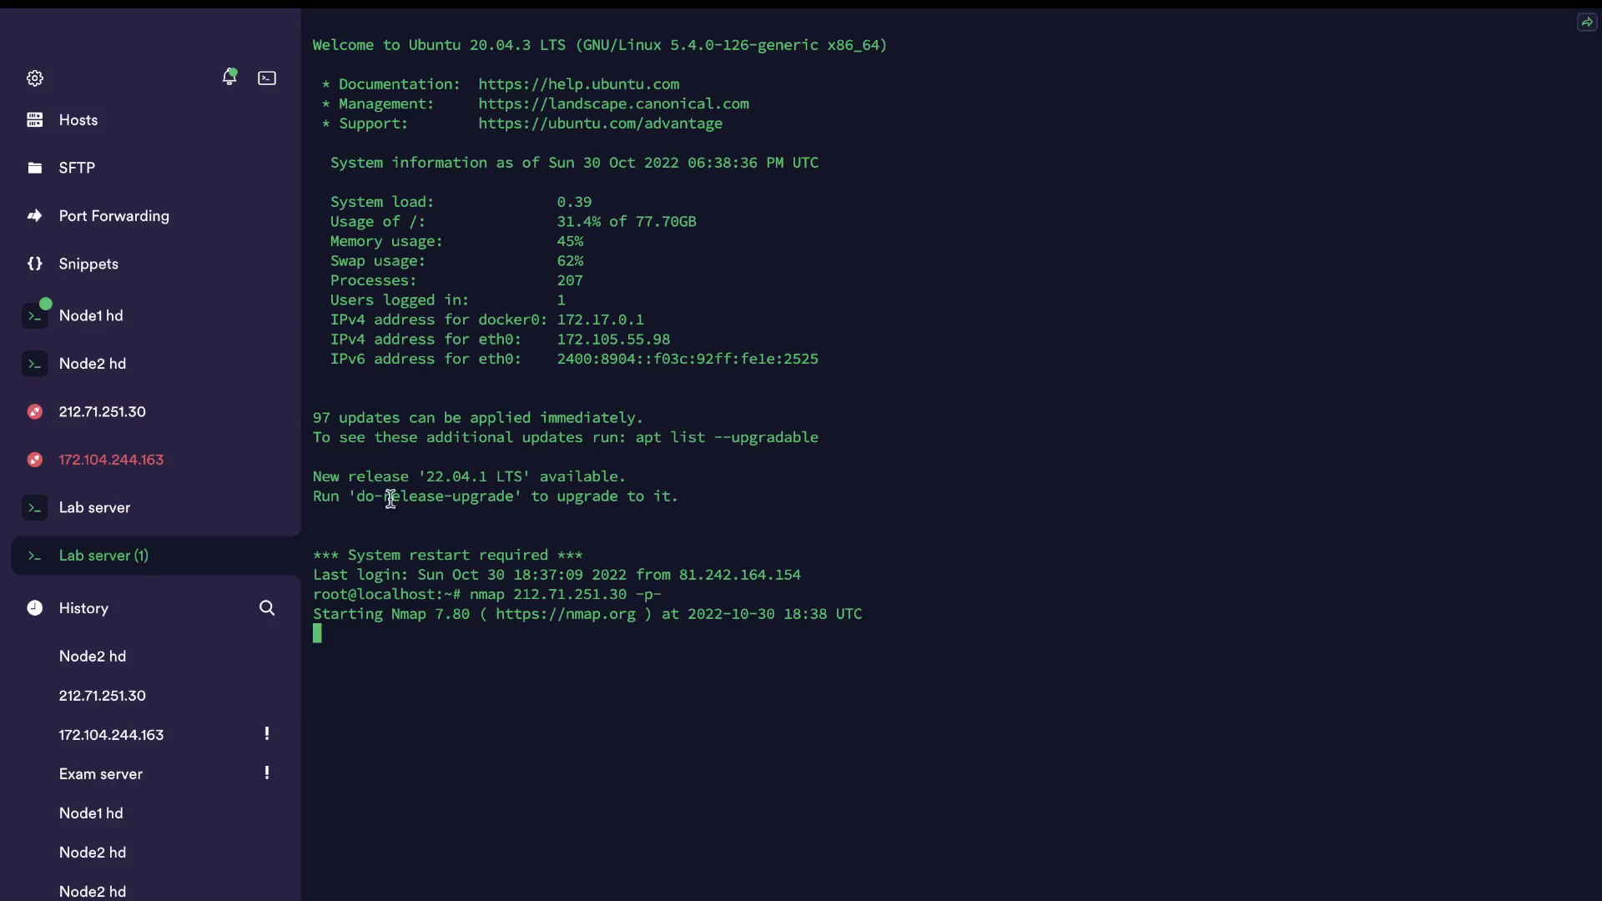
{"action": "mouse_move", "coordinate": [753, 674]}
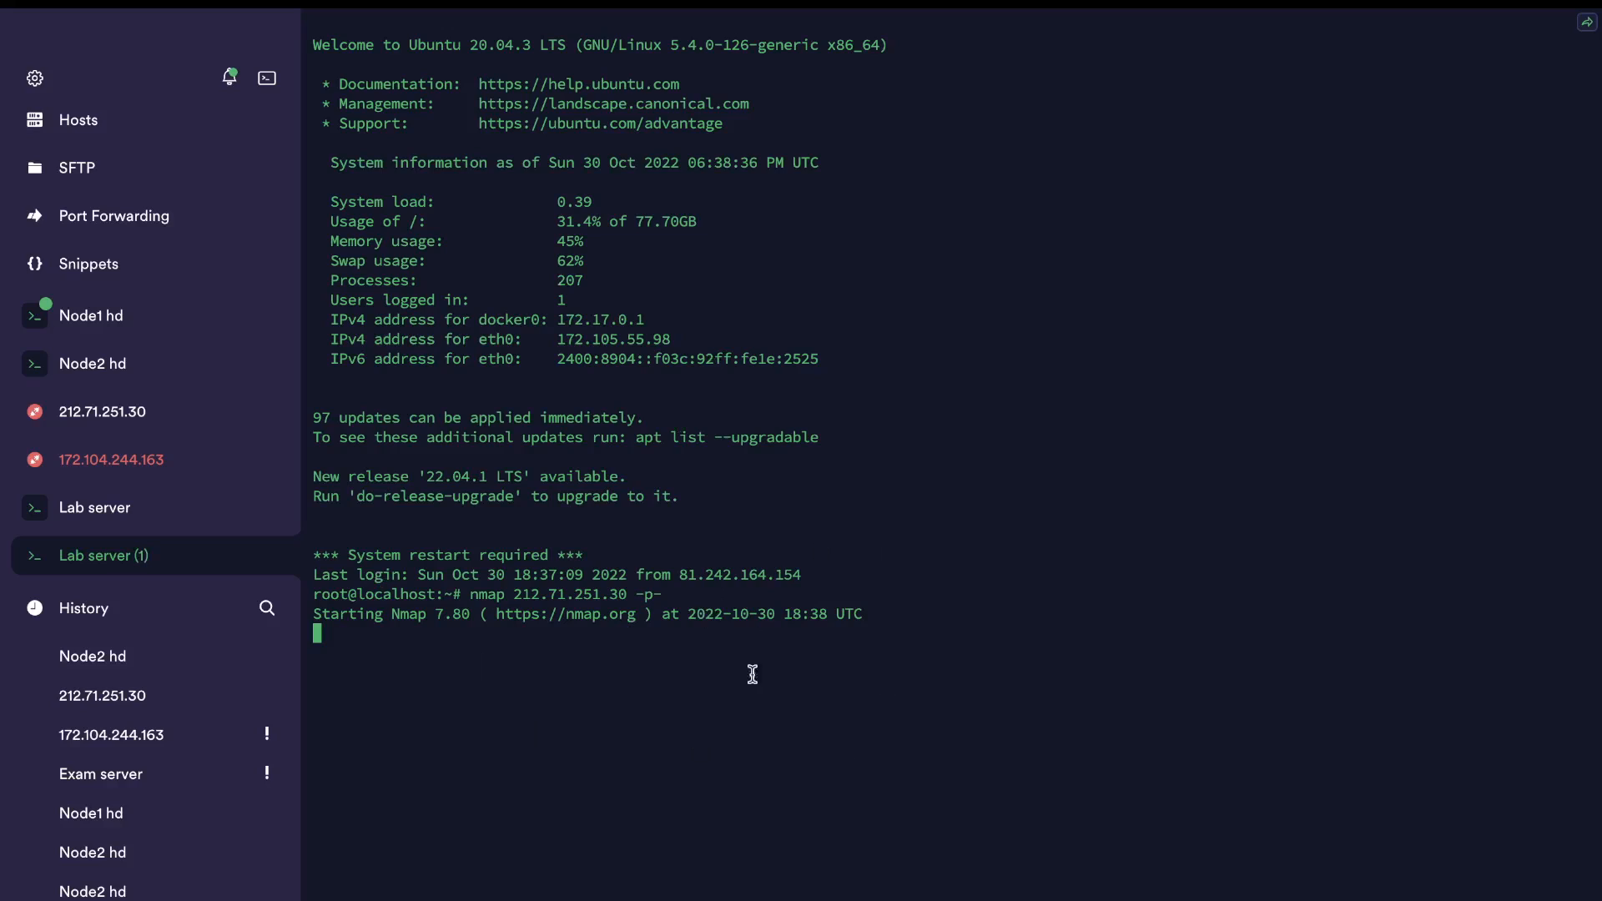
{"action": "mouse_move", "coordinate": [575, 594]}
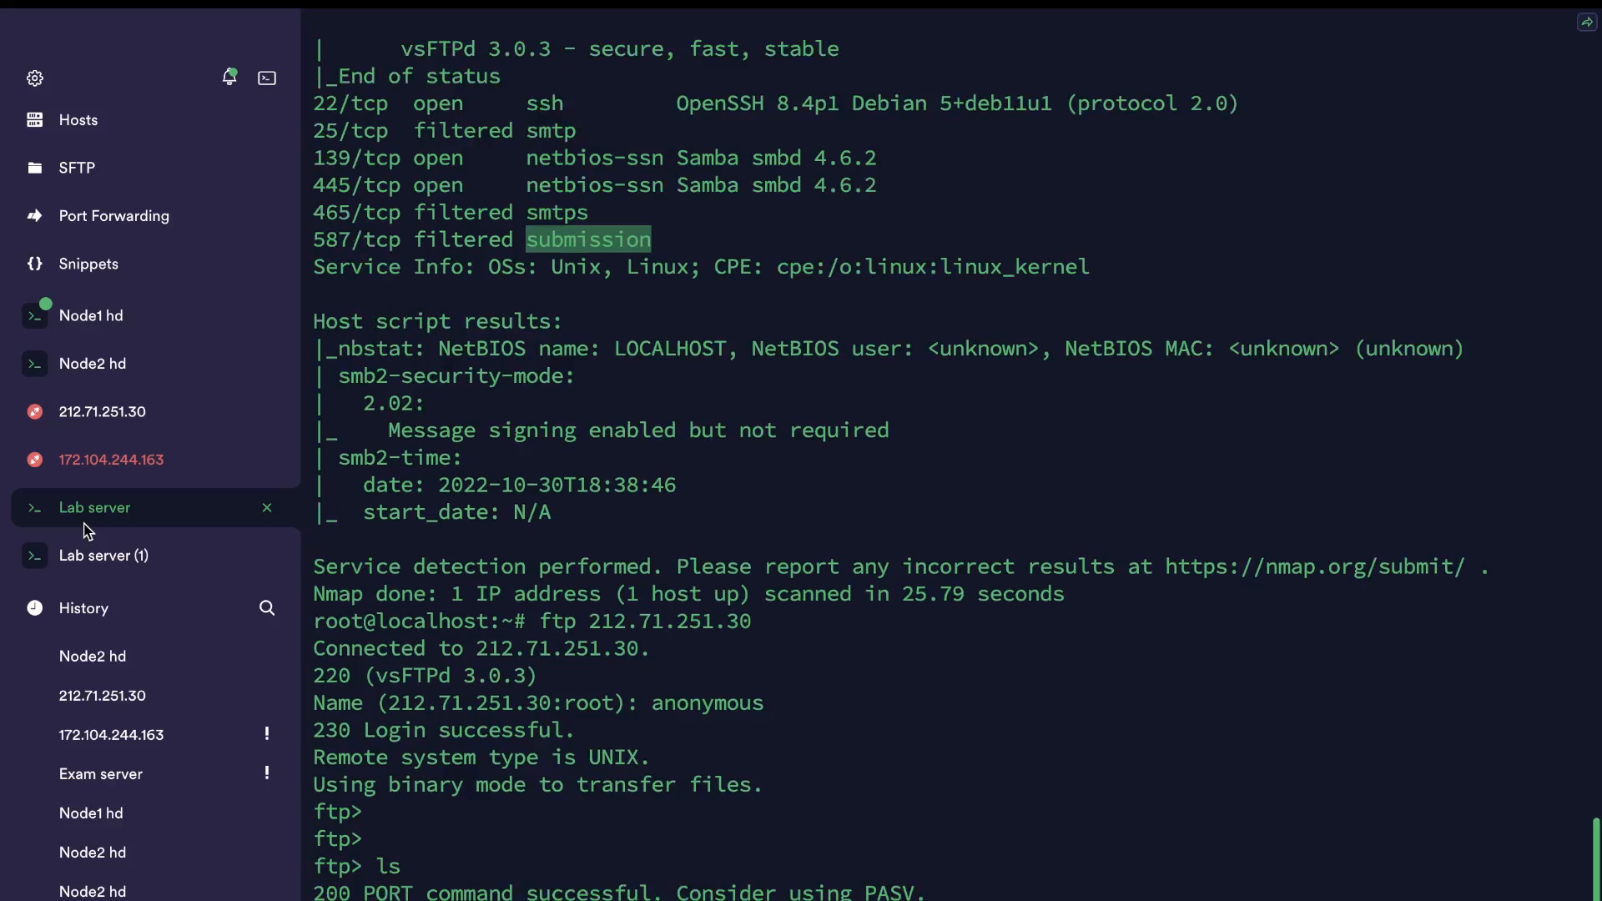
{"action": "scroll", "scroll_direction": "down", "scroll_amount": 3}
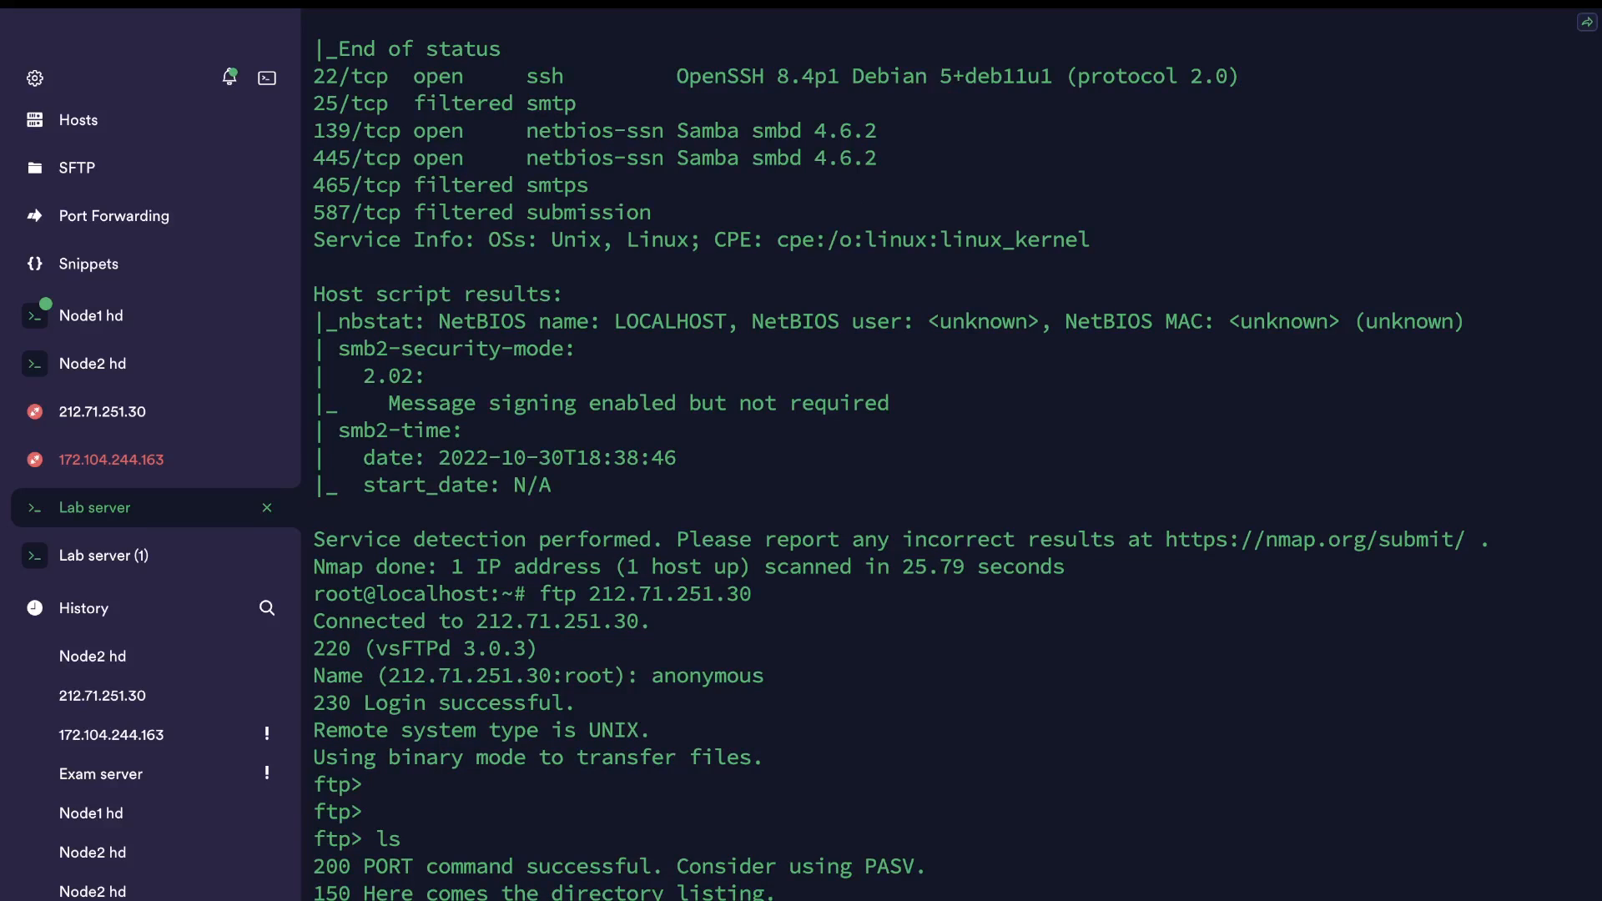
{"action": "scroll", "scroll_direction": "down", "scroll_amount": 3}
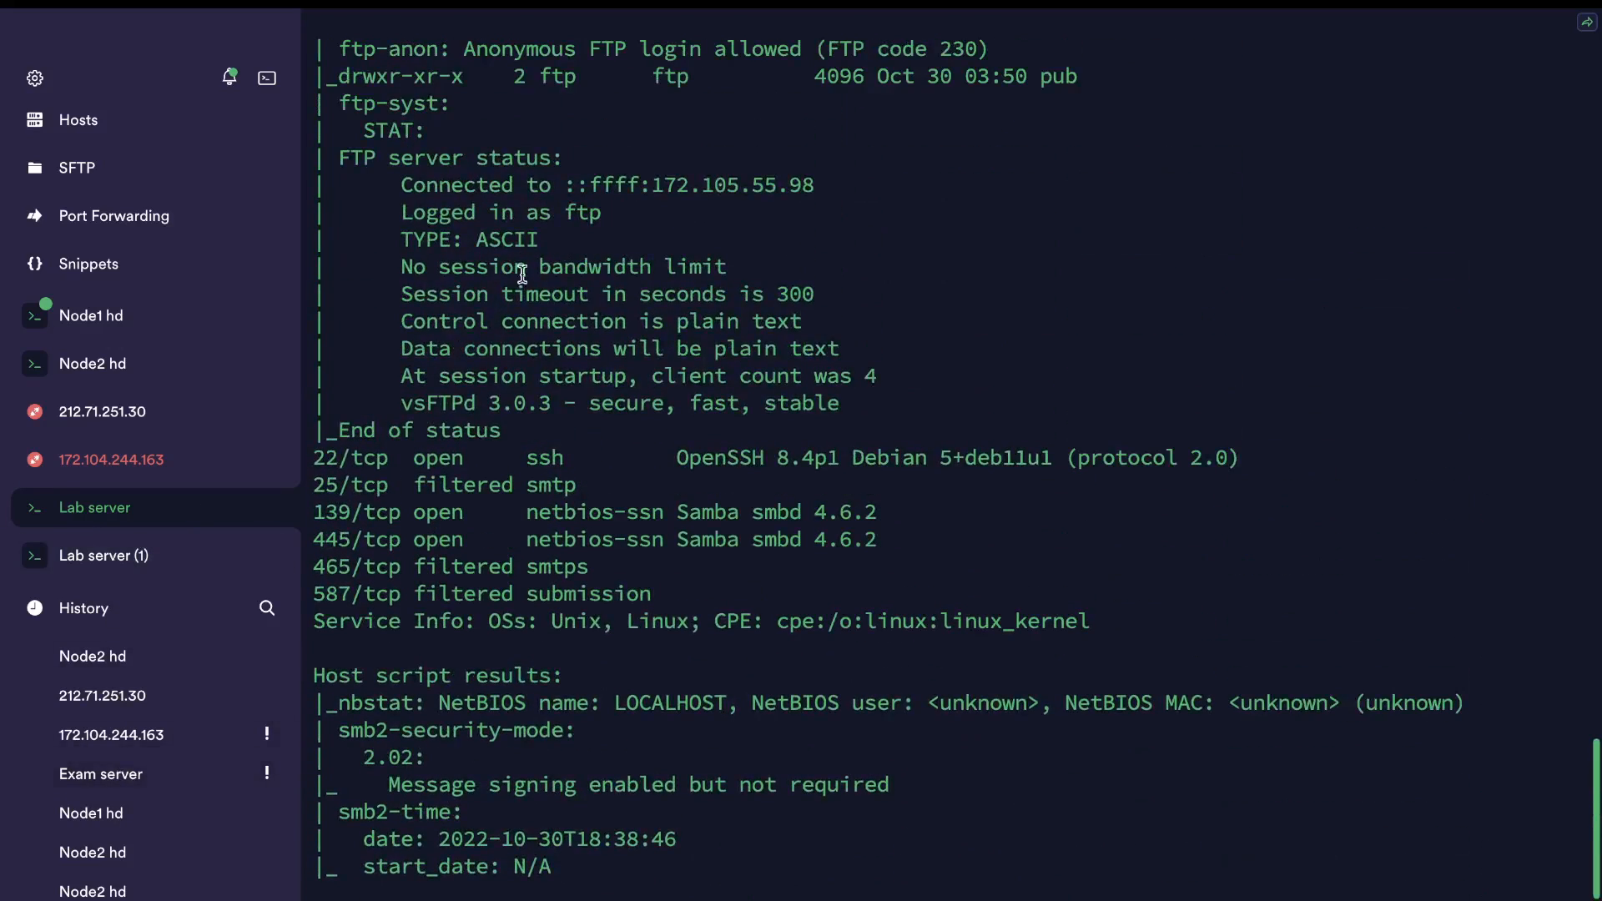
{"action": "mouse_move", "coordinate": [565, 459]}
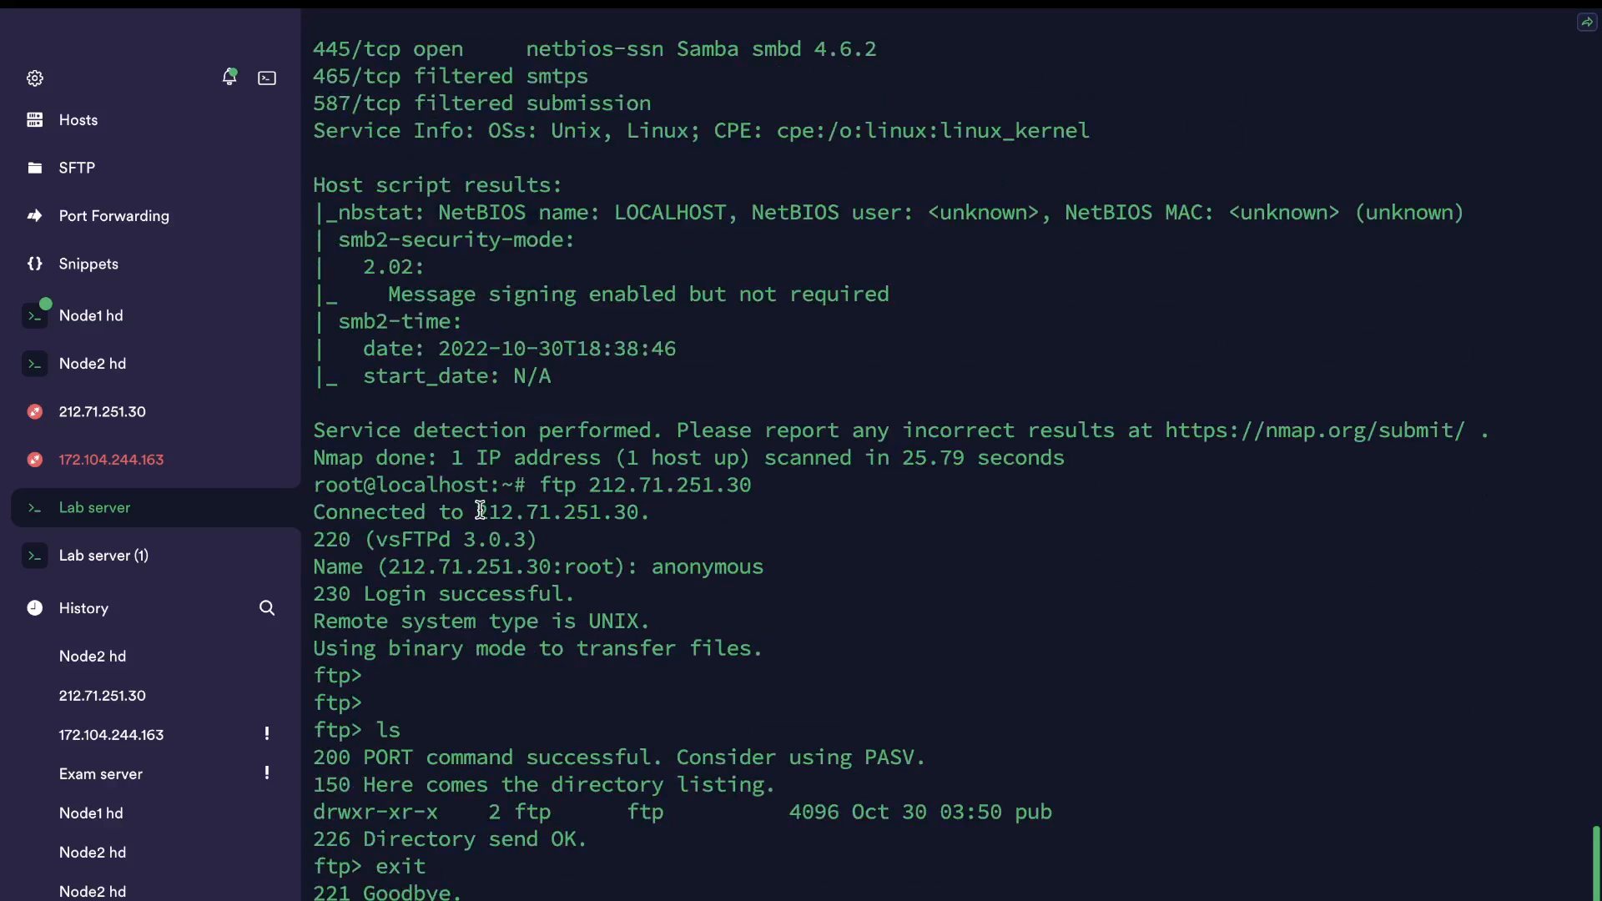
{"action": "left_click", "coordinate": [104, 556]}
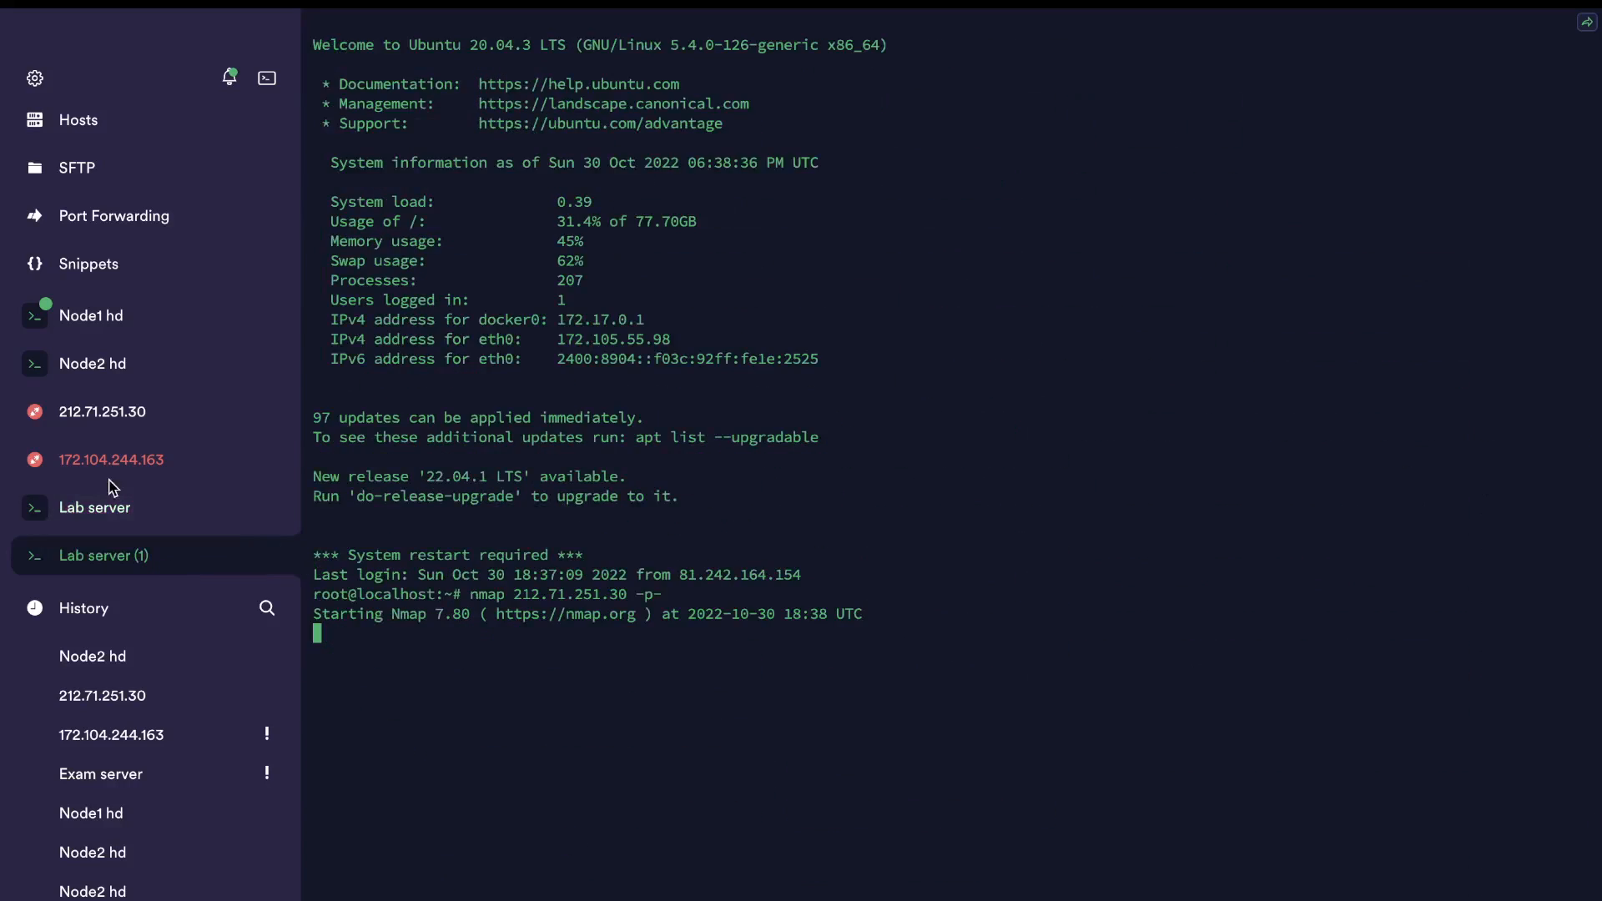
{"action": "left_click", "coordinate": [77, 120]}
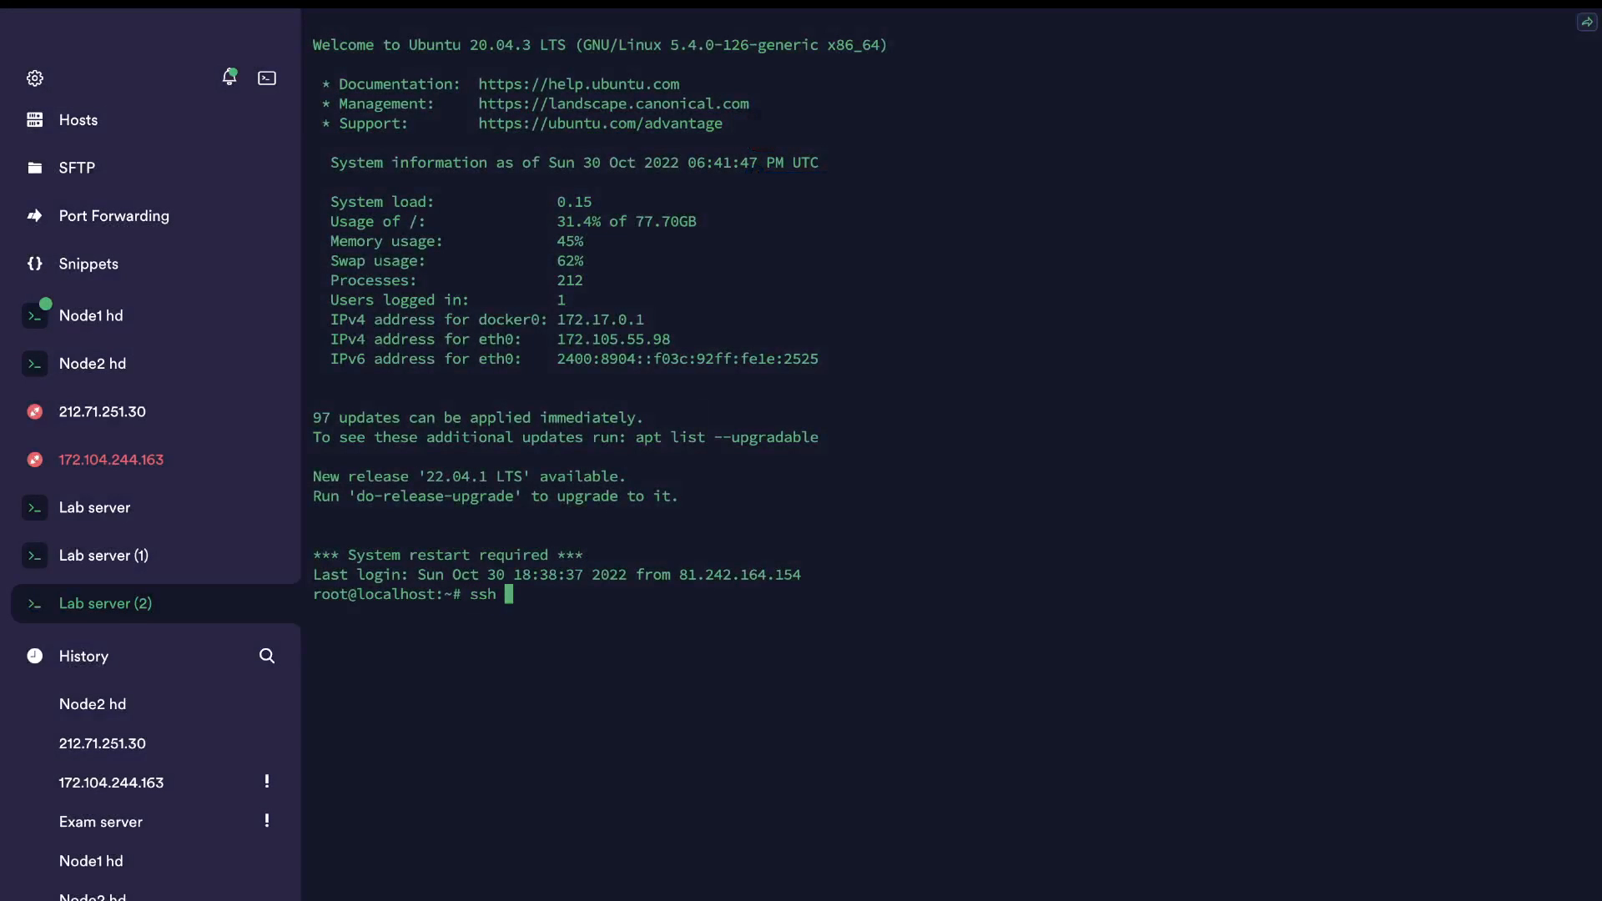
{"action": "type", "text": "root@"}
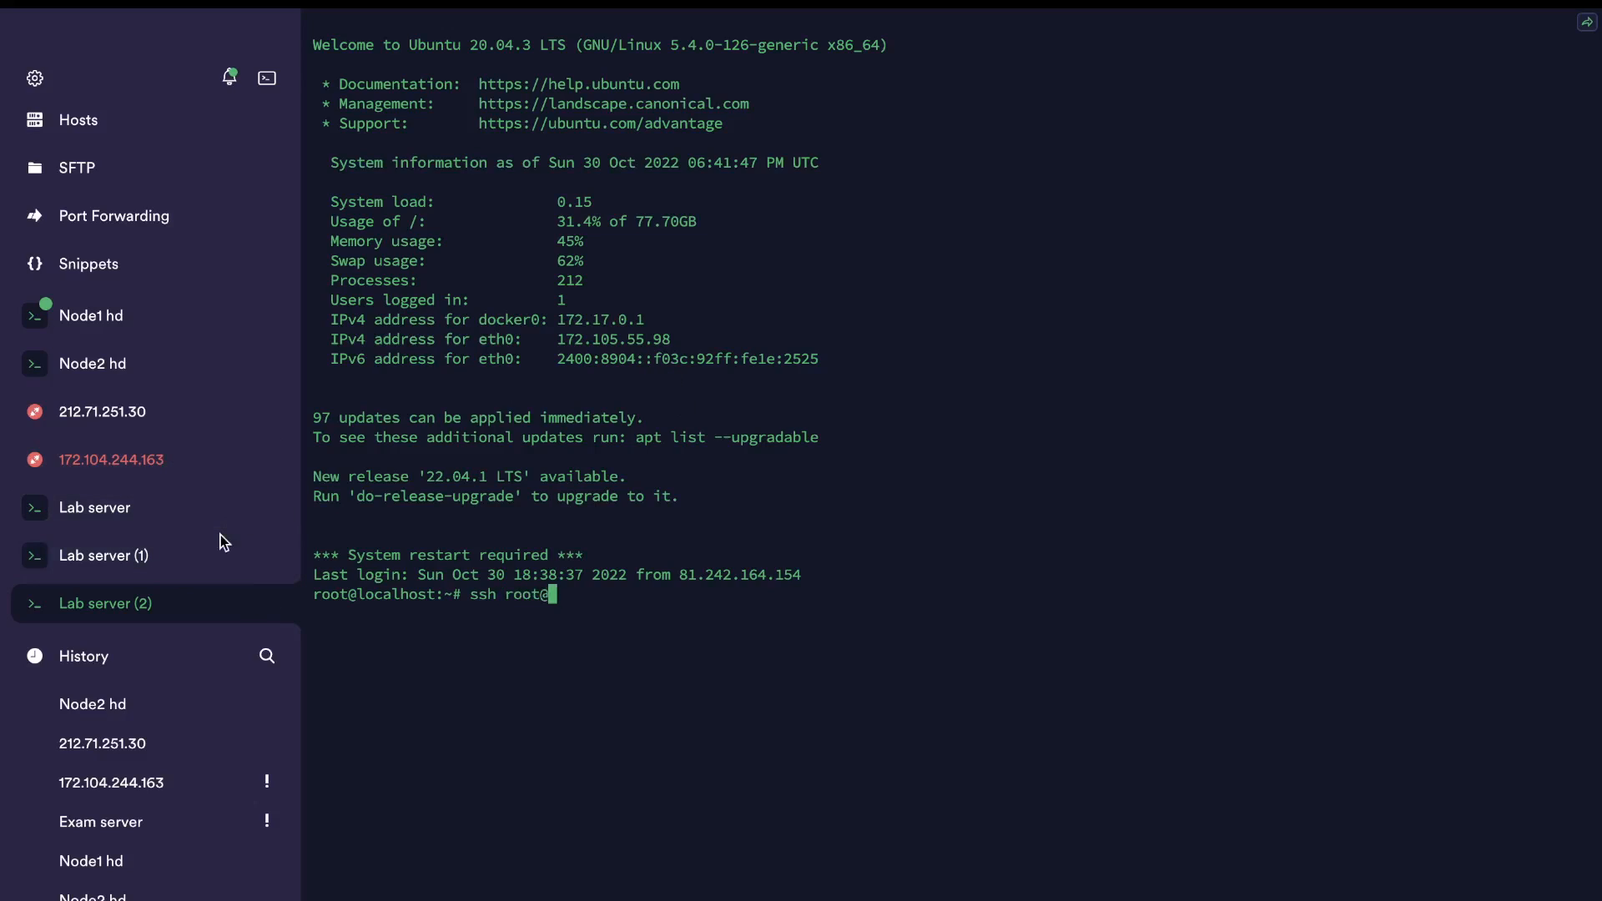
{"action": "type", "text": "212."}
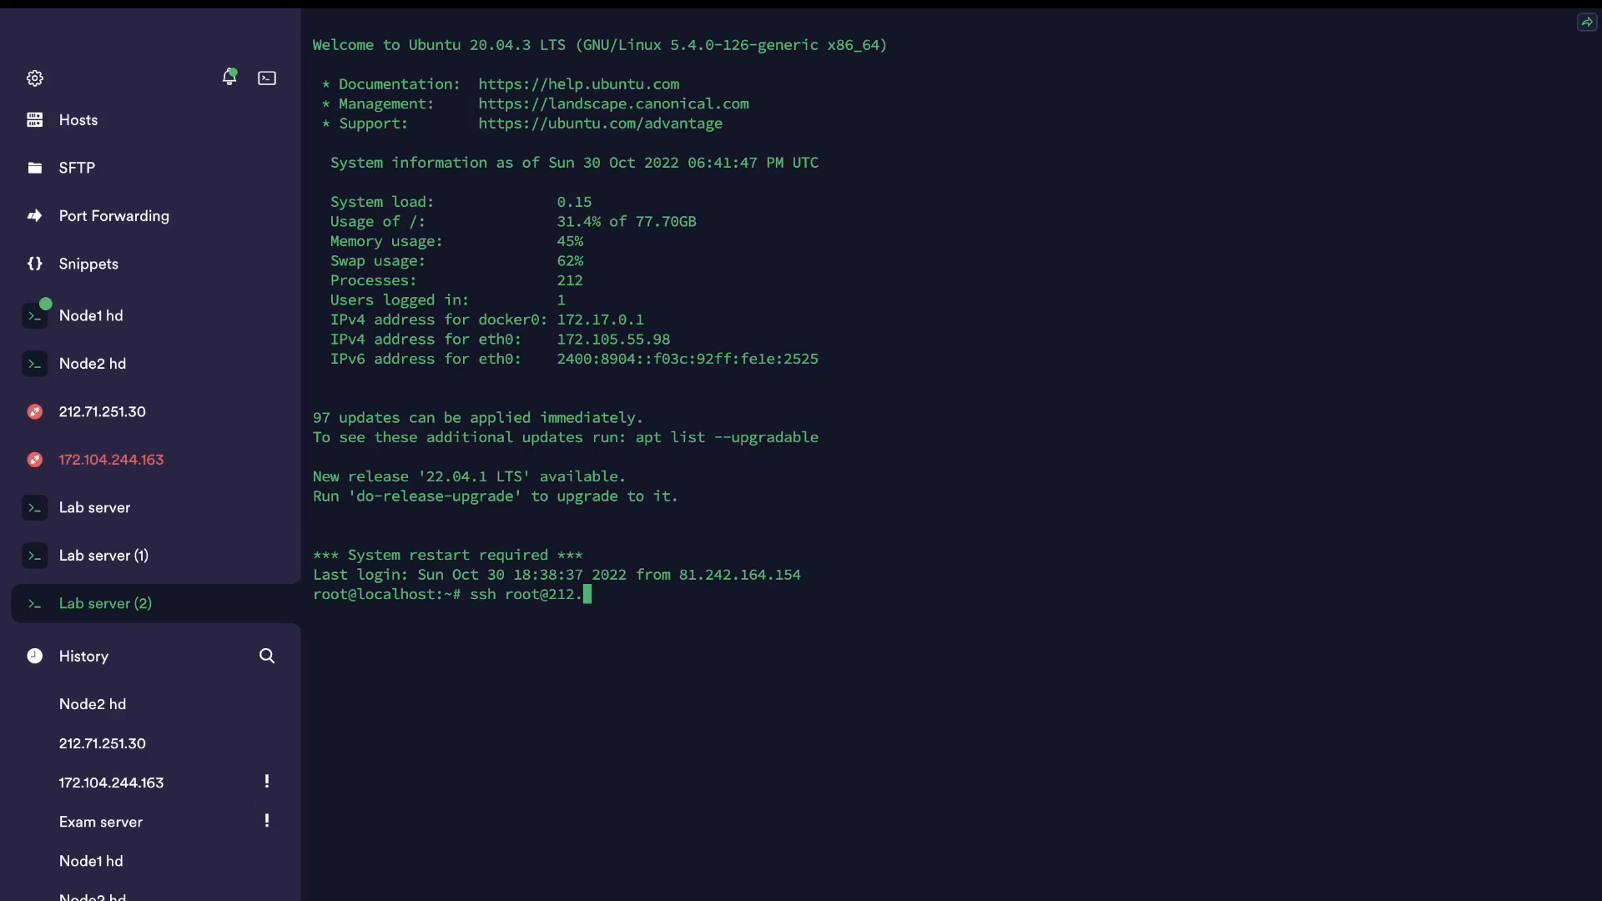
{"action": "type", "text": "71."}
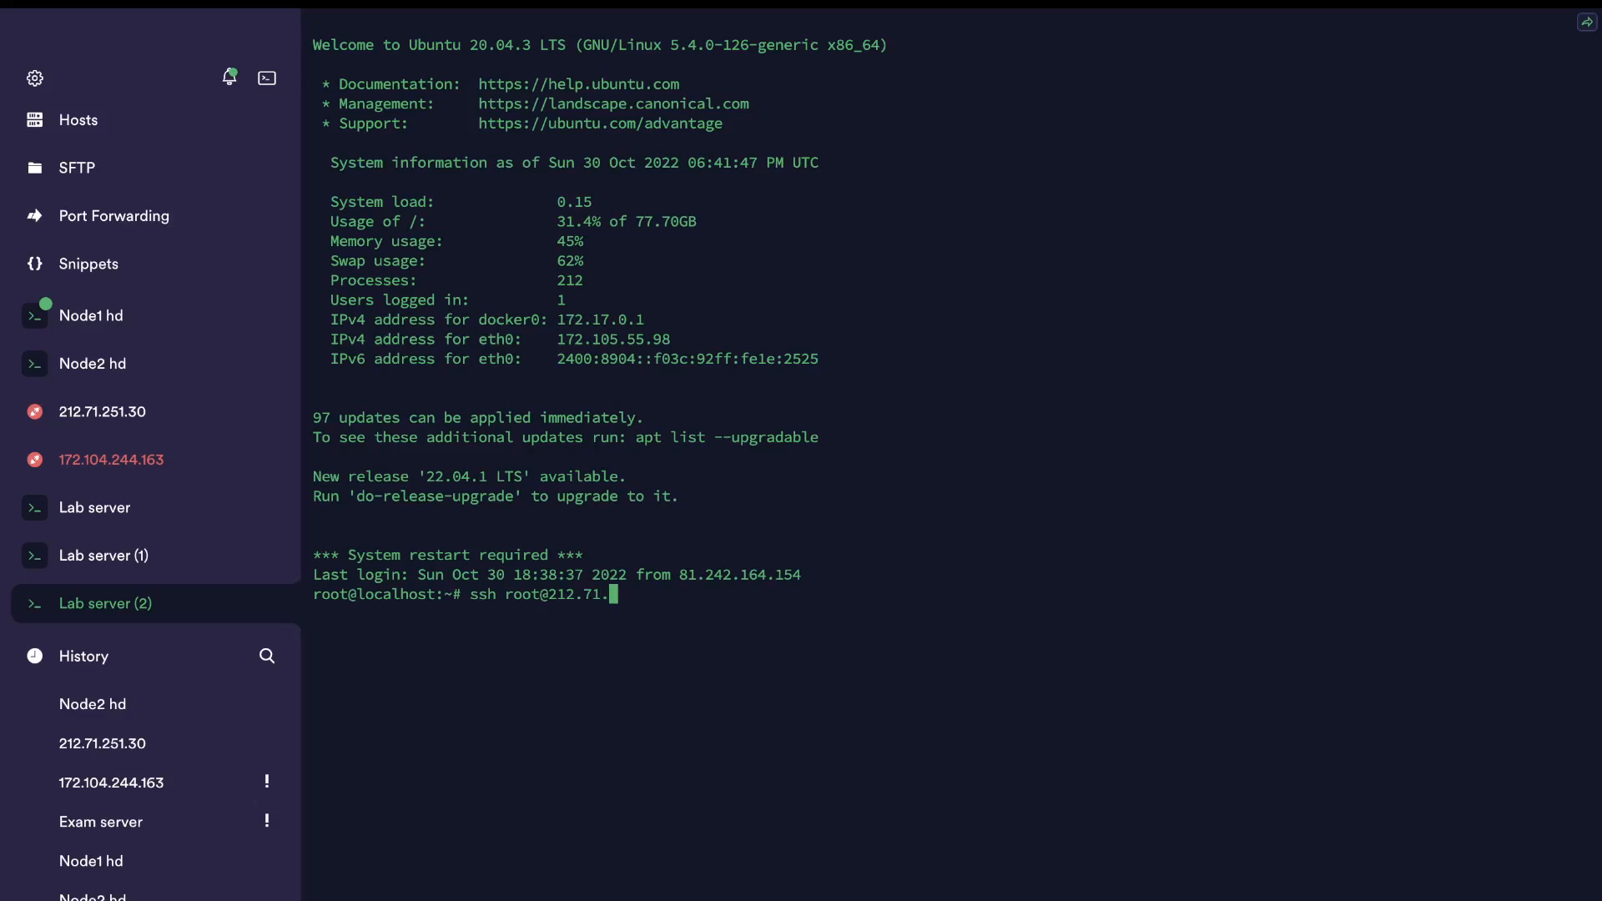
{"action": "type", "text": "251.30"}
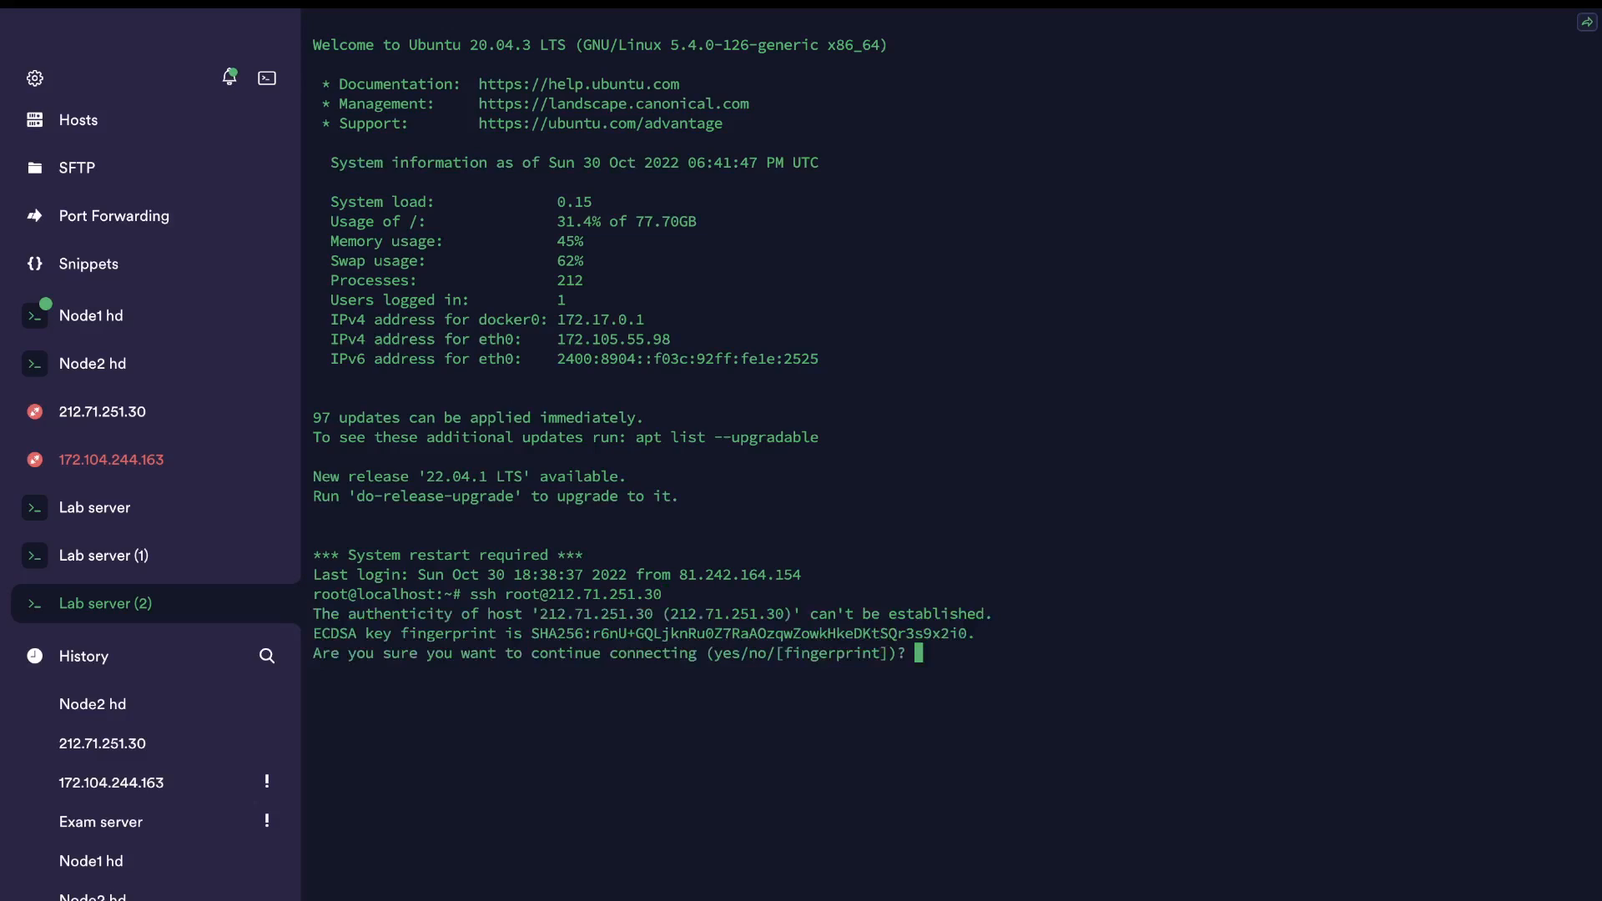
{"action": "type", "text": "yes"}
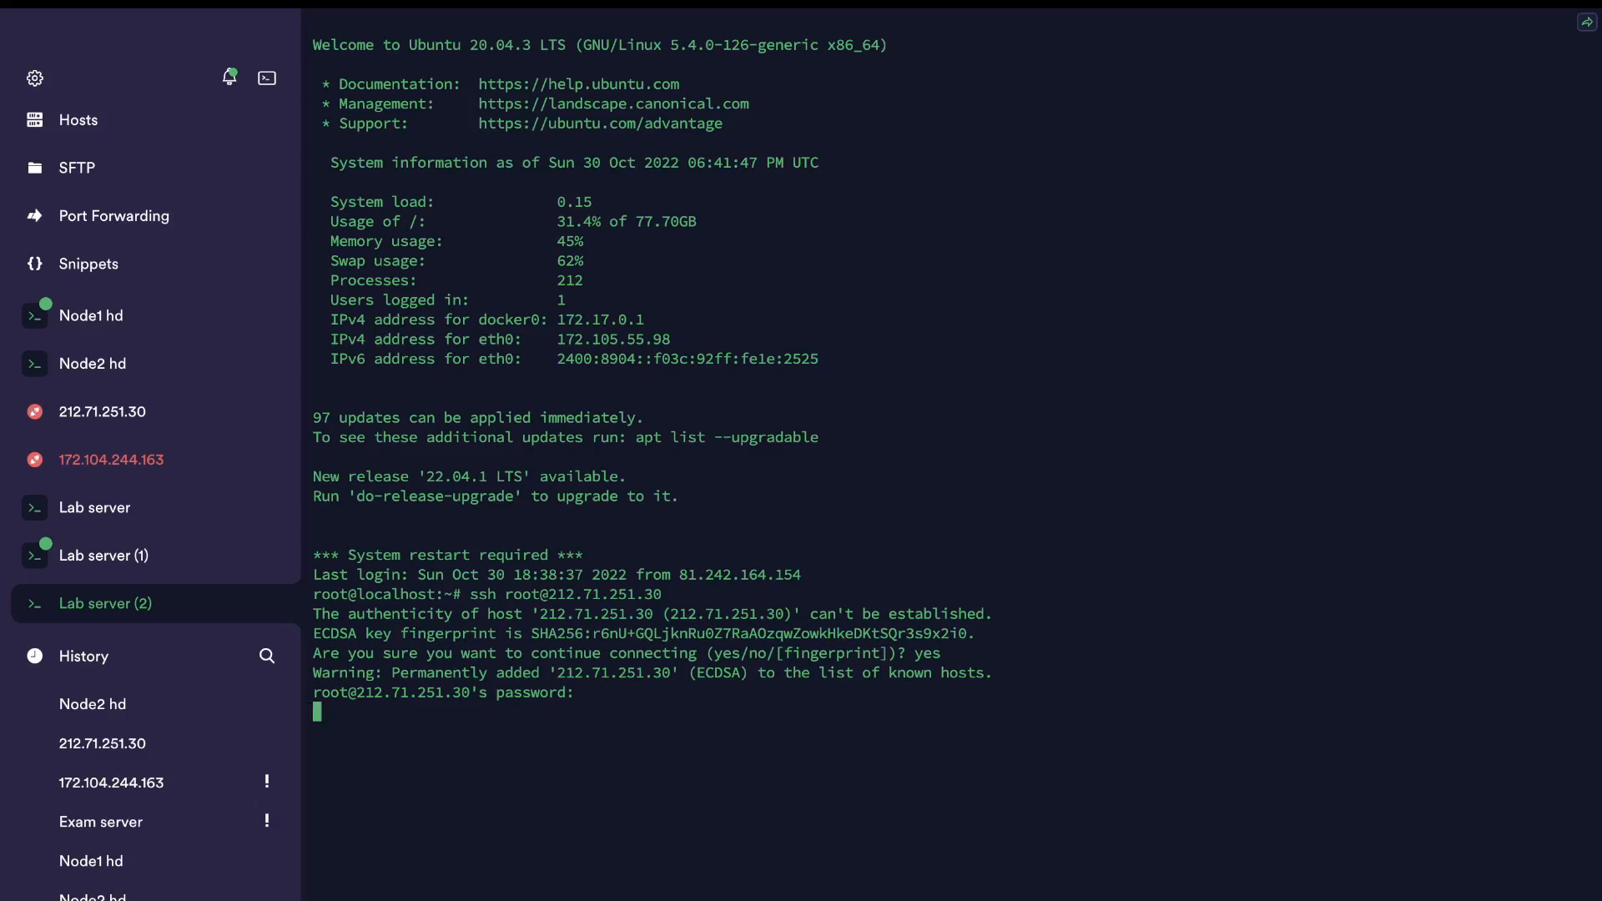
Submit two password guesses for root, both refused with permission denied.
{"action": "key", "text": "Enter"}
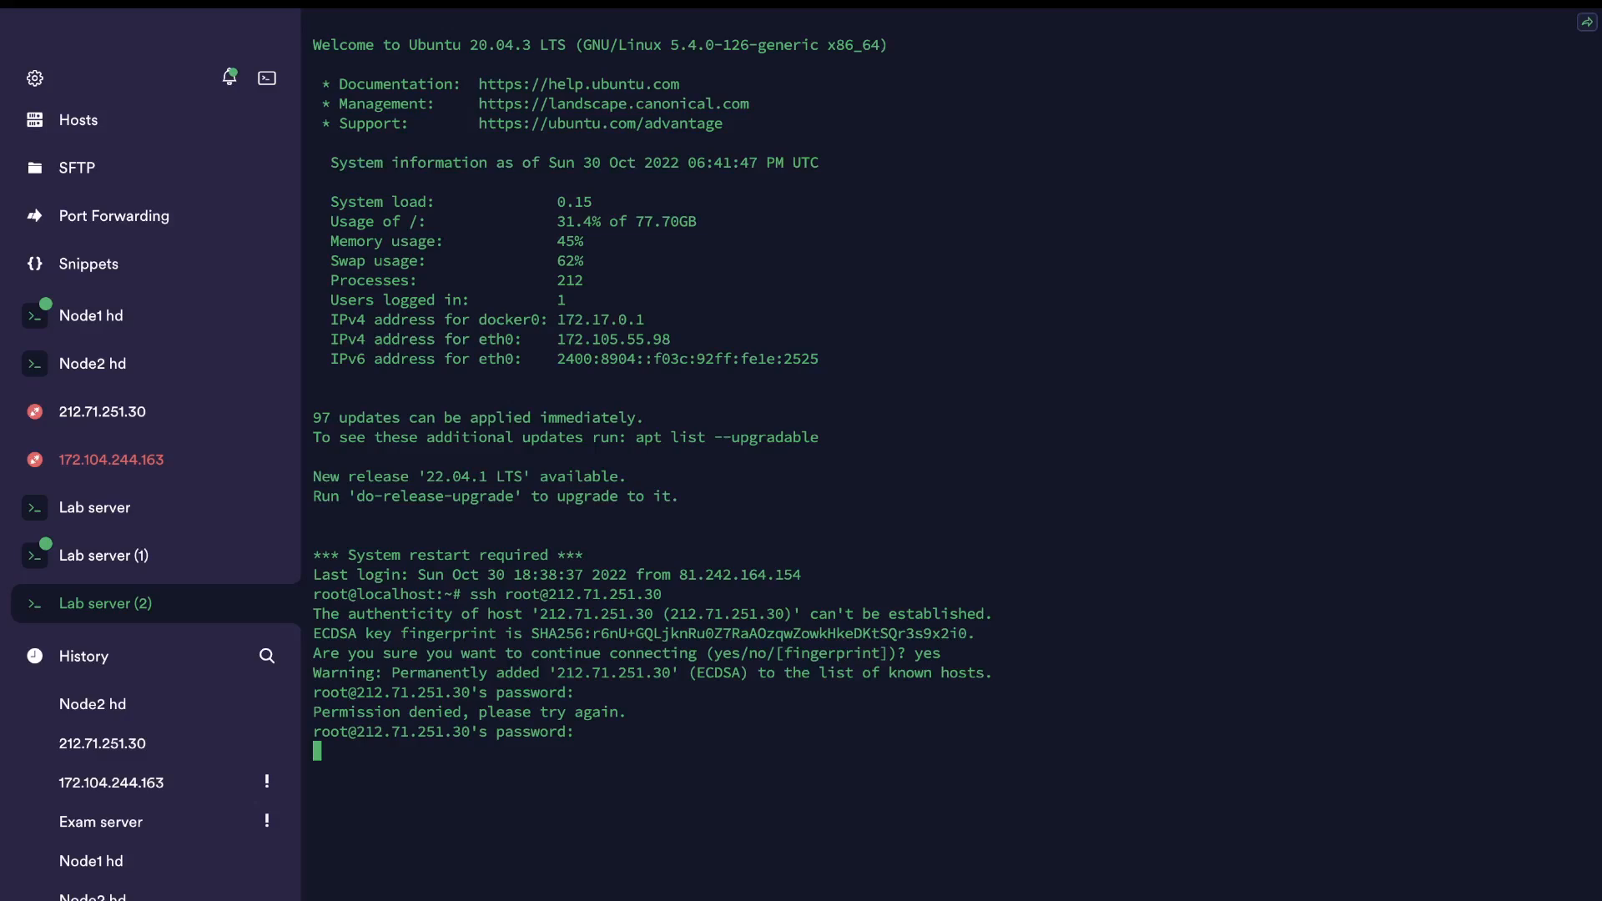
{"action": "key", "text": "Enter"}
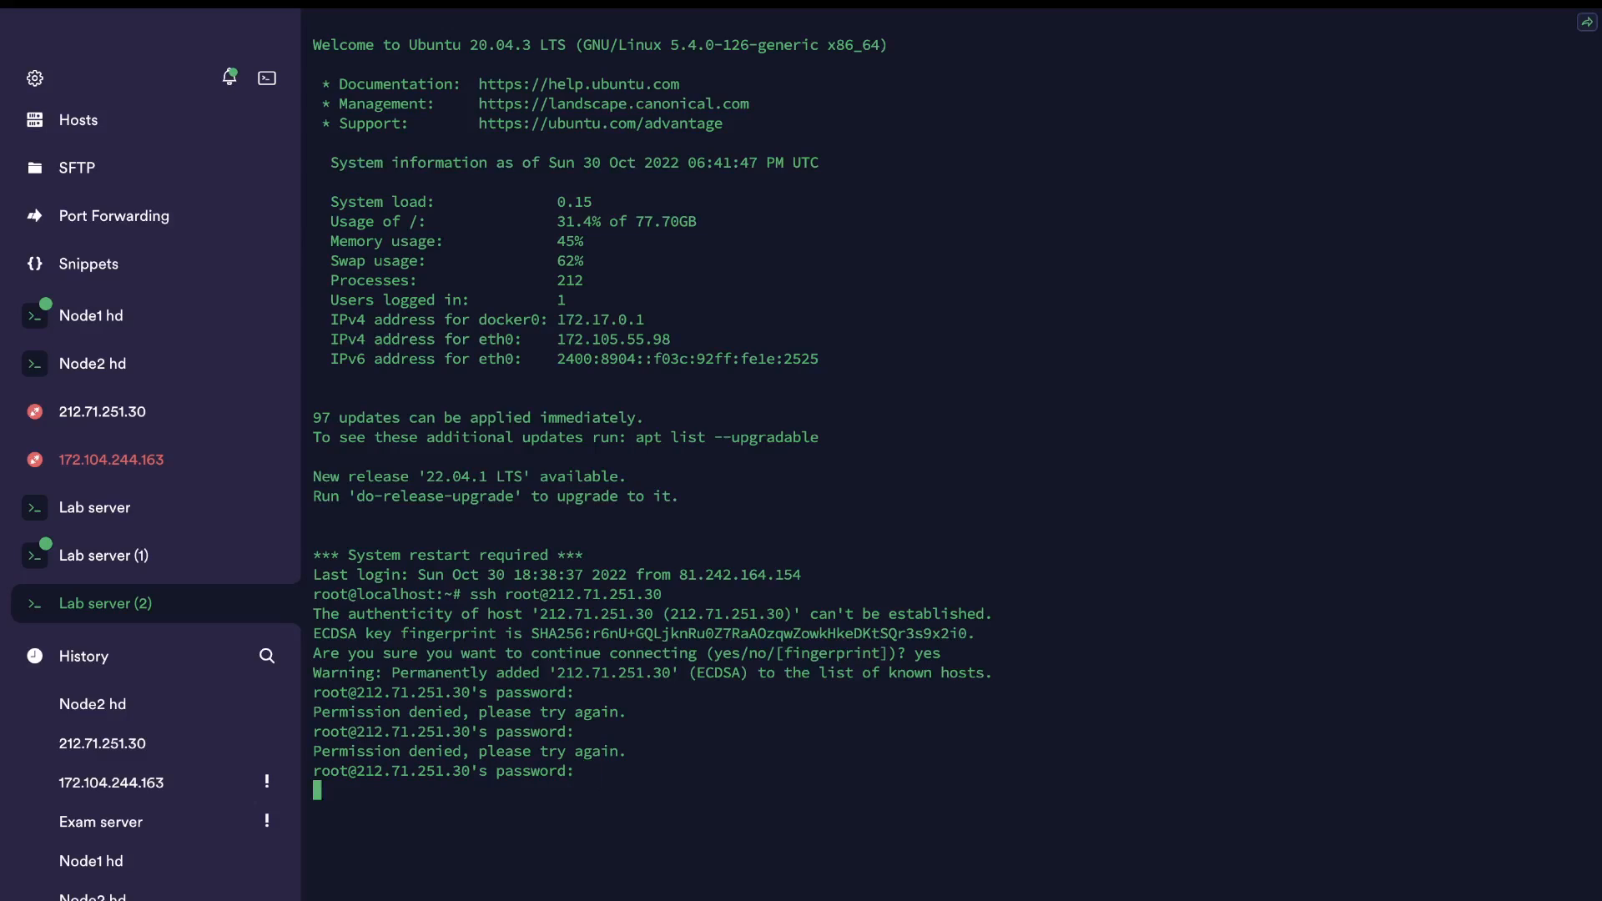
{"action": "mouse_move", "coordinate": [137, 570]}
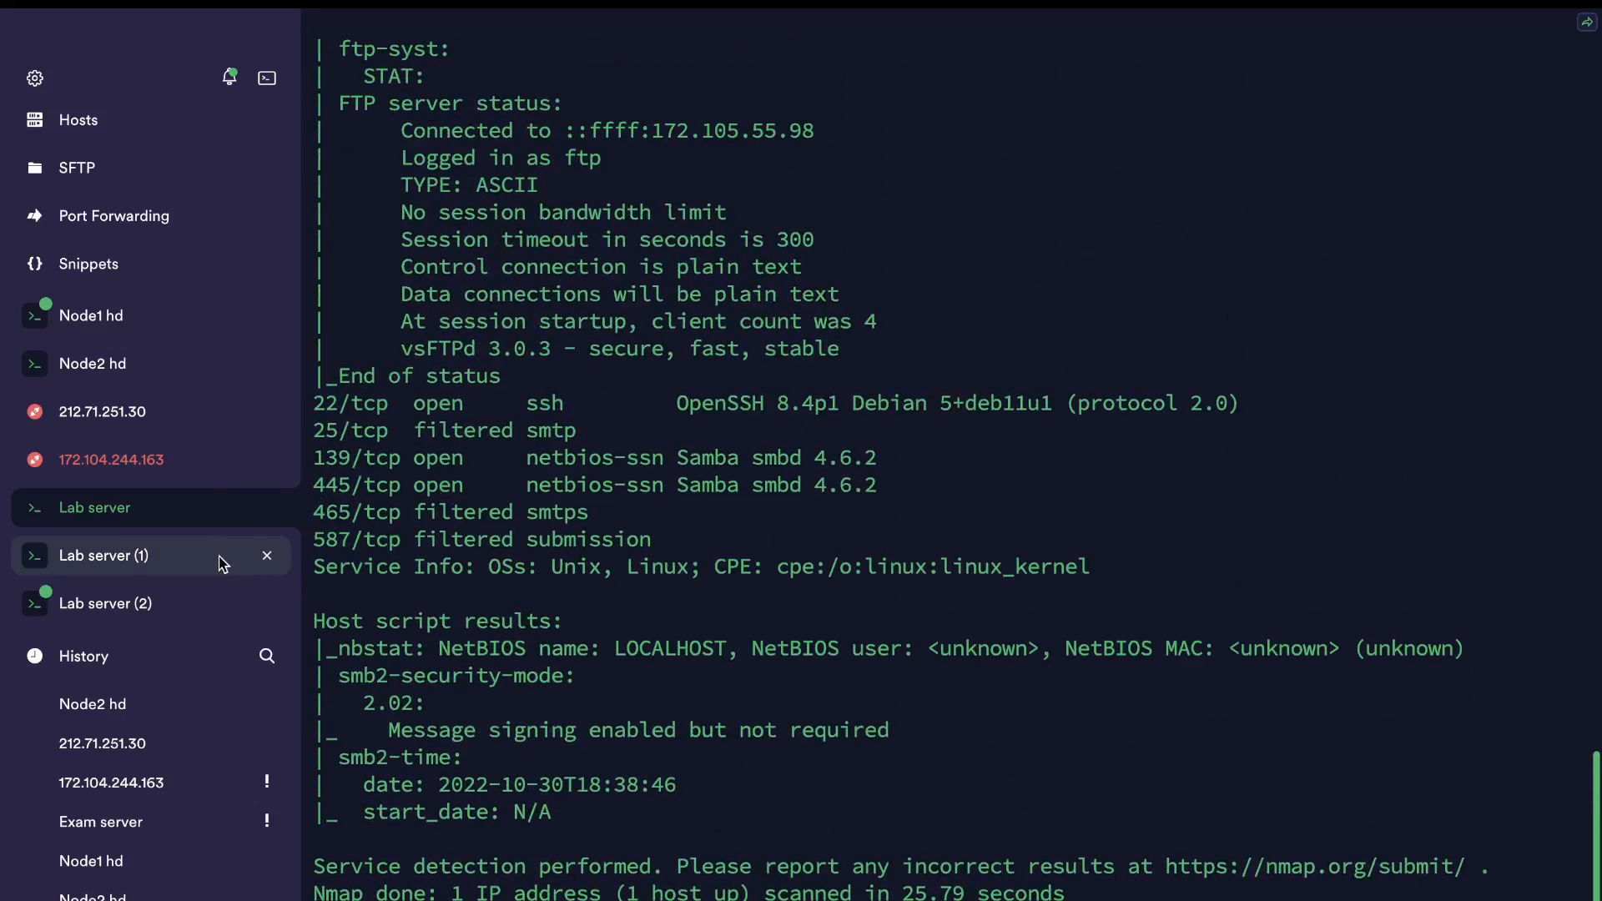
Return to the finished all-ports scan and pick out the open 985/tcp entry with unknown service.
{"action": "left_click", "coordinate": [106, 604]}
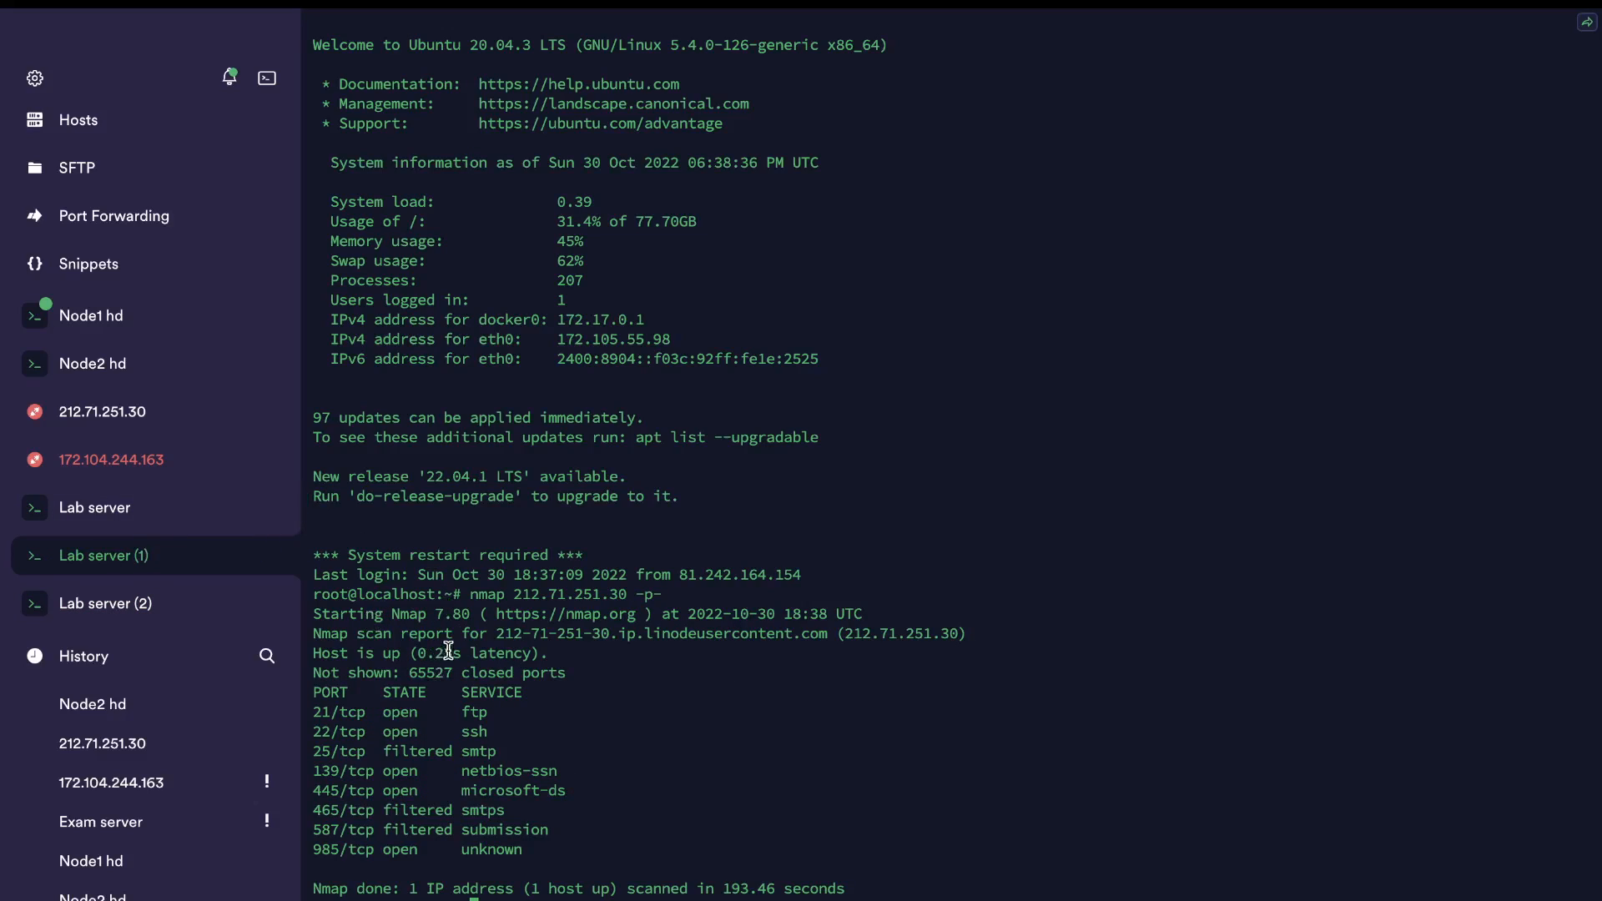
{"action": "double_click", "coordinate": [342, 850]}
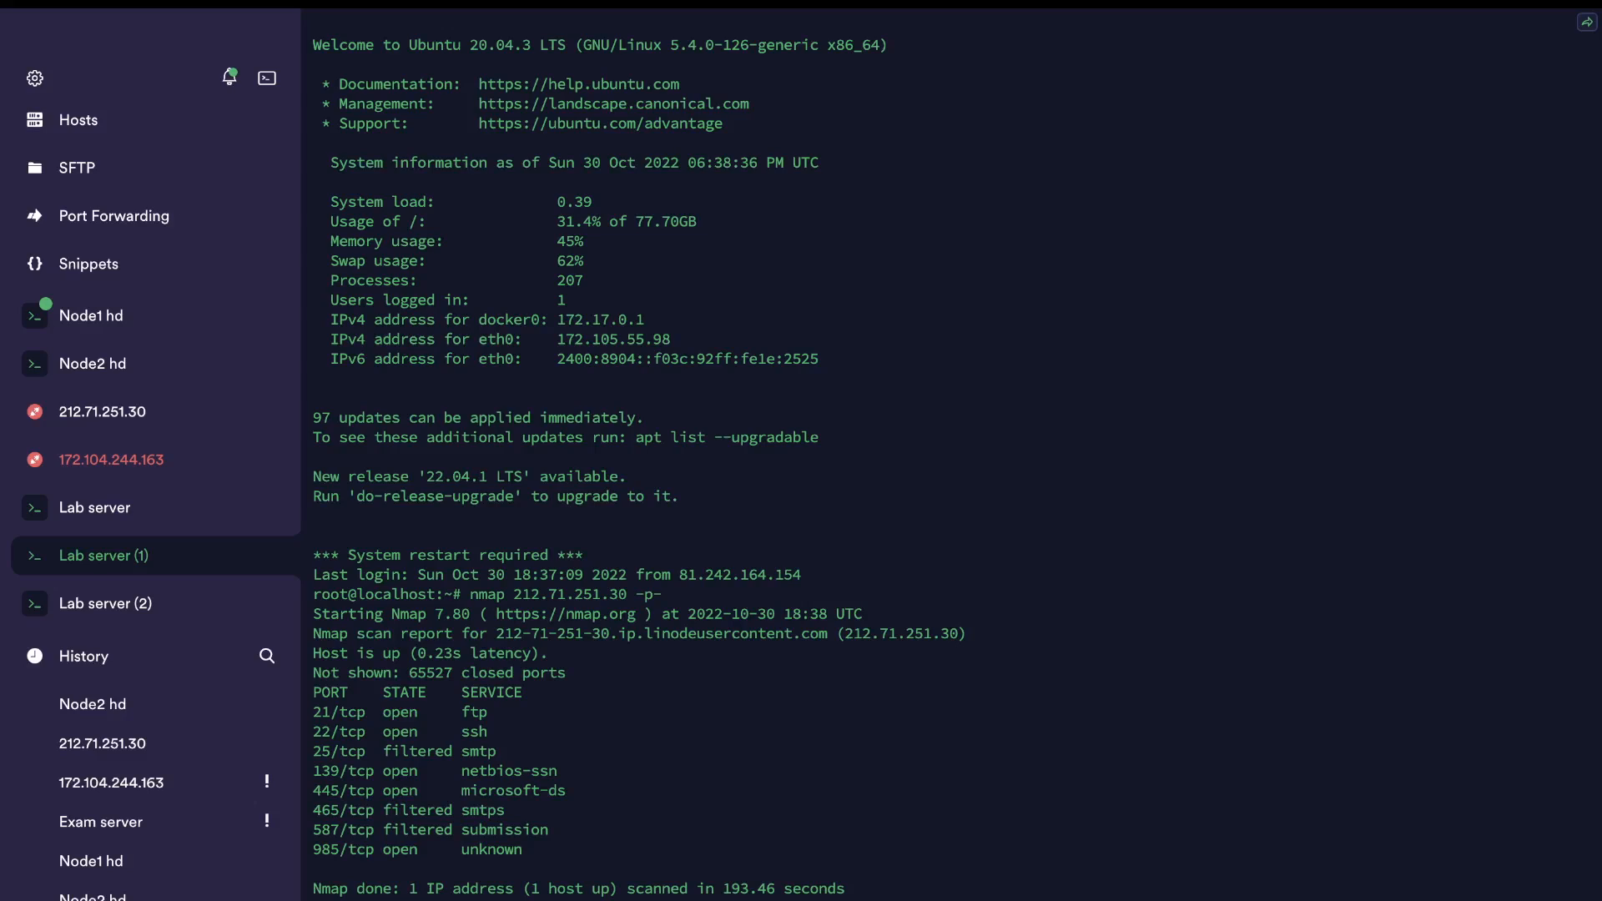
{"action": "mouse_move", "coordinate": [684, 659]}
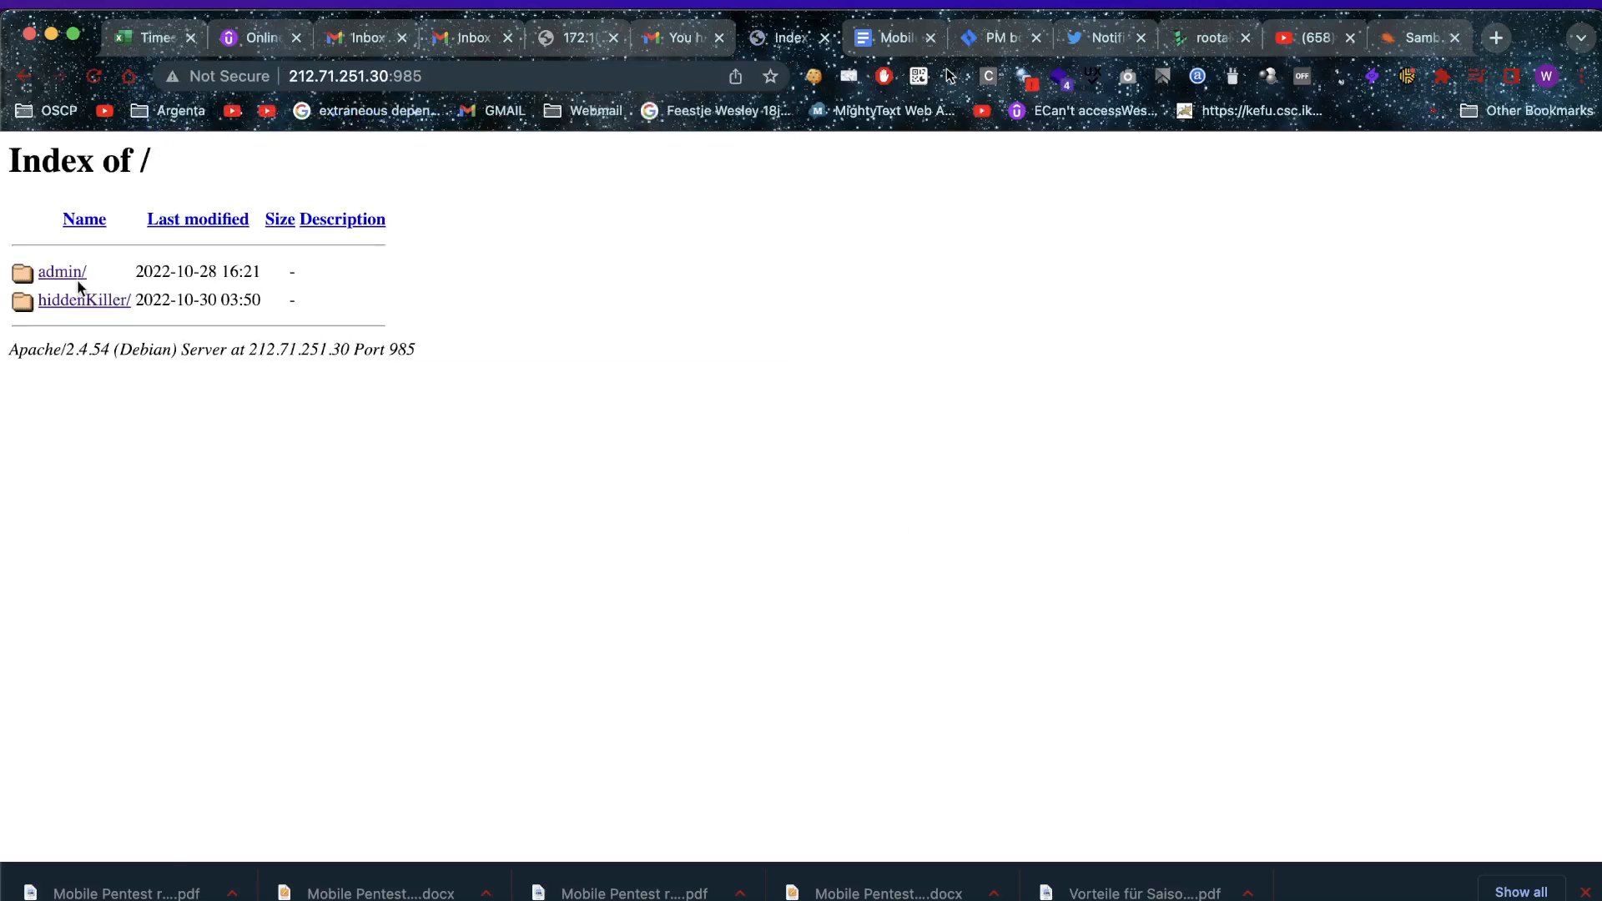
Enter the admin/ directory on 212.71.251.30:985 and try 'oiujhyg' in its file-viewer form.
{"action": "left_click", "coordinate": [60, 271]}
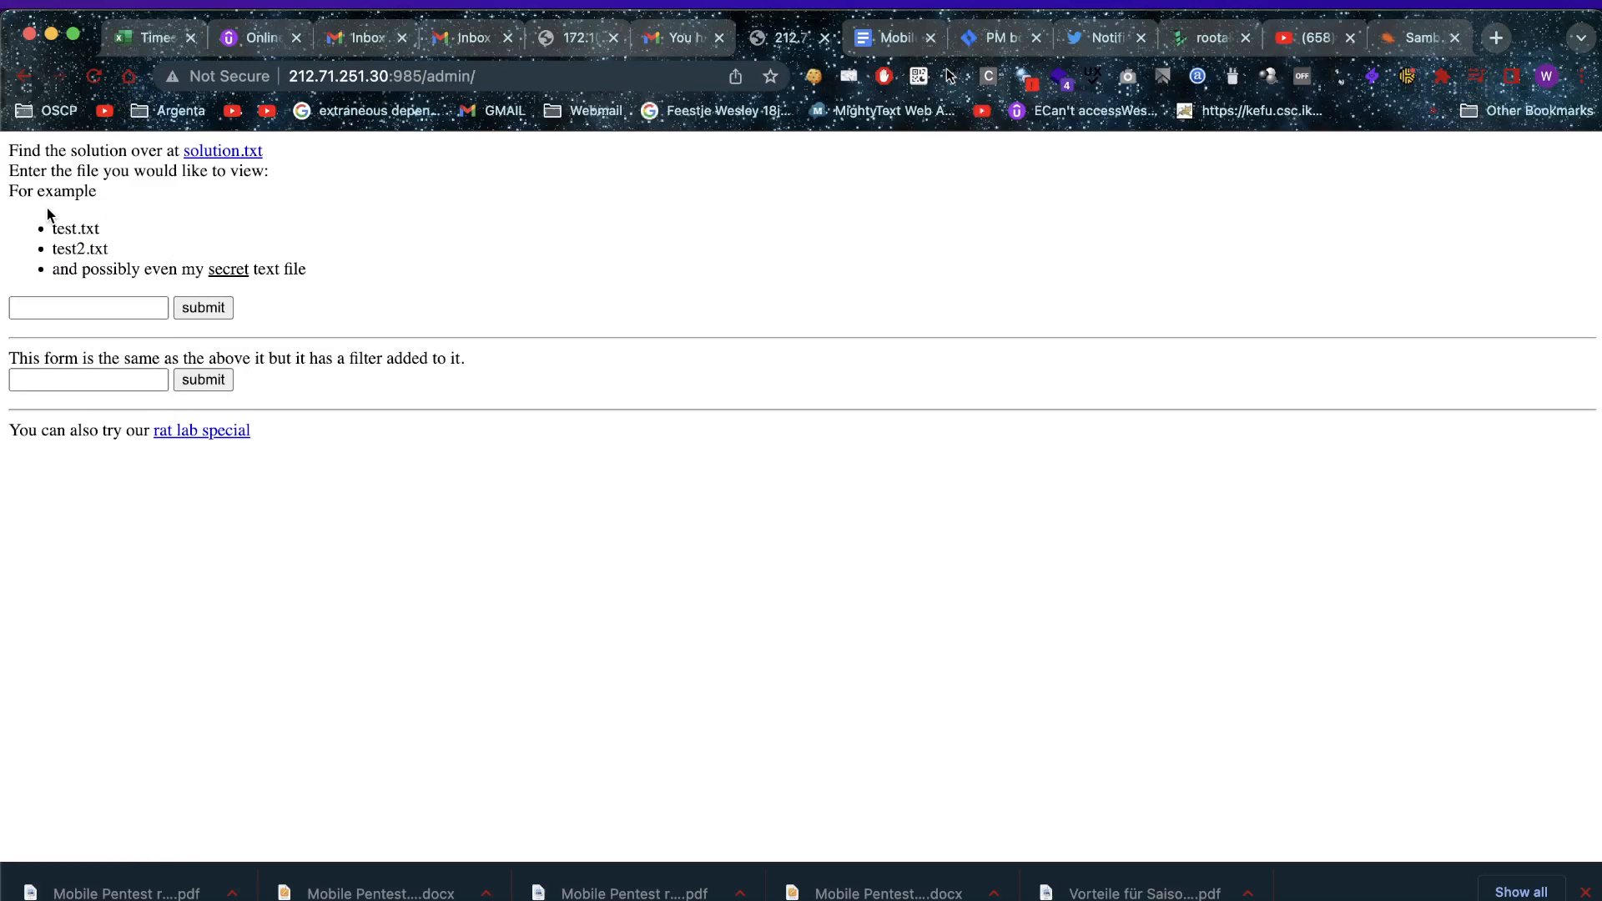
{"action": "mouse_move", "coordinate": [459, 349]}
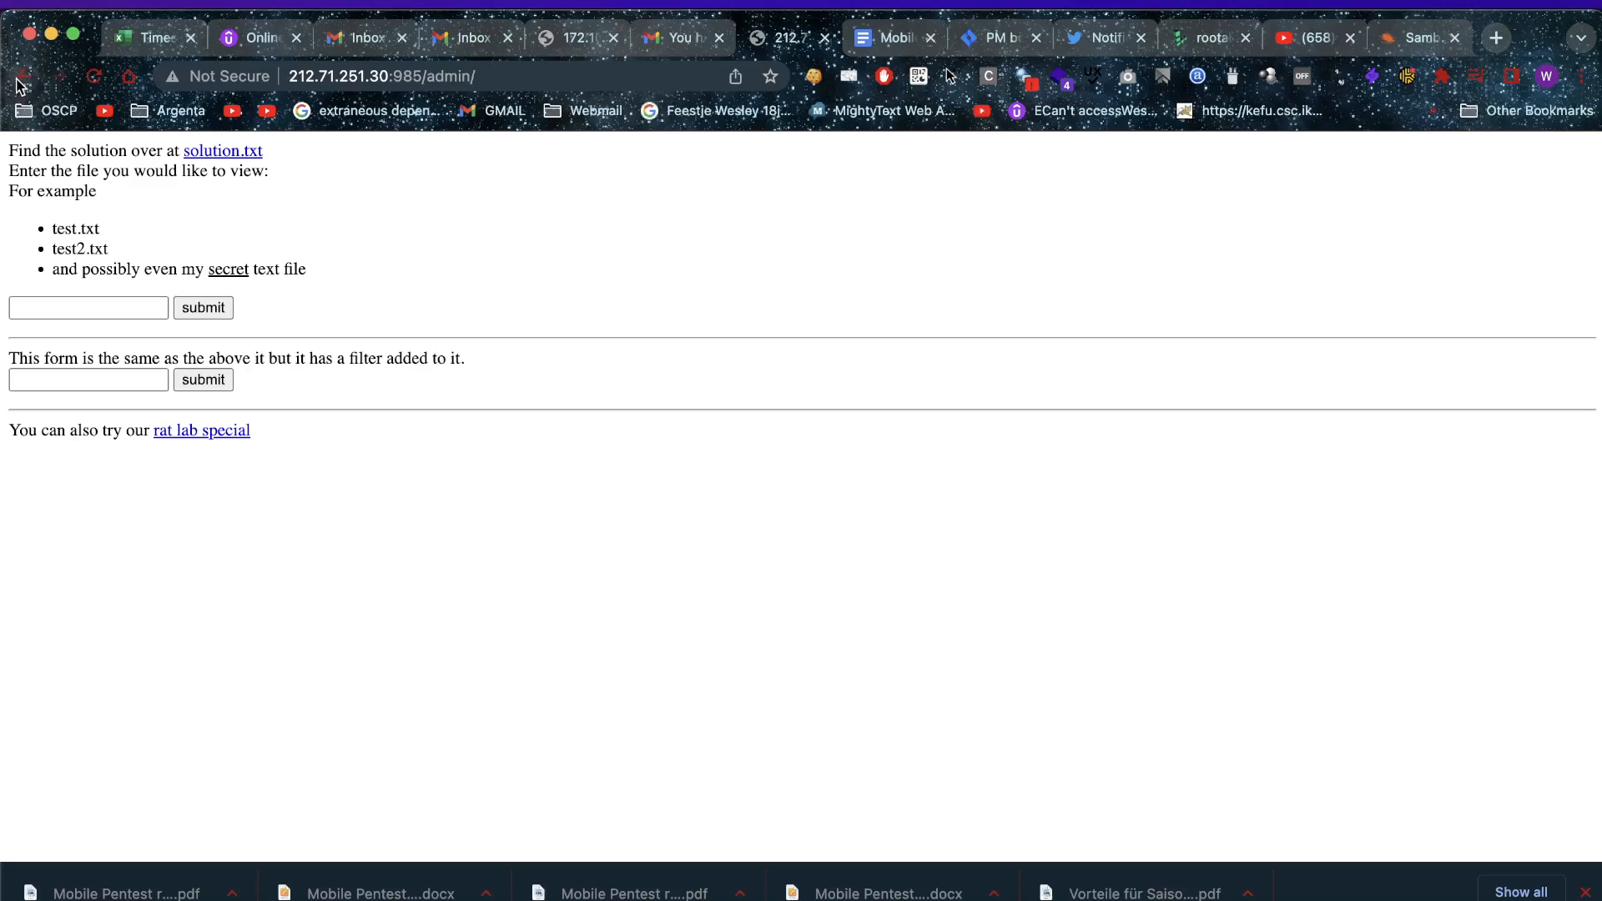
{"action": "mouse_move", "coordinate": [26, 79]}
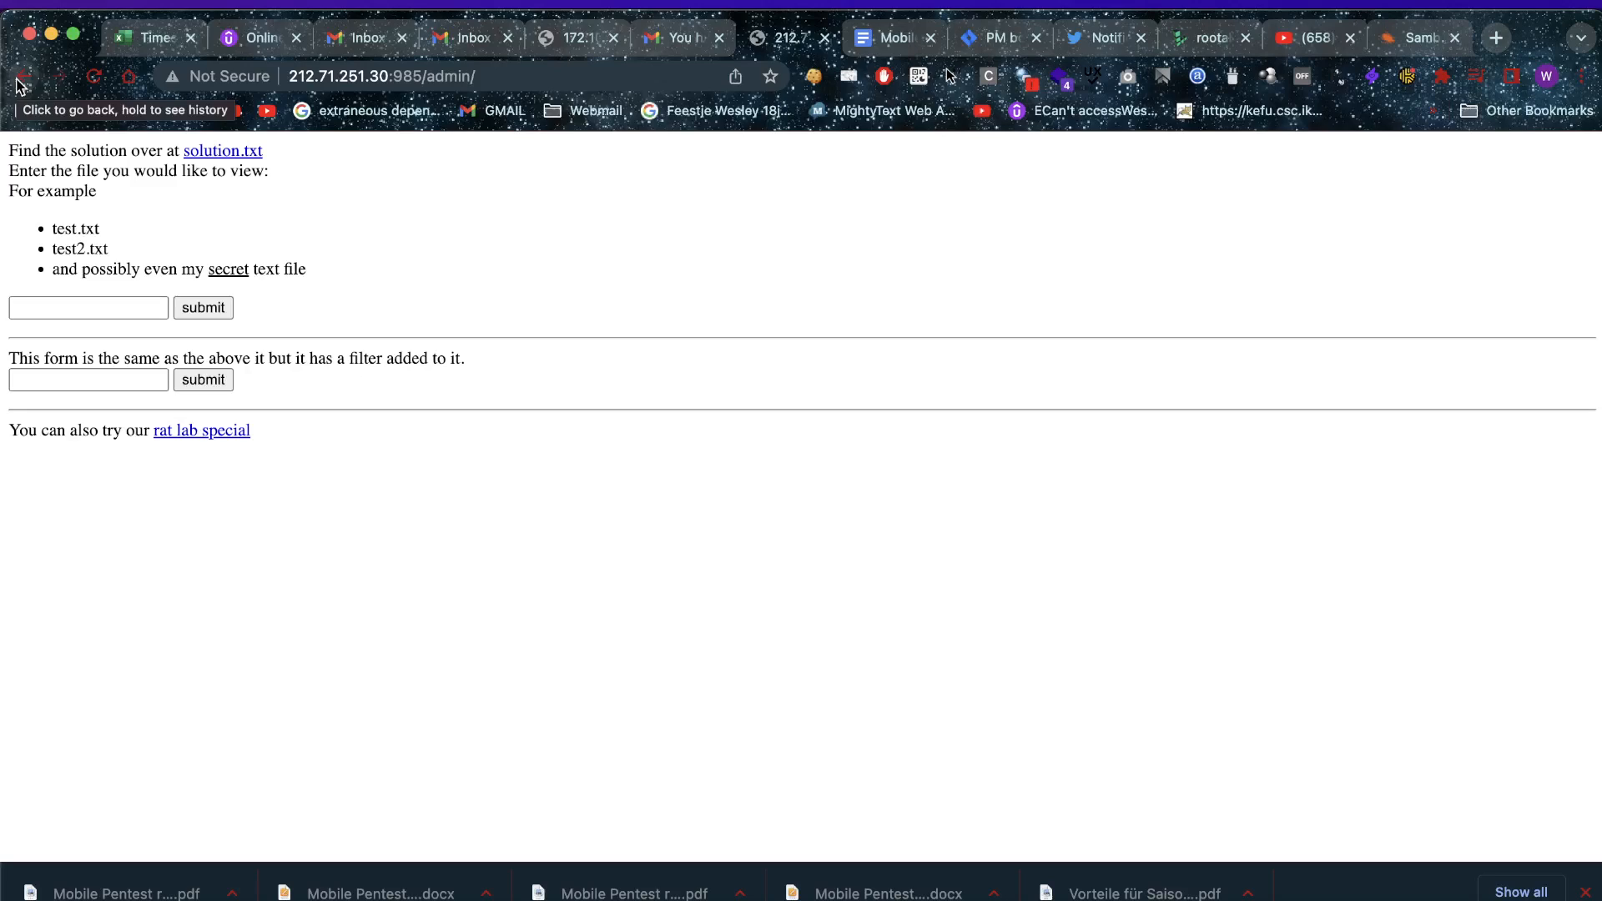
{"action": "type", "text": "oiujhyg"}
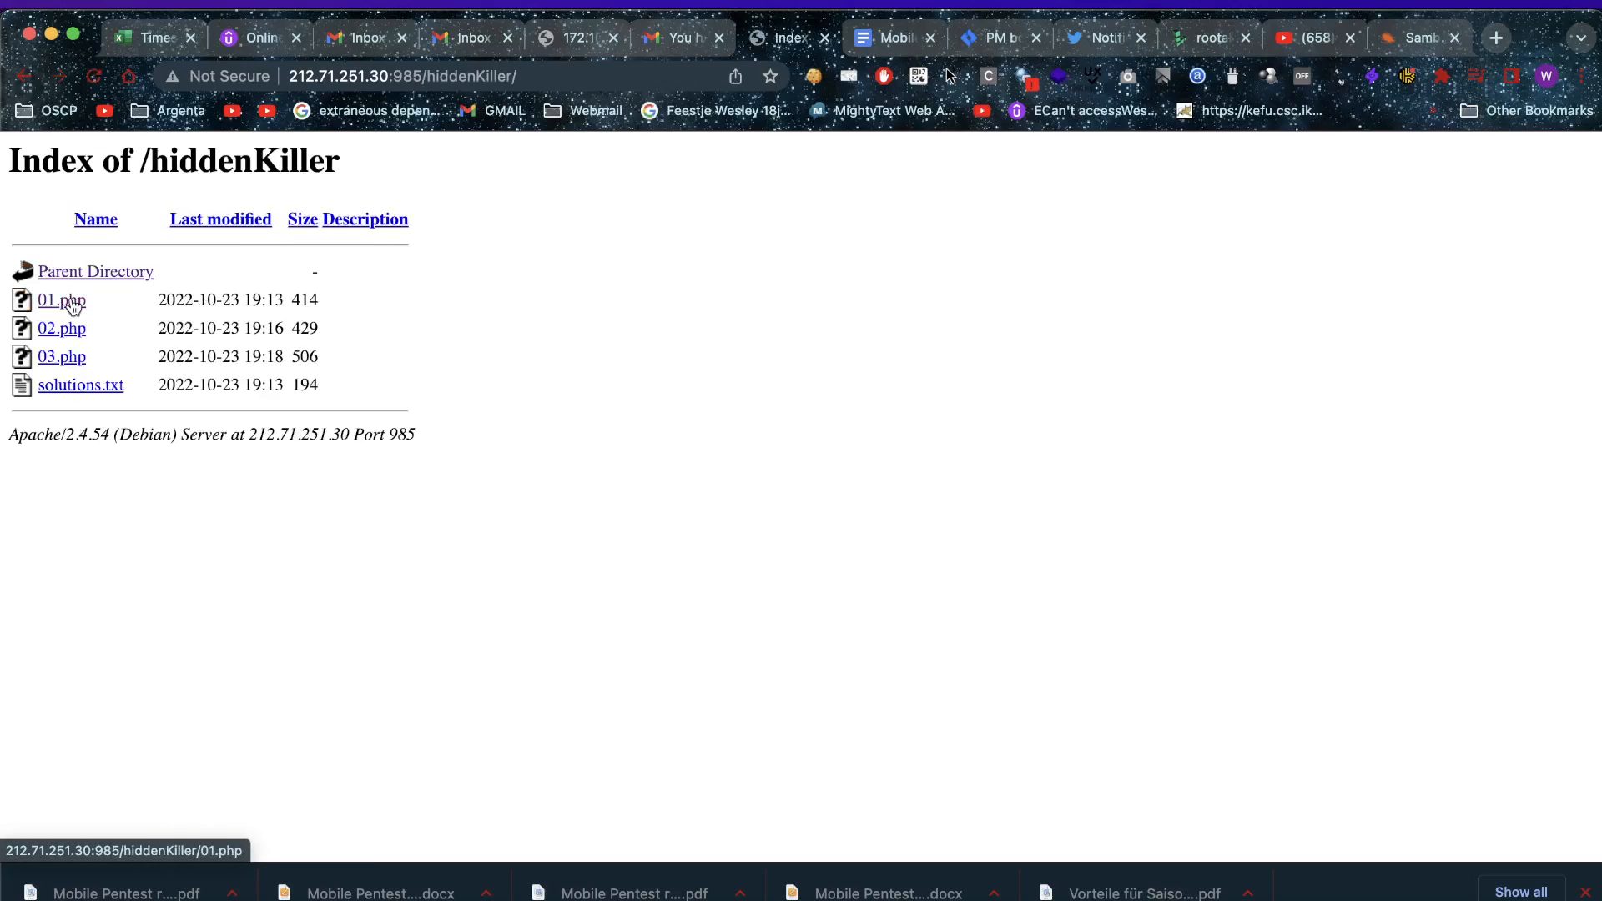
On hiddenKiller/01.php, dismiss the XSS prompt and submit 'ls' as First name to reveal solutions.txt.
{"action": "left_click", "coordinate": [61, 301]}
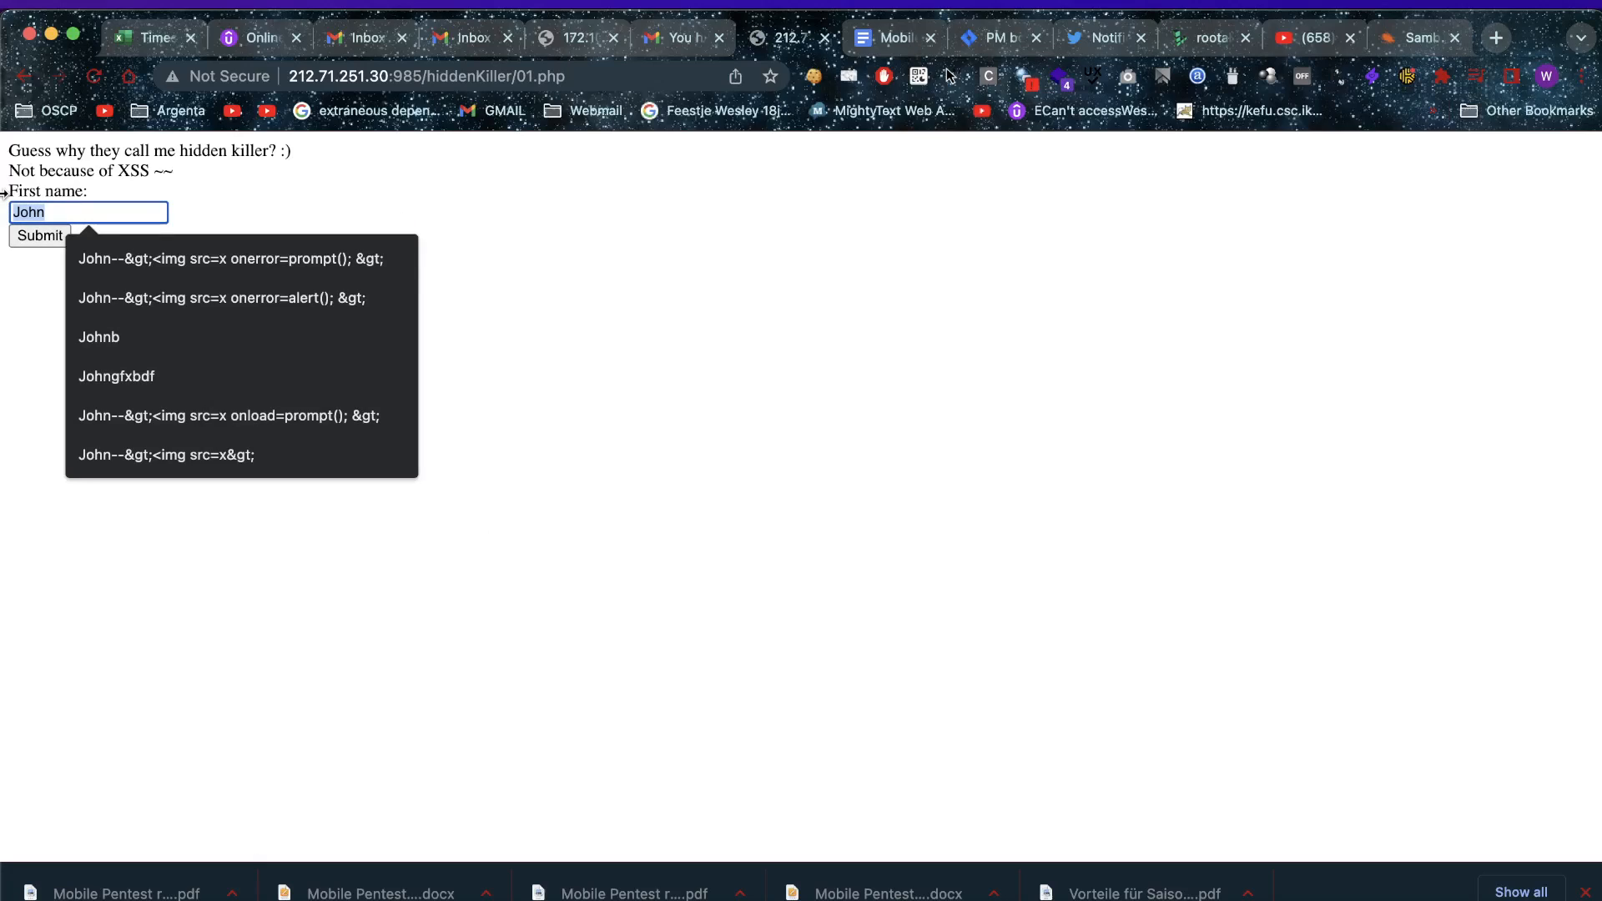
{"action": "left_click", "coordinate": [40, 241]}
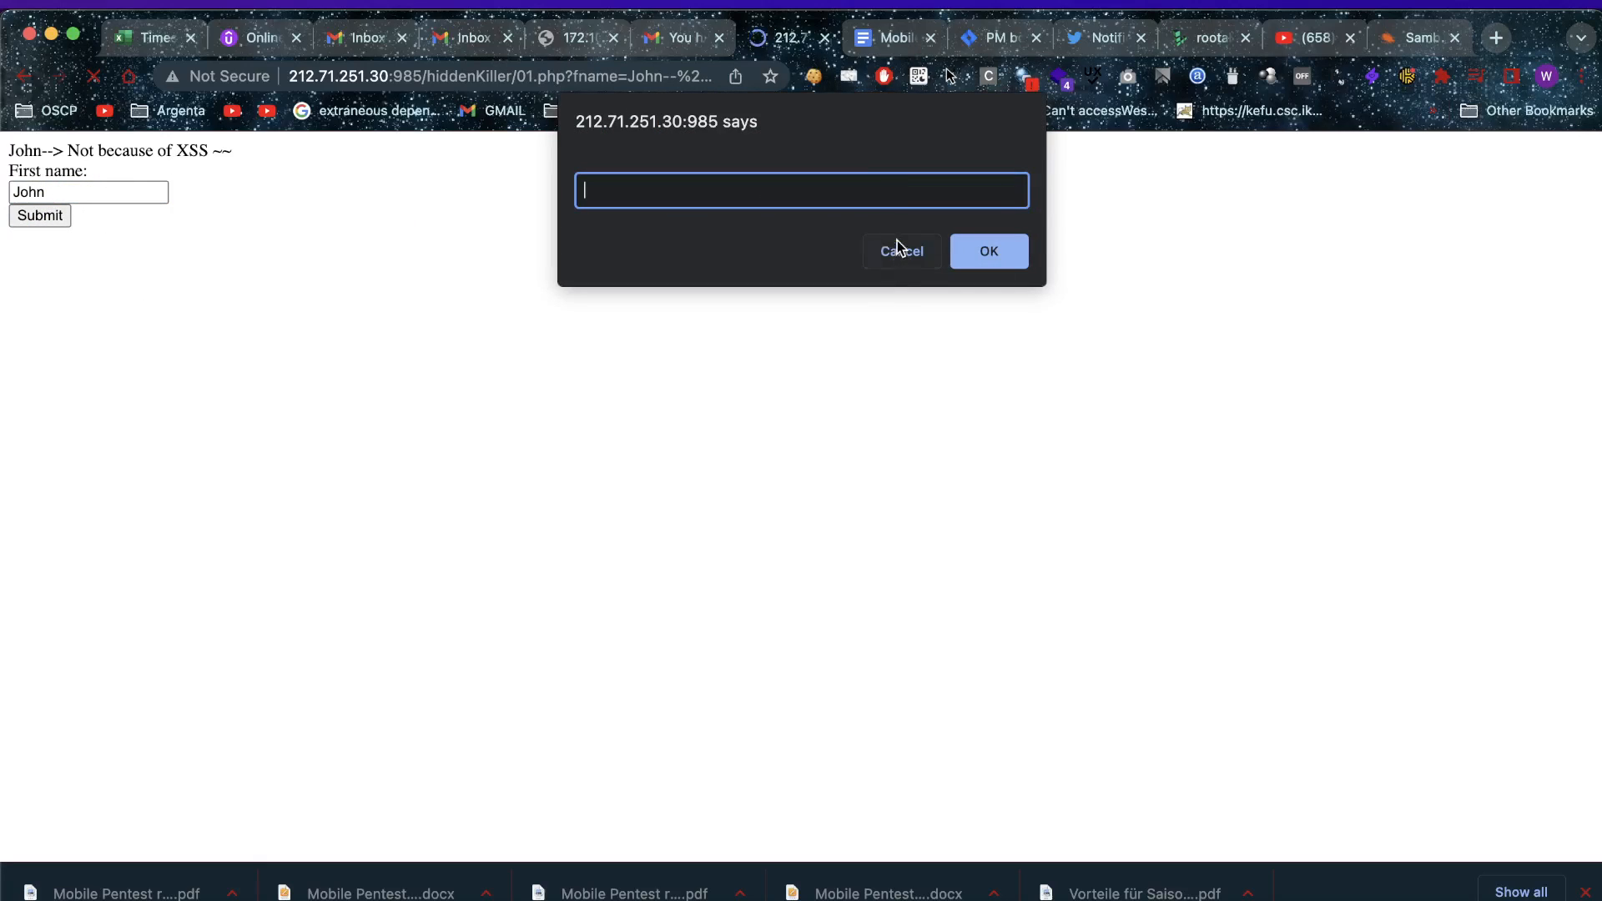
{"action": "left_click", "coordinate": [75, 192]}
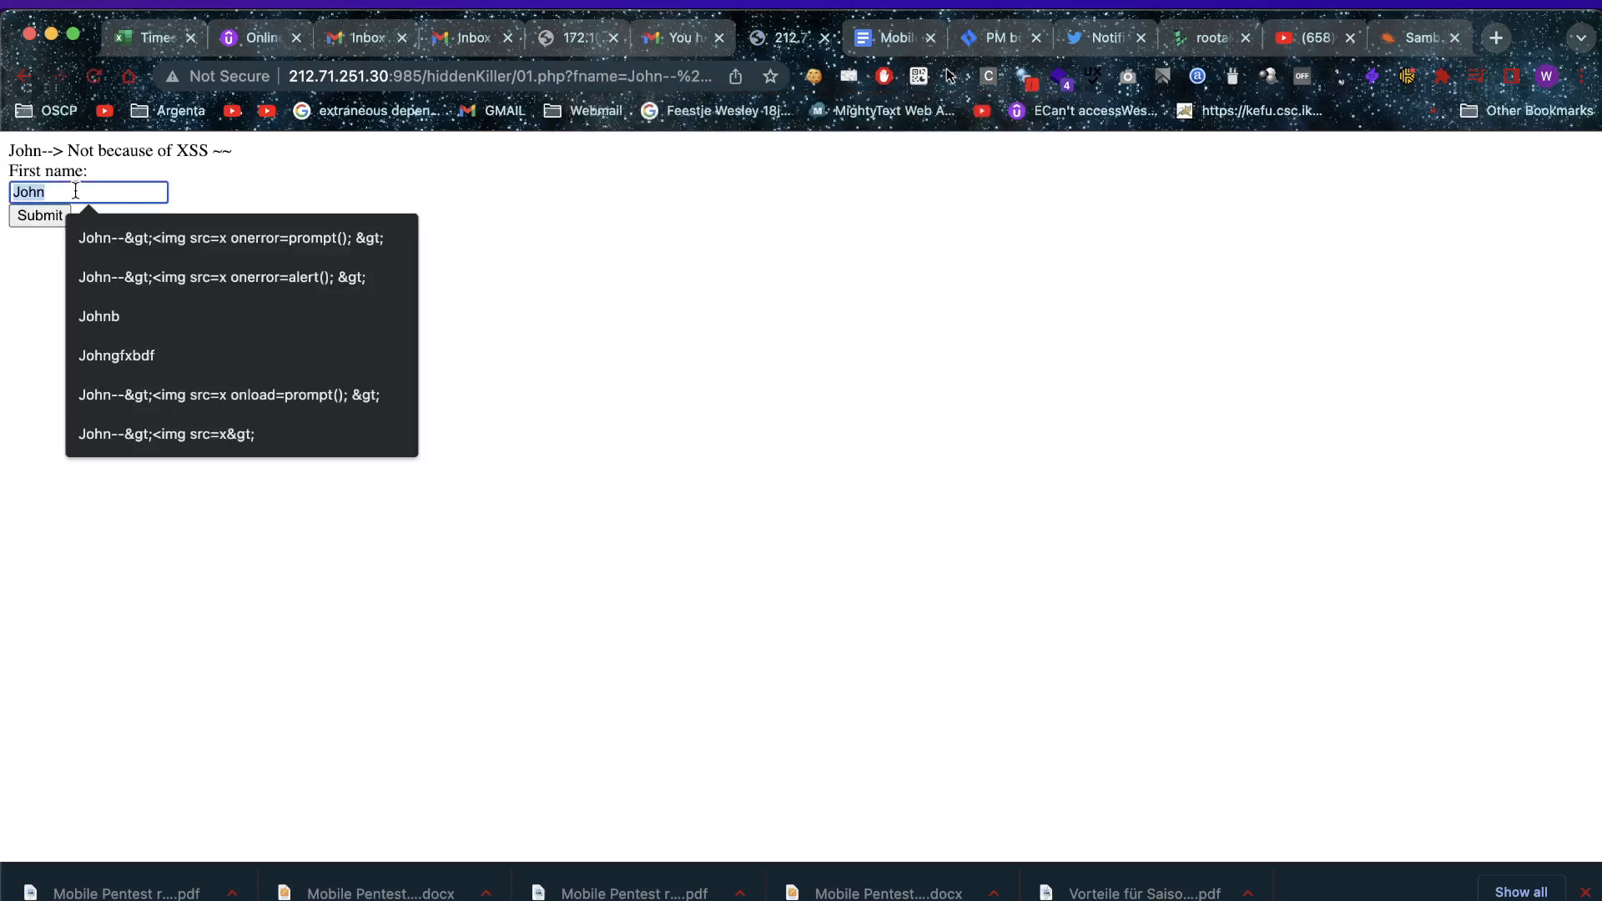
{"action": "type", "text": "ls"}
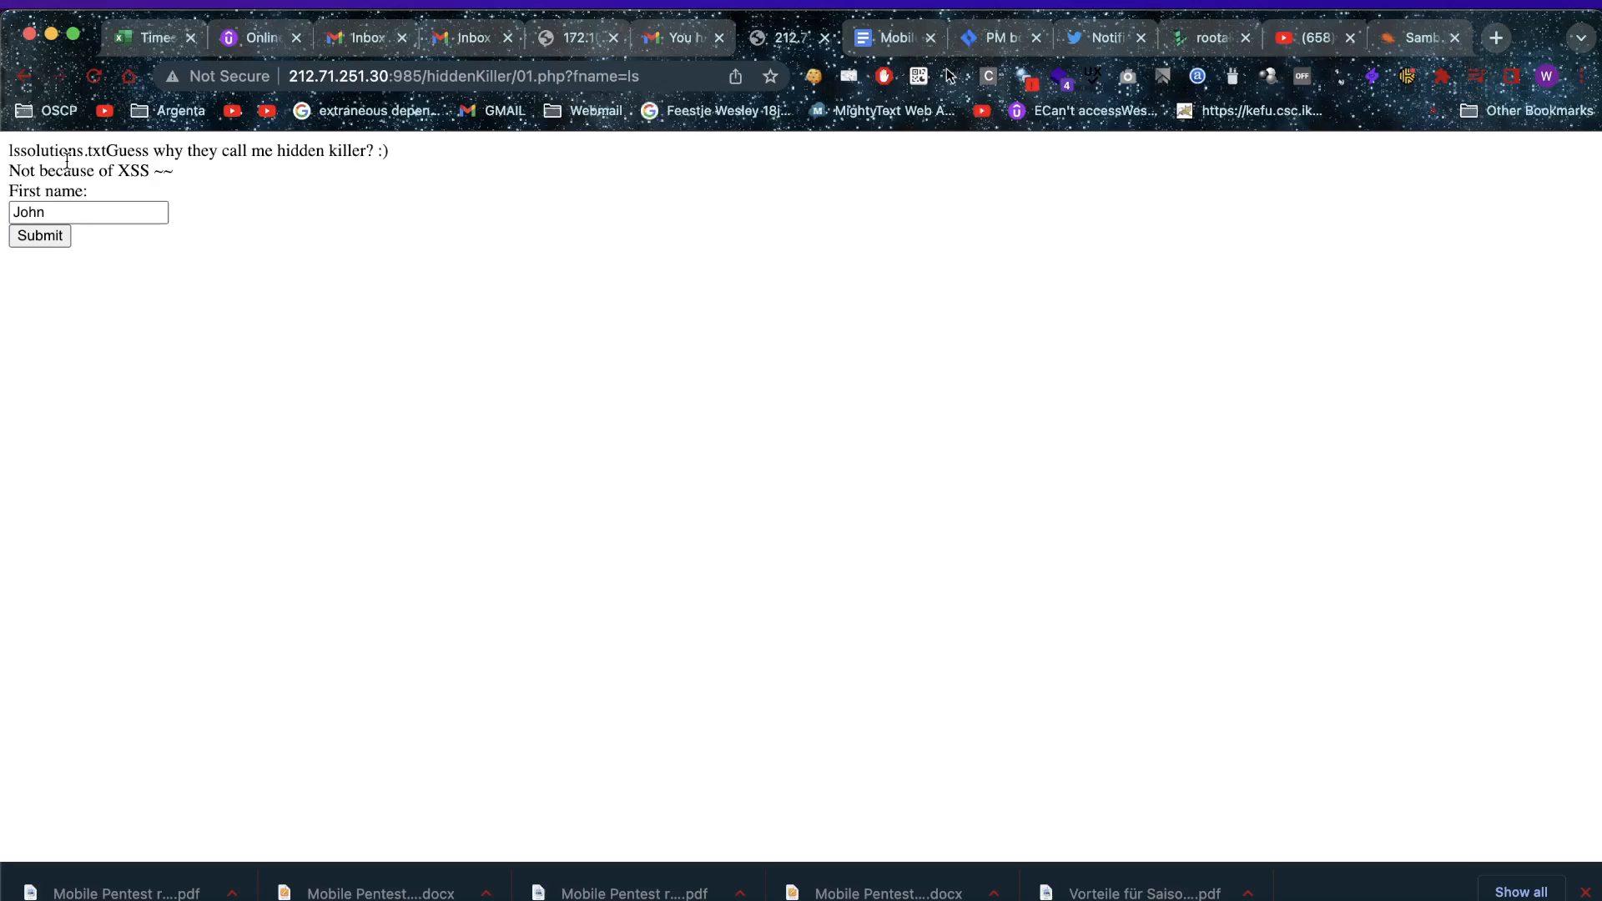
{"action": "mouse_move", "coordinate": [1058, 681]}
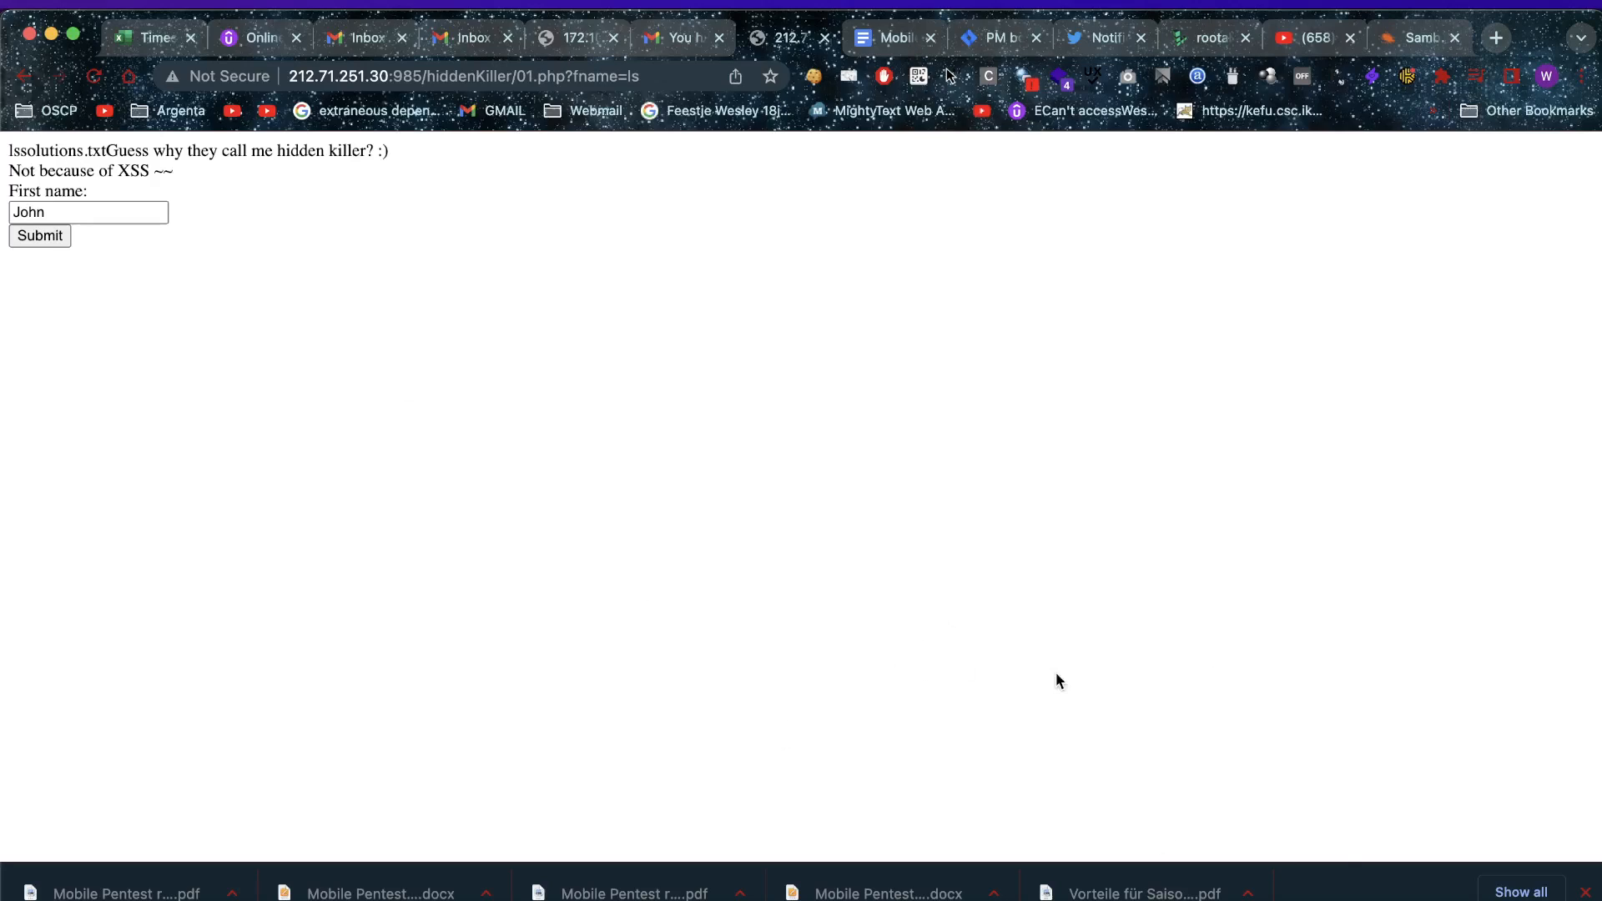
{"action": "mouse_move", "coordinate": [1056, 669]}
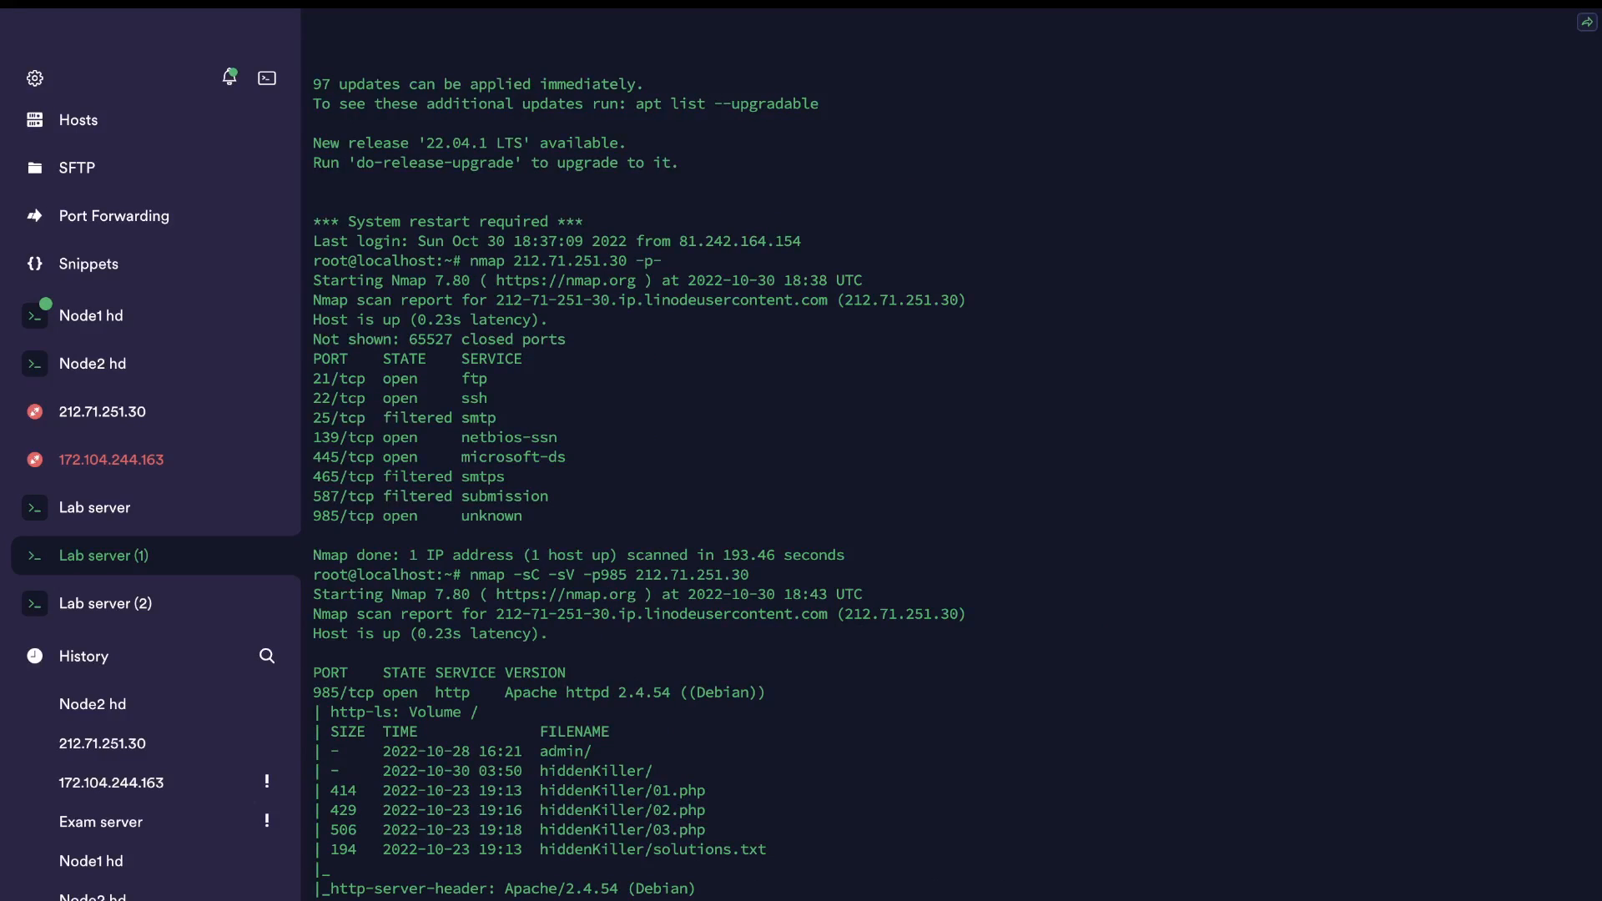
{"action": "mouse_move", "coordinate": [331, 697]}
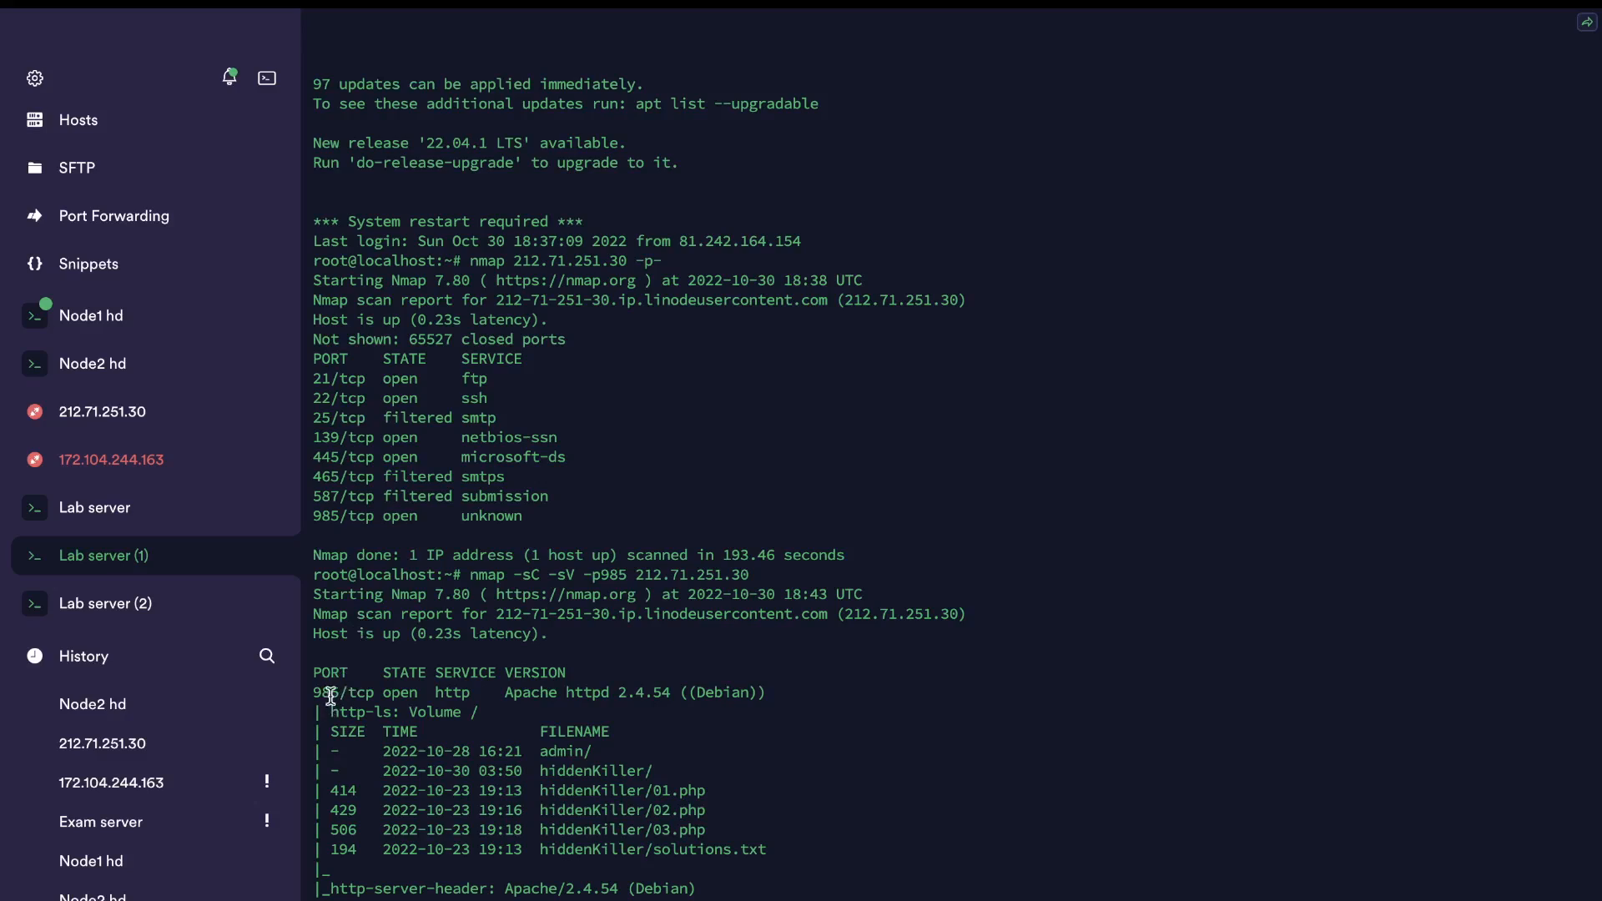
{"action": "double_click", "coordinate": [331, 693]}
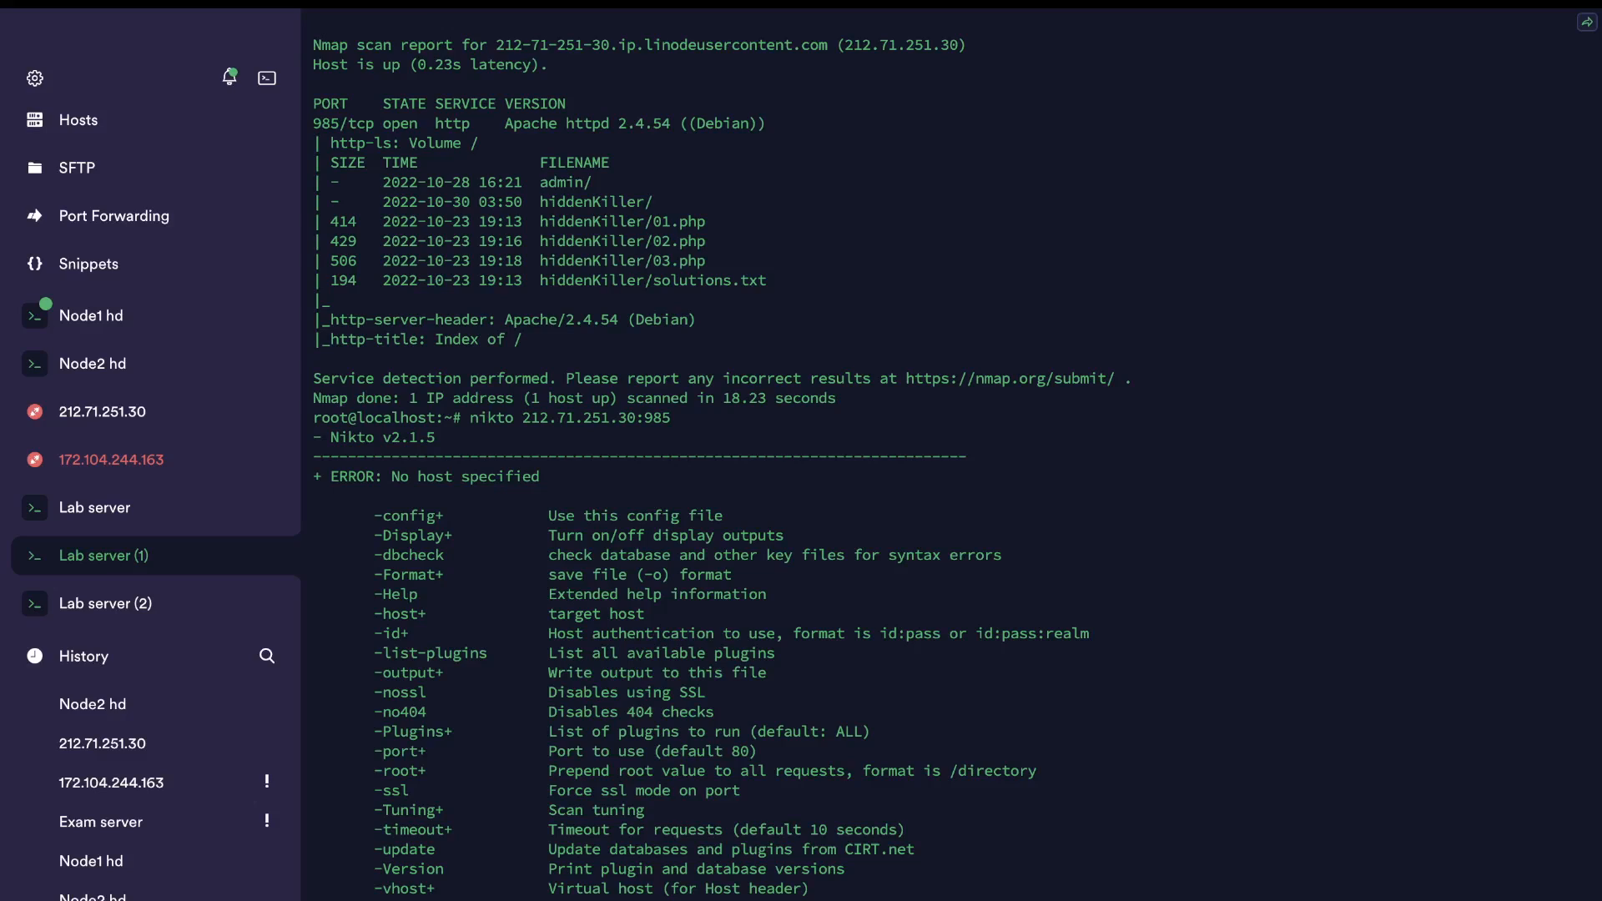
{"action": "scroll", "scroll_direction": "down", "scroll_amount": 3}
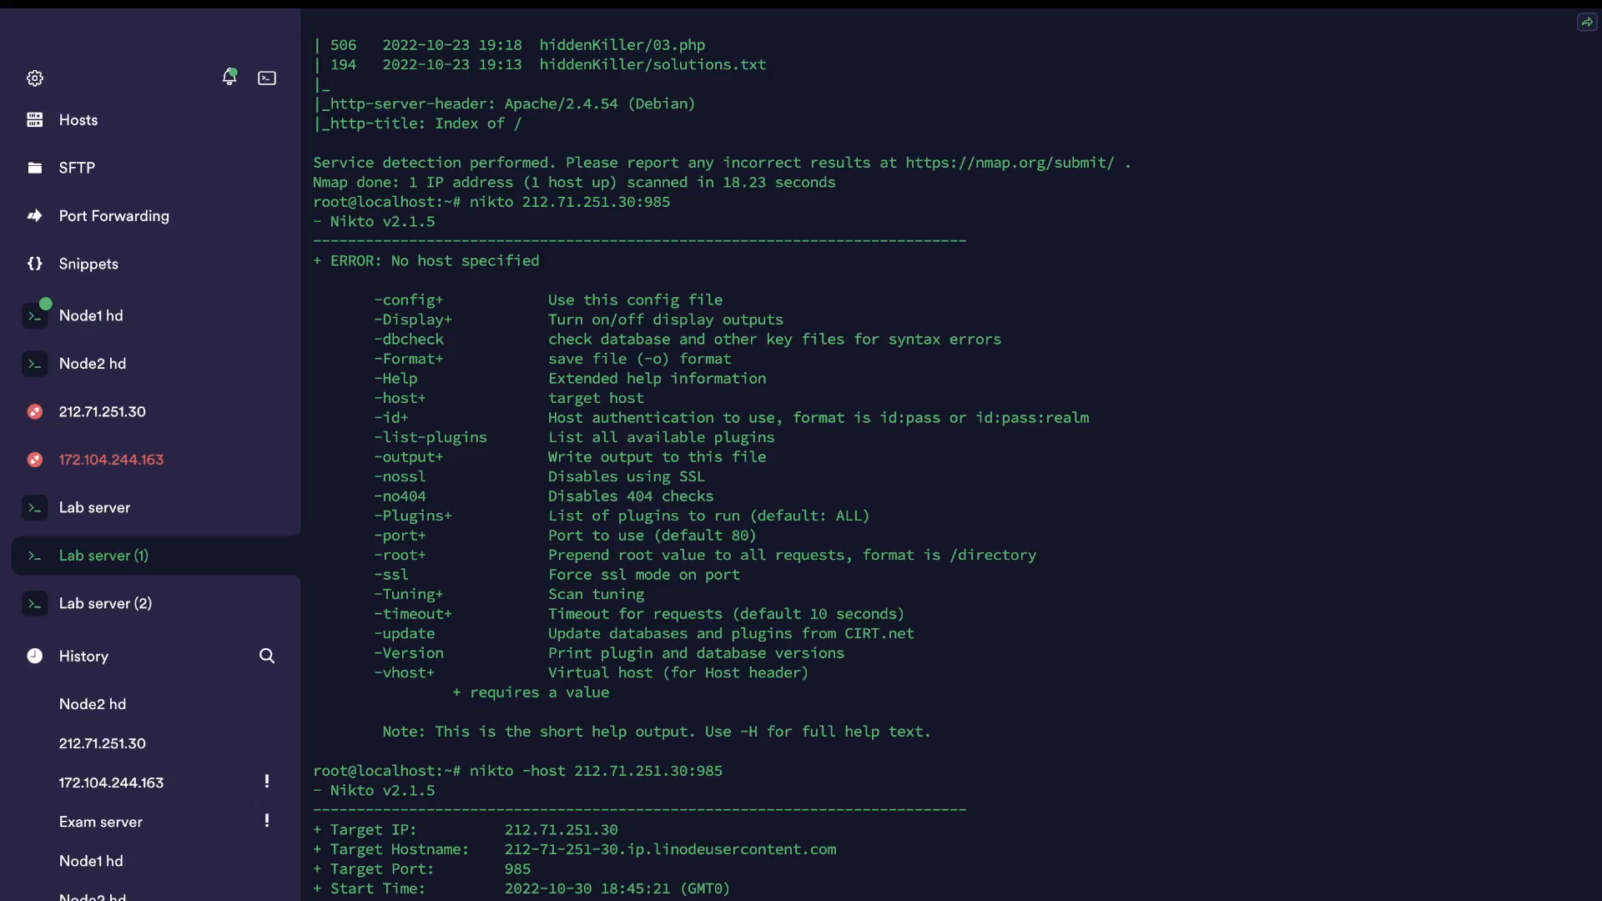
{"action": "mouse_move", "coordinate": [266, 661]}
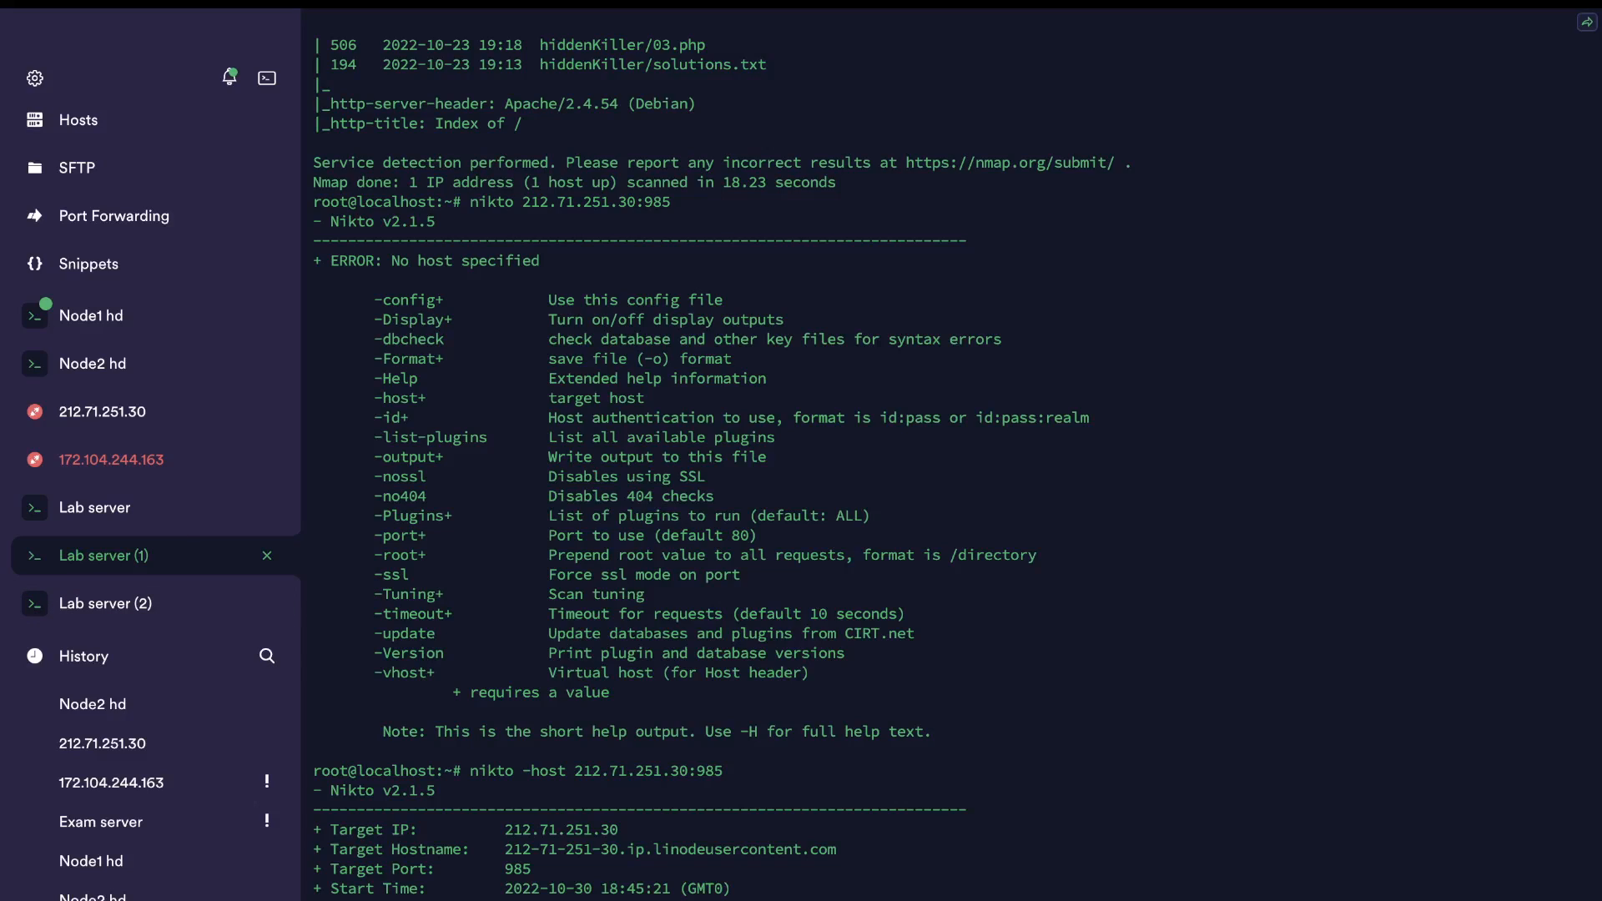
{"action": "left_click", "coordinate": [93, 508]}
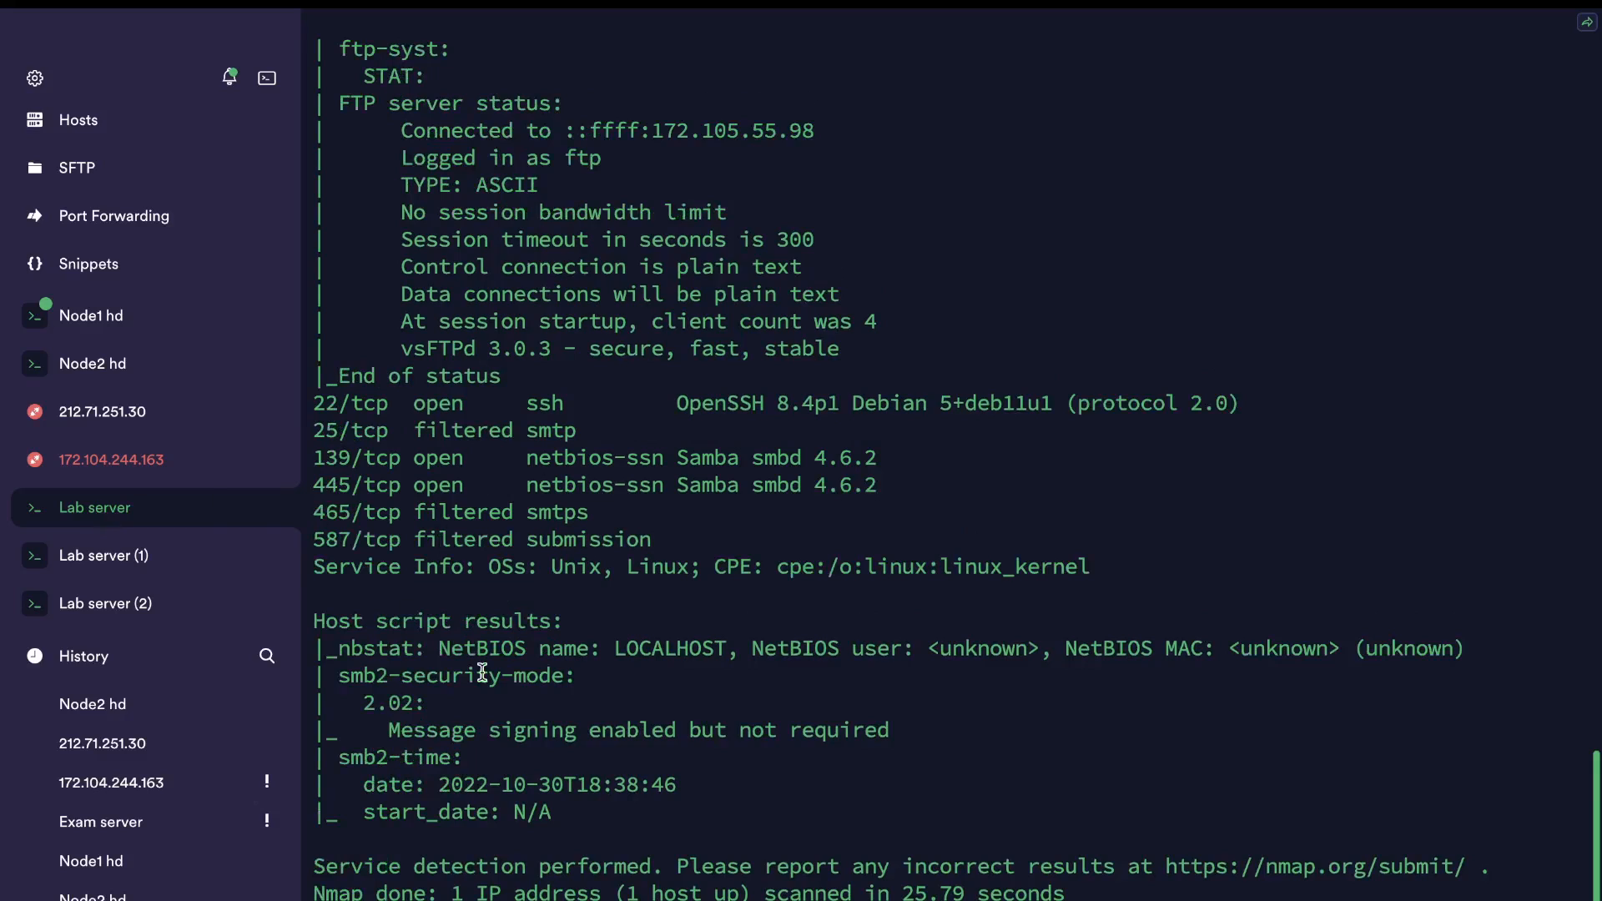
{"action": "scroll", "scroll_direction": "down", "scroll_amount": 3}
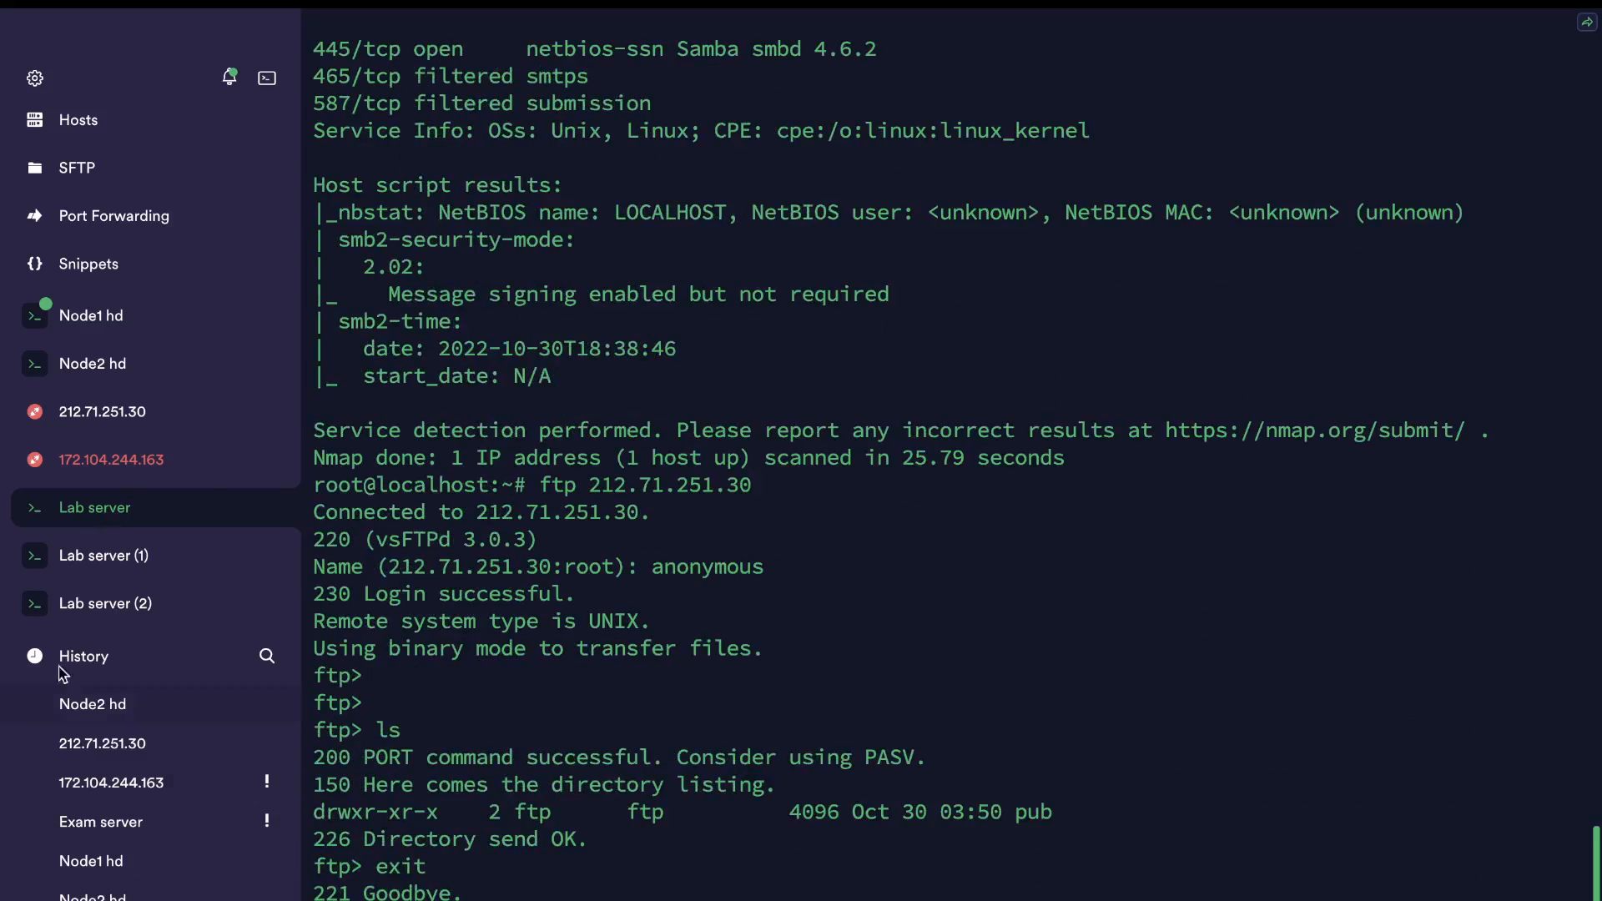
{"action": "left_click", "coordinate": [105, 605]}
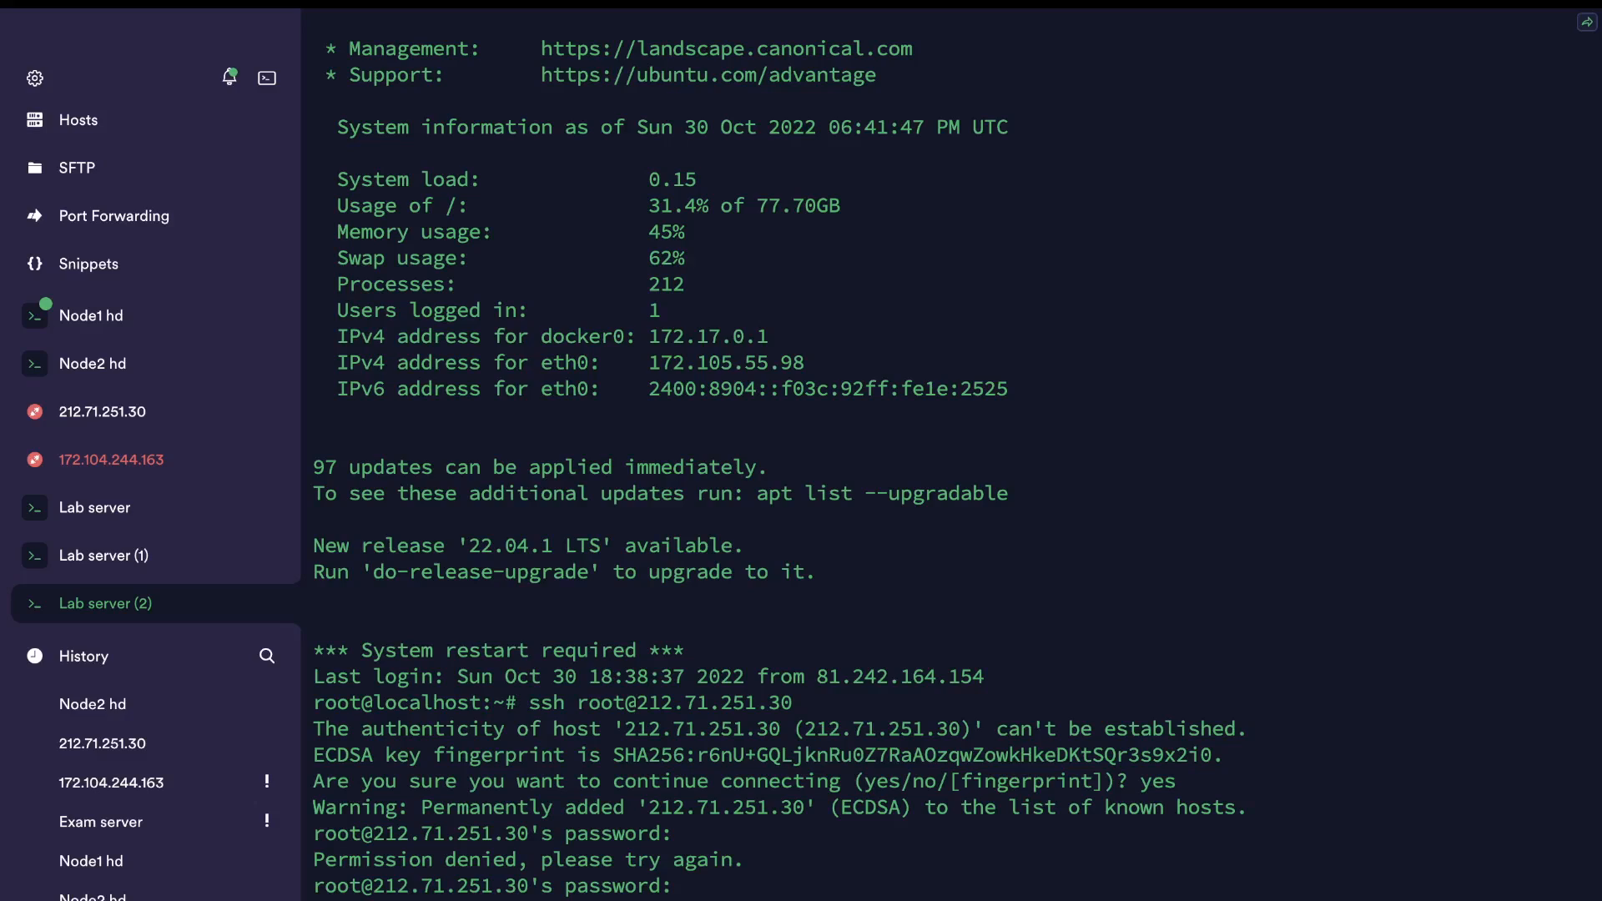
{"action": "scroll", "scroll_direction": "down", "scroll_amount": 3}
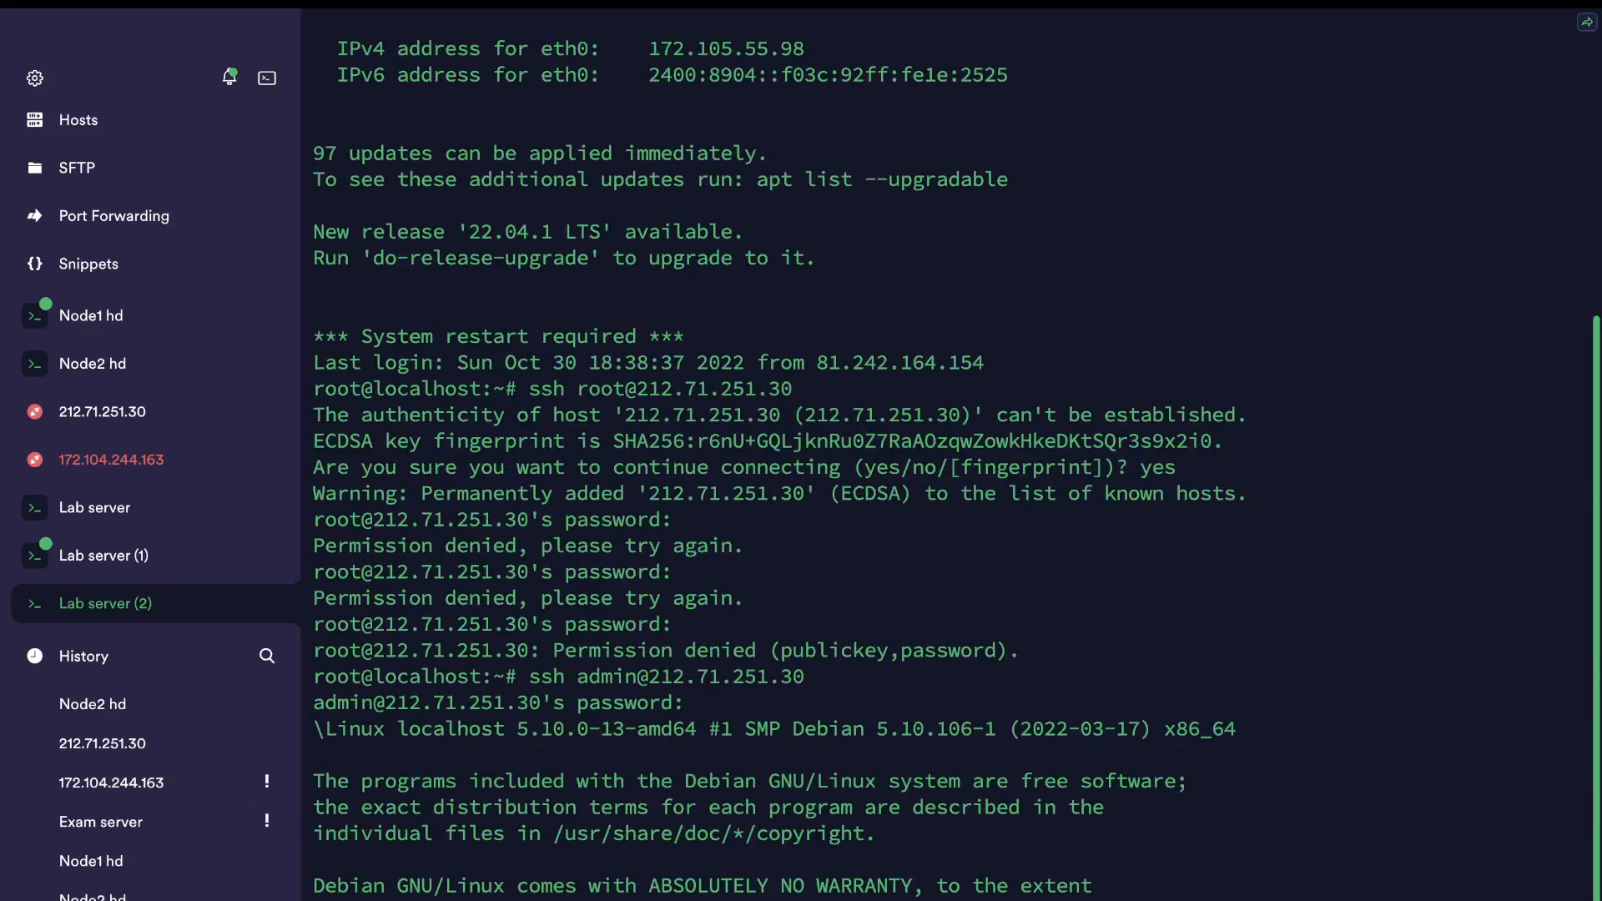
{"action": "scroll", "scroll_direction": "down", "scroll_amount": 3}
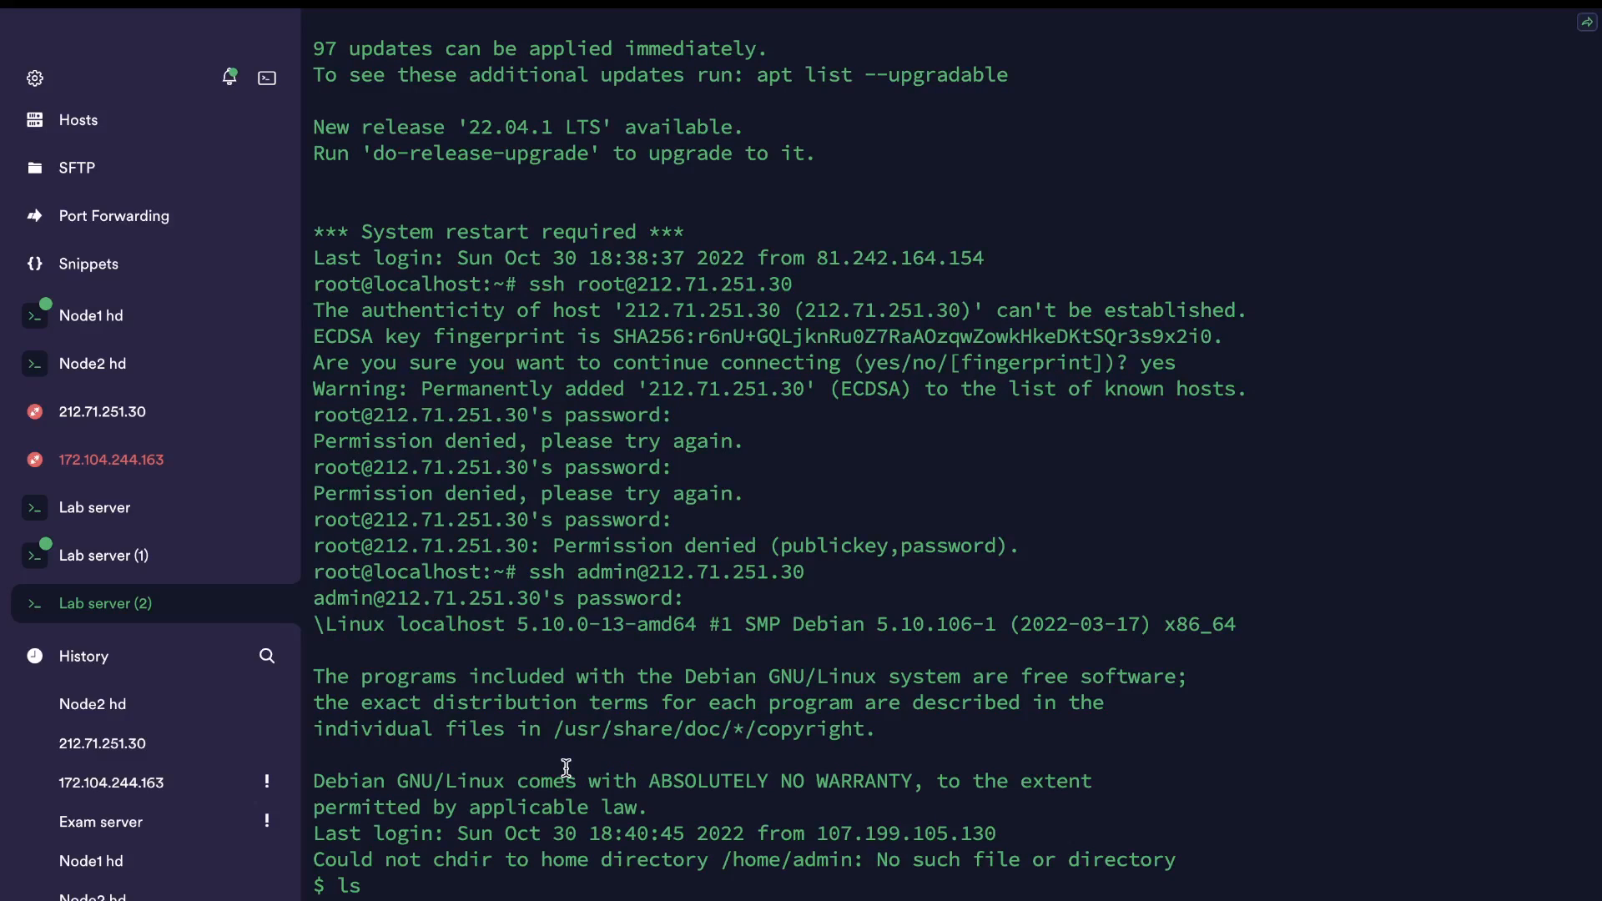
{"action": "mouse_move", "coordinate": [846, 740]}
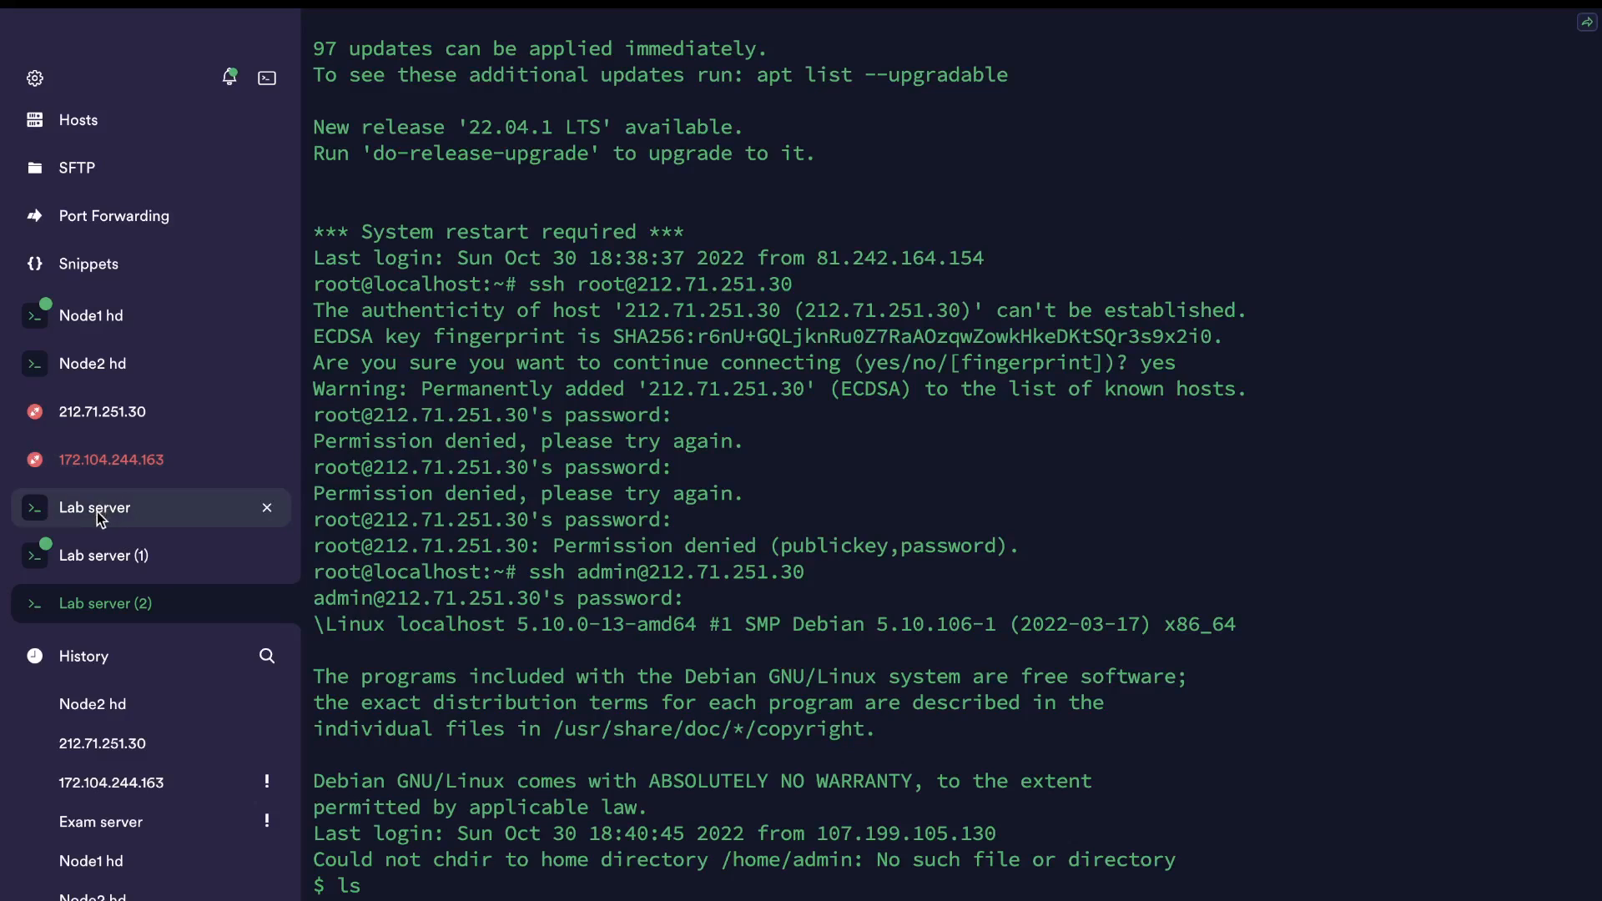
Review the FTP and Nikto results in the other sessions, then list the root directories as admin with ls.
{"action": "left_click", "coordinate": [103, 556]}
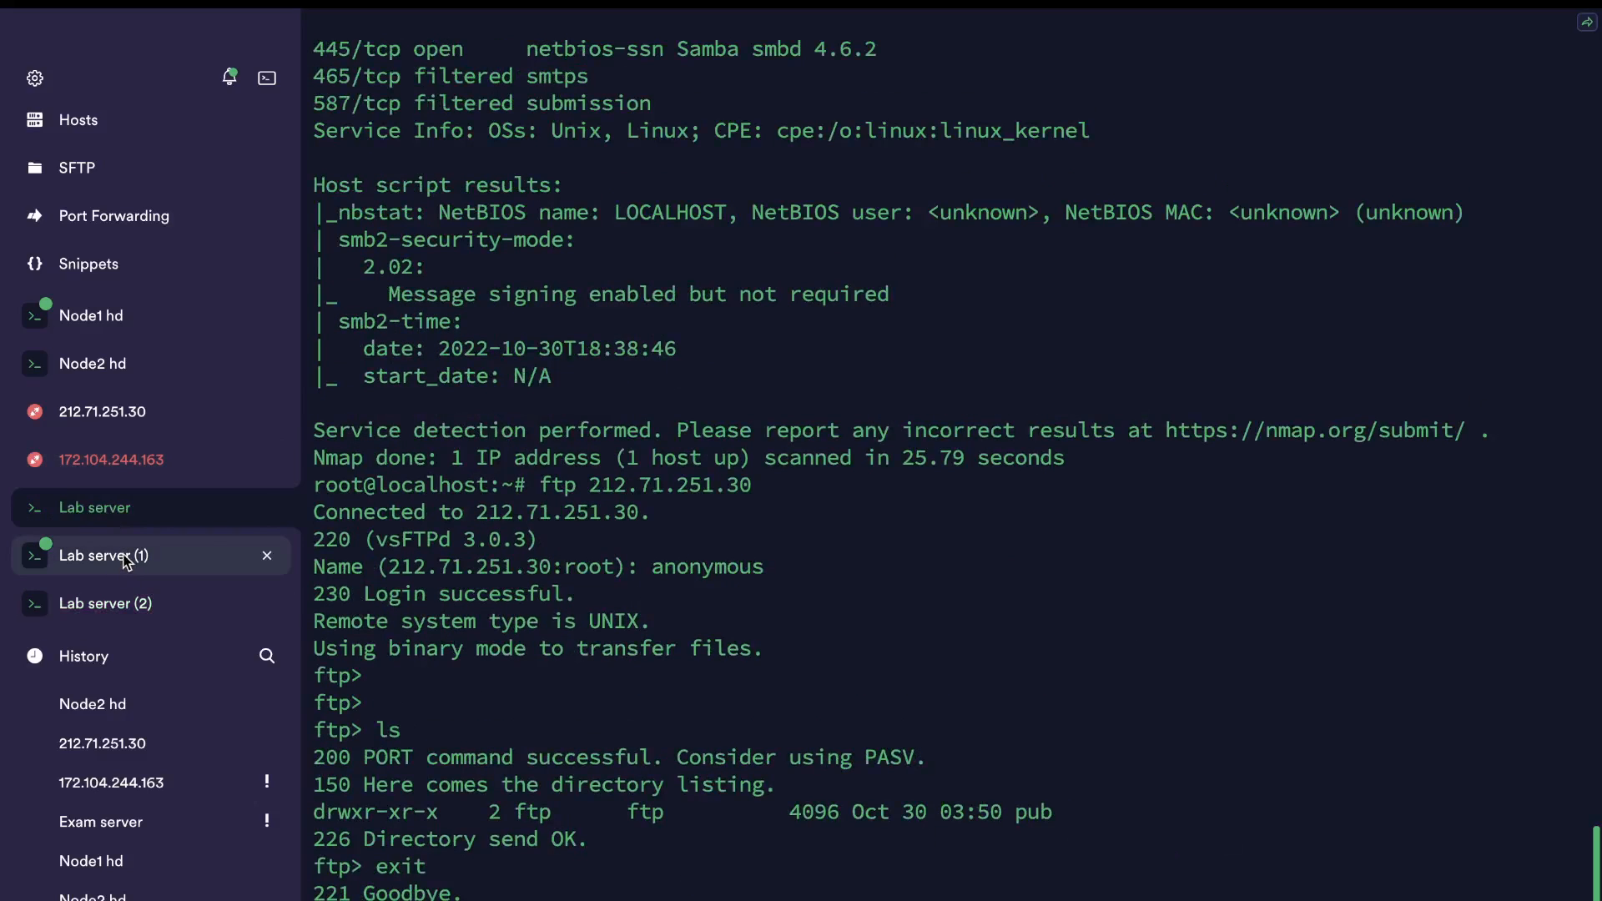
{"action": "scroll", "scroll_direction": "down", "scroll_amount": 3}
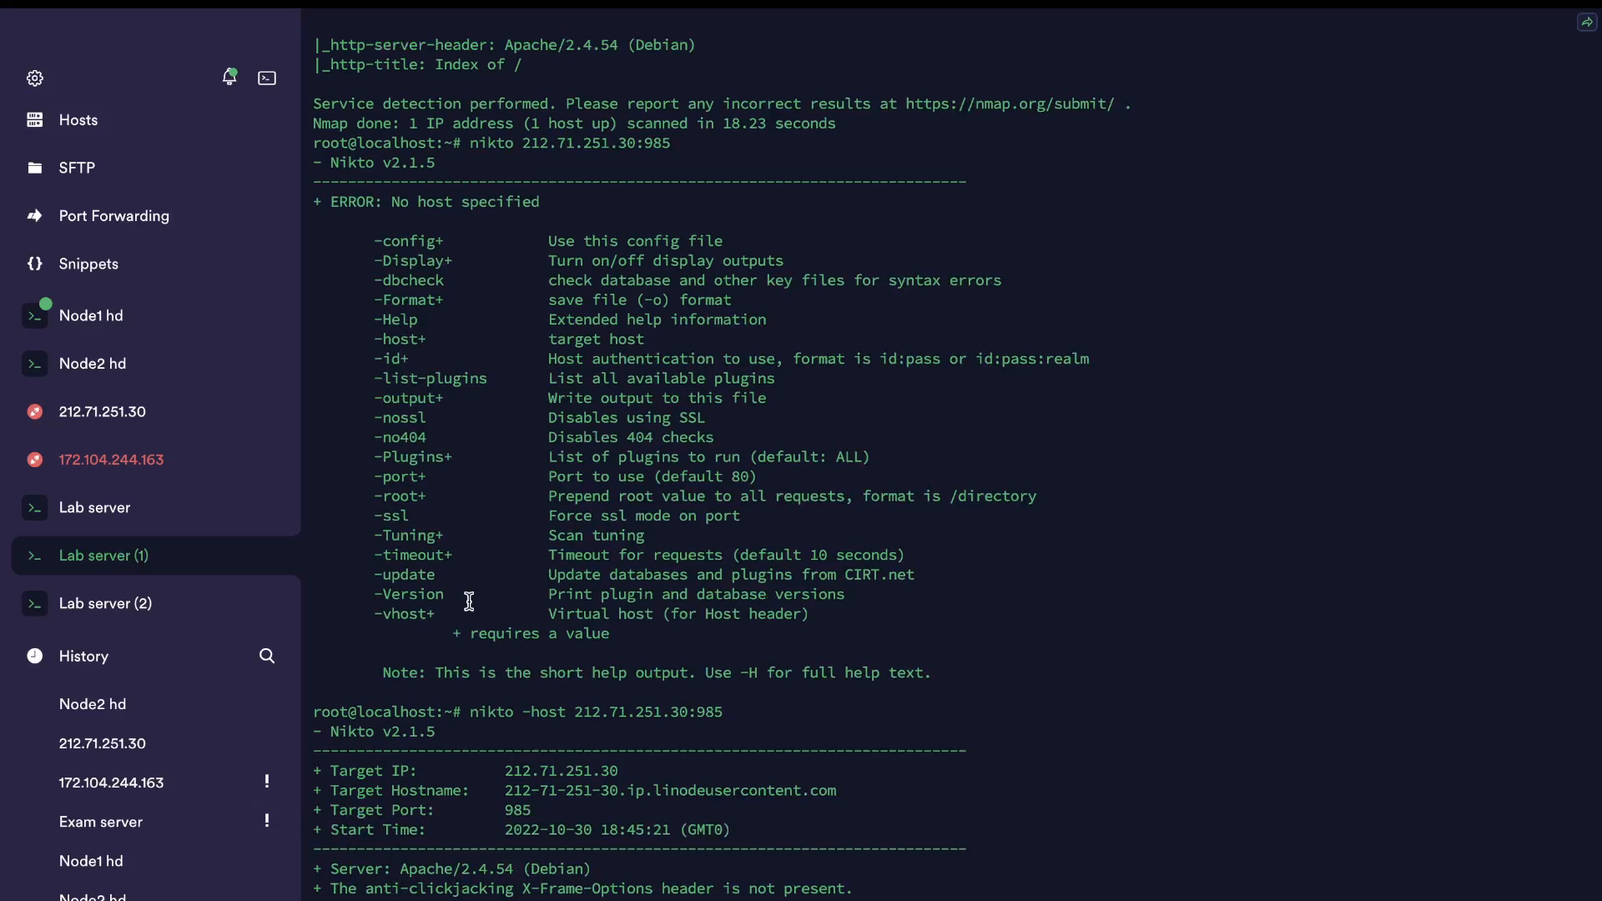
{"action": "left_click", "coordinate": [105, 604]}
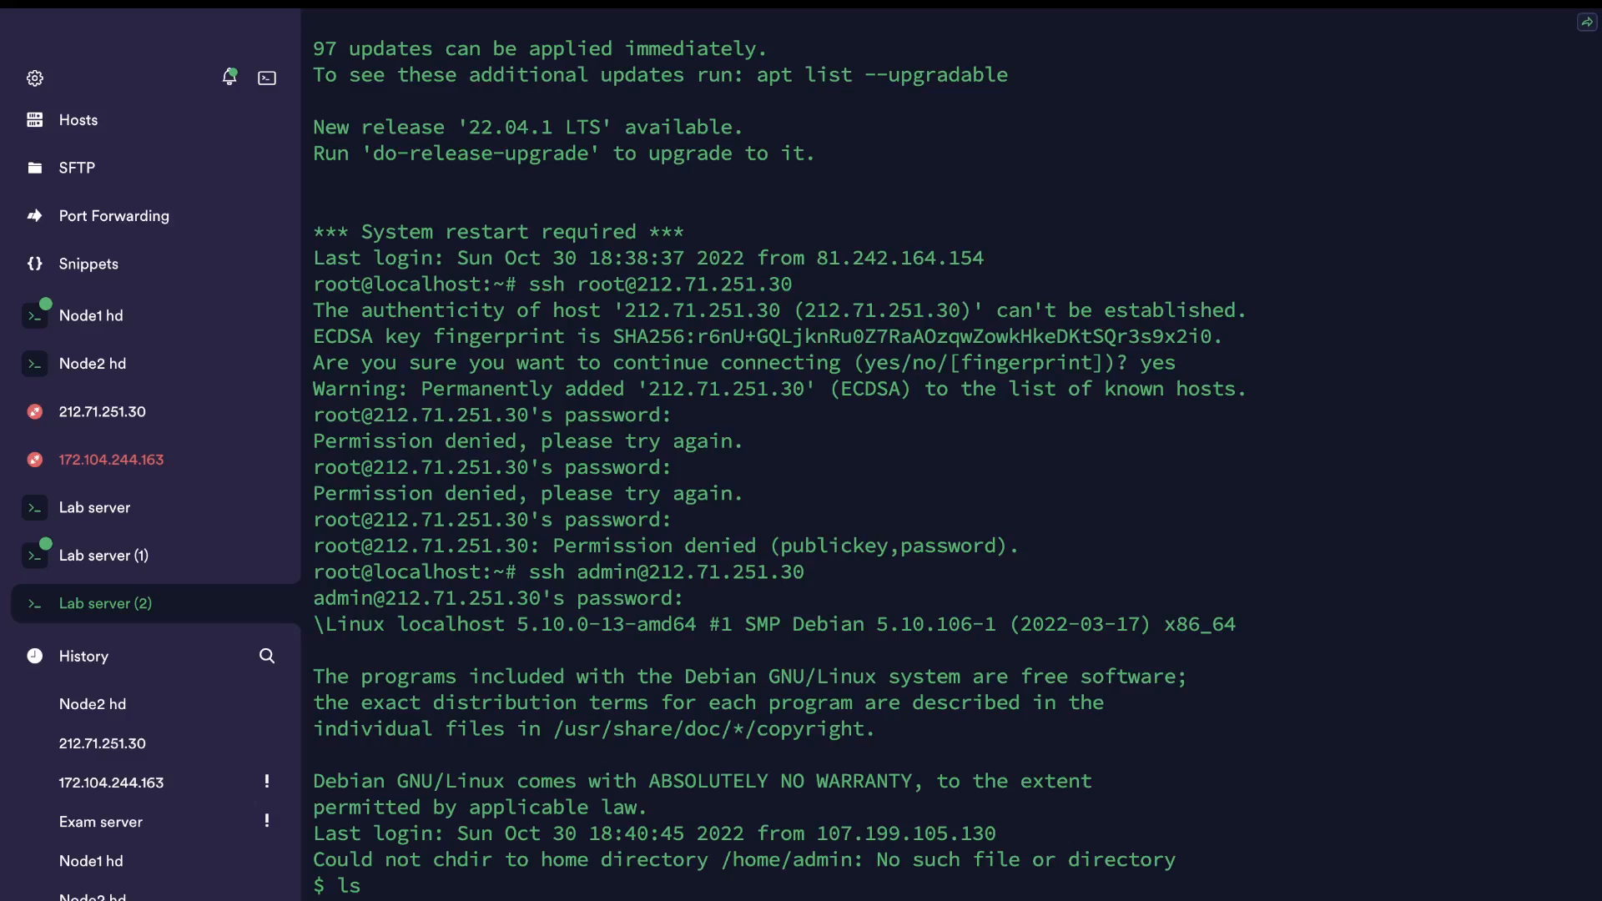
{"action": "scroll", "scroll_direction": "down", "scroll_amount": 3}
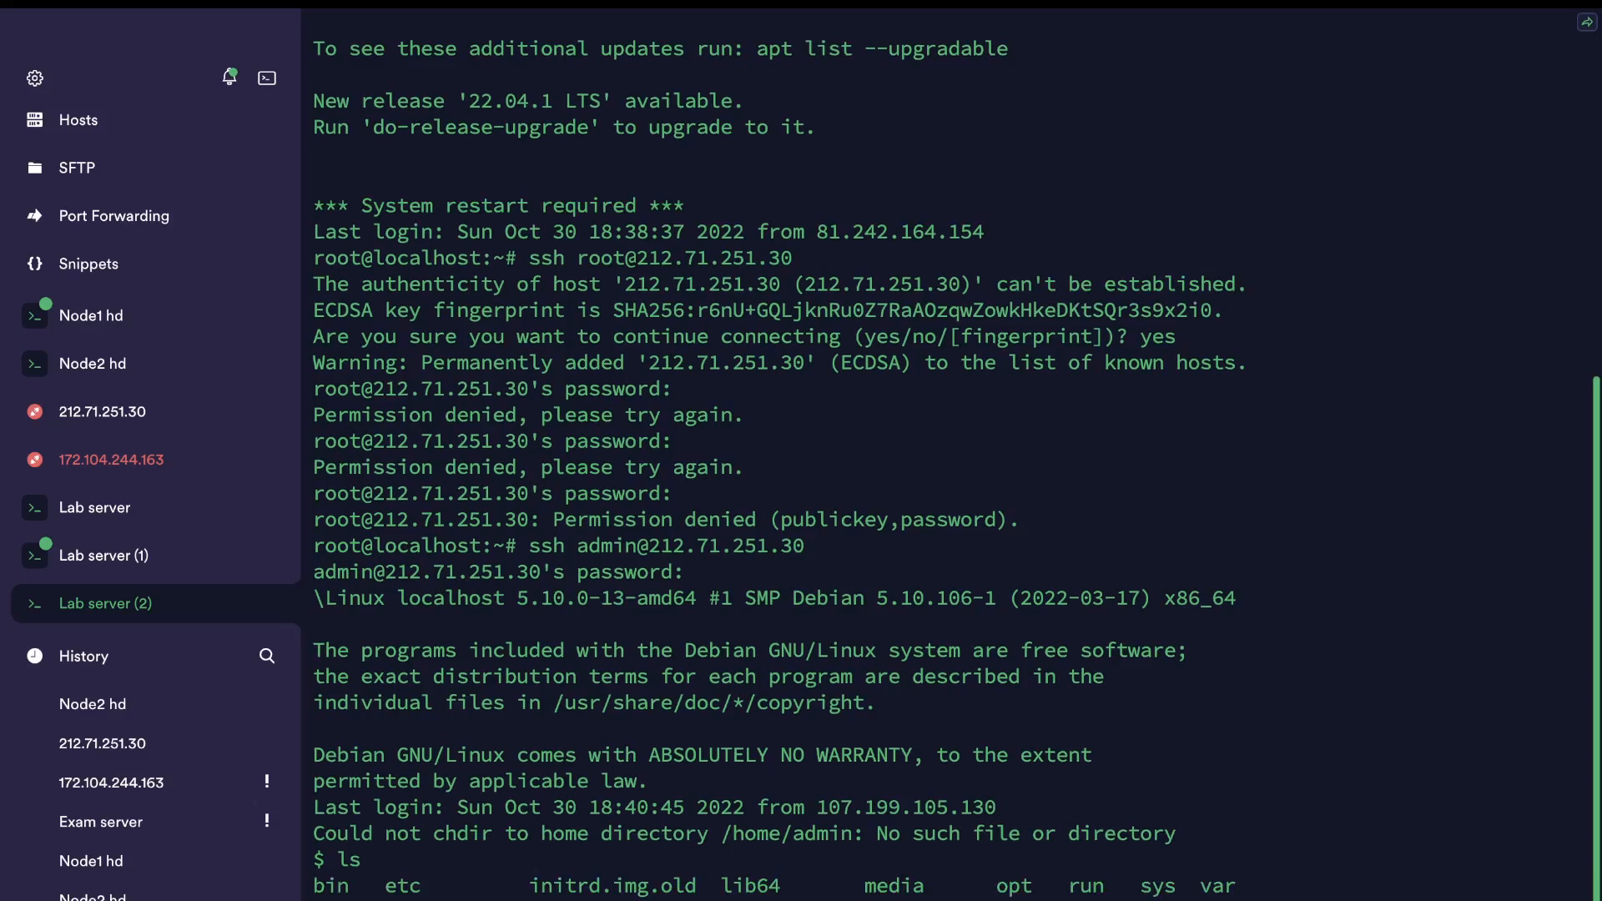